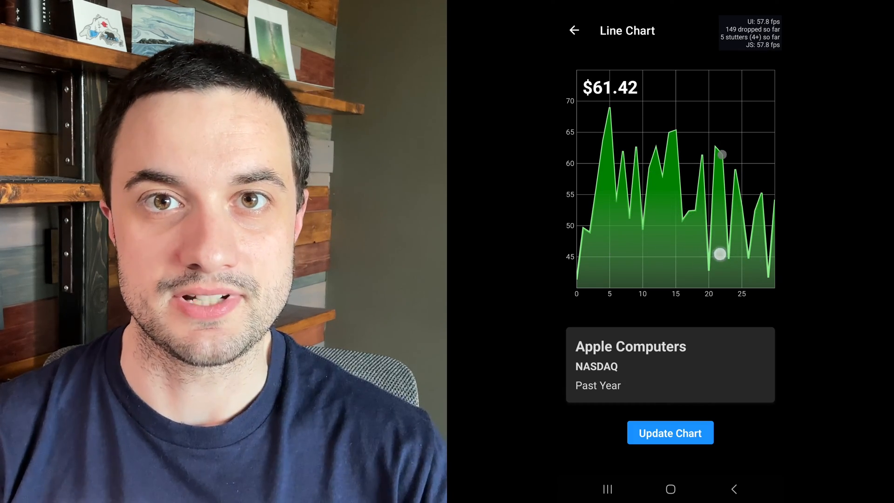
# Step: Load new chart values twice, switch the phone to Light display mode, and press the chart
pyautogui.click(670, 433)
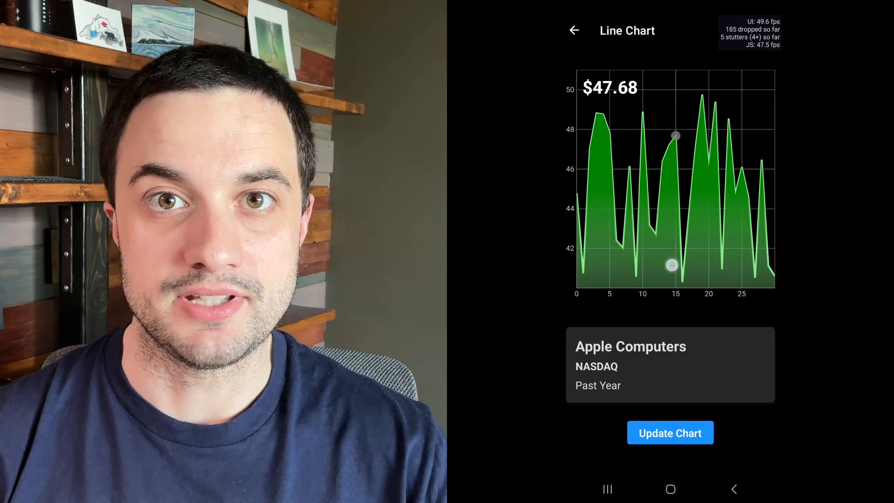
pyautogui.click(670, 432)
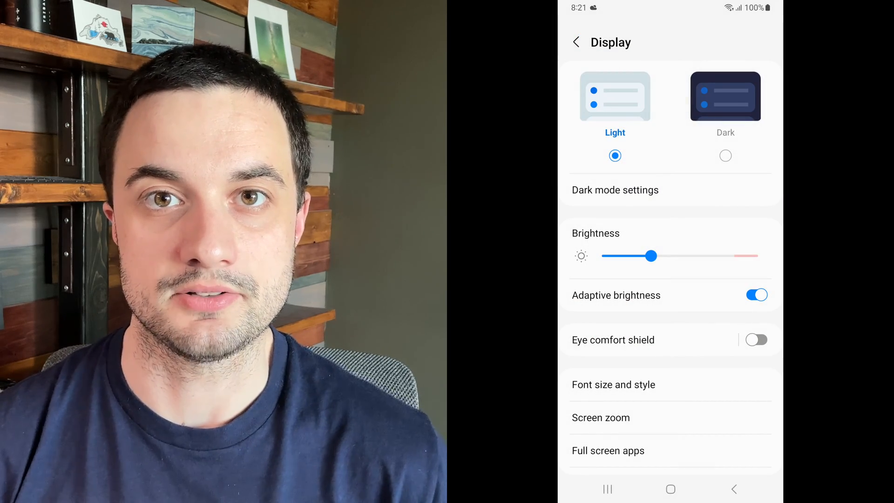
pyautogui.click(670, 488)
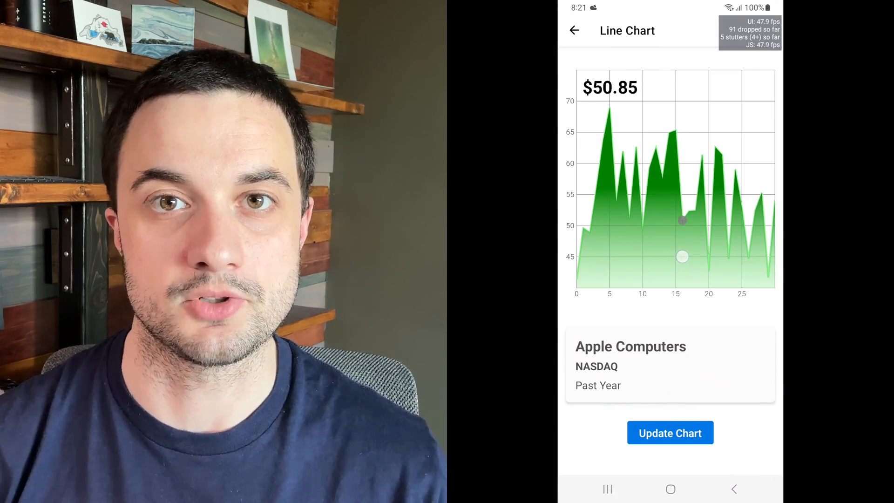
pyautogui.click(671, 432)
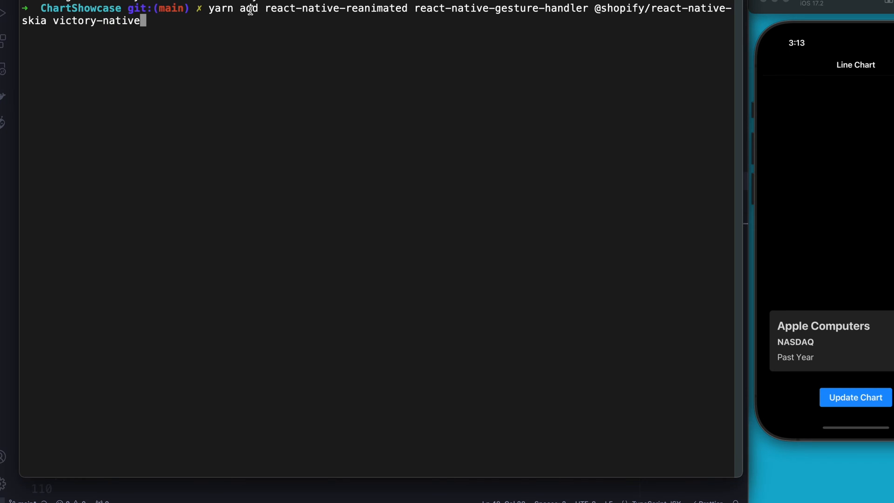
pyautogui.moveTo(315, 10)
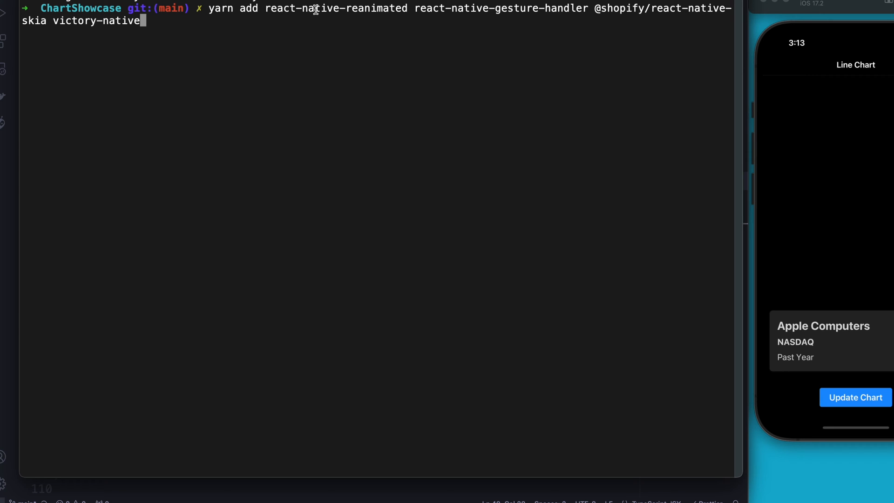
pyautogui.doubleClick(308, 8)
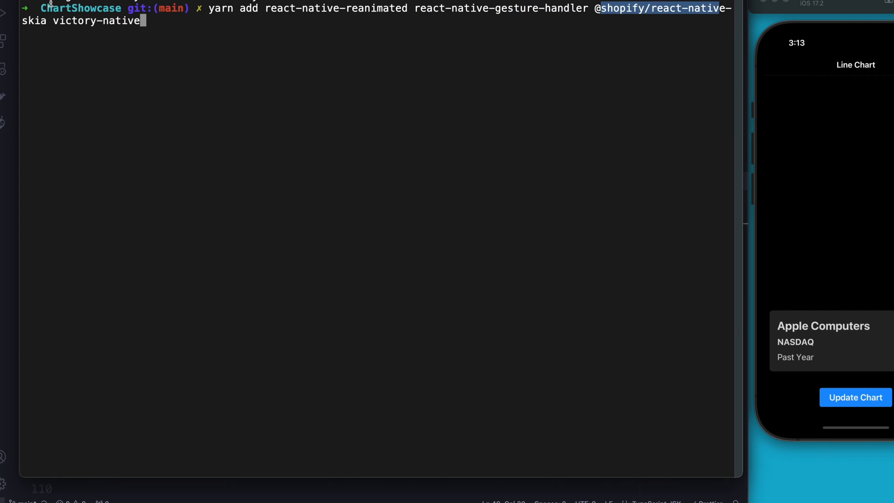
pyautogui.moveTo(239, 46)
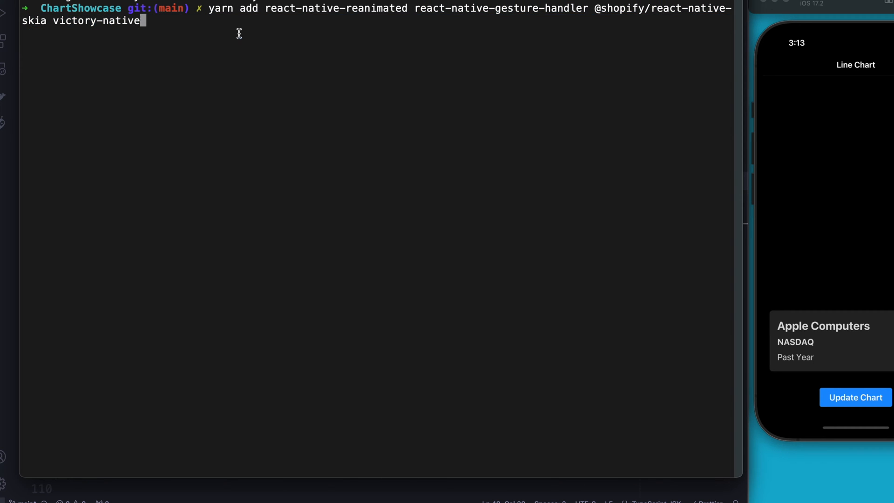
pyautogui.moveTo(472, 34)
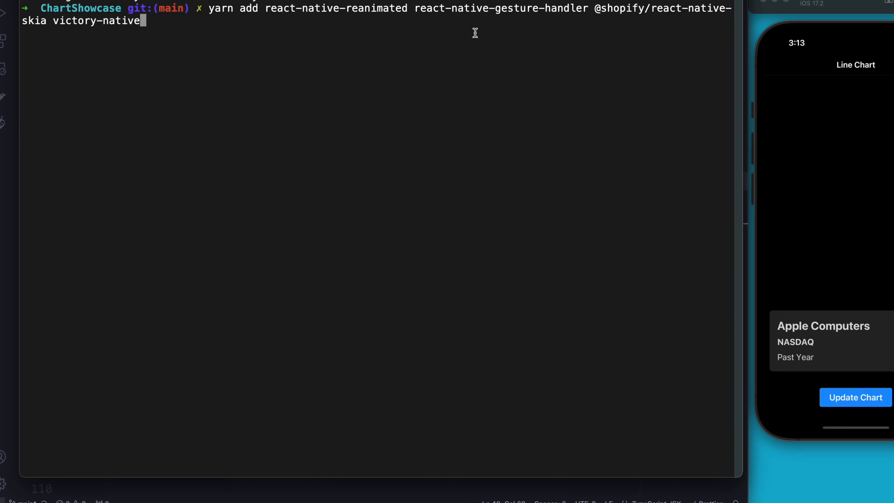
pyautogui.moveTo(572, 70)
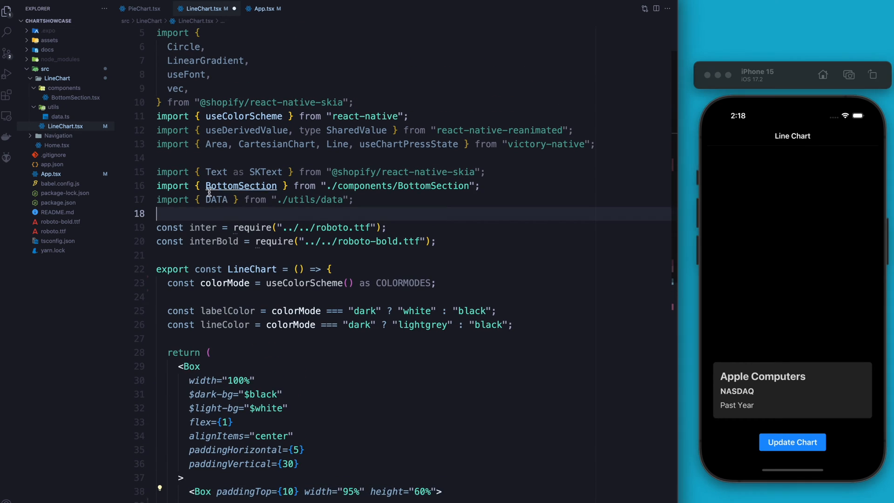
# Step: Review DATA and DATA2 in data.ts, then return to LineChart.tsx's chart container
pyautogui.click(60, 116)
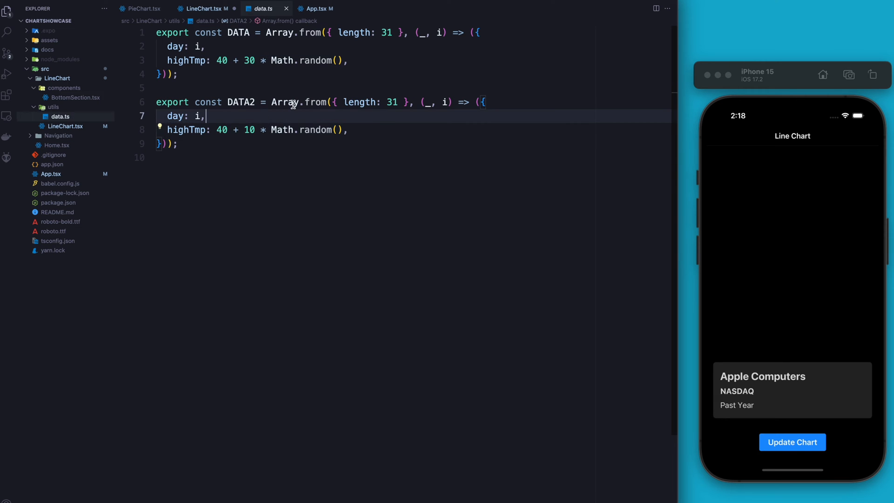
pyautogui.moveTo(313, 102)
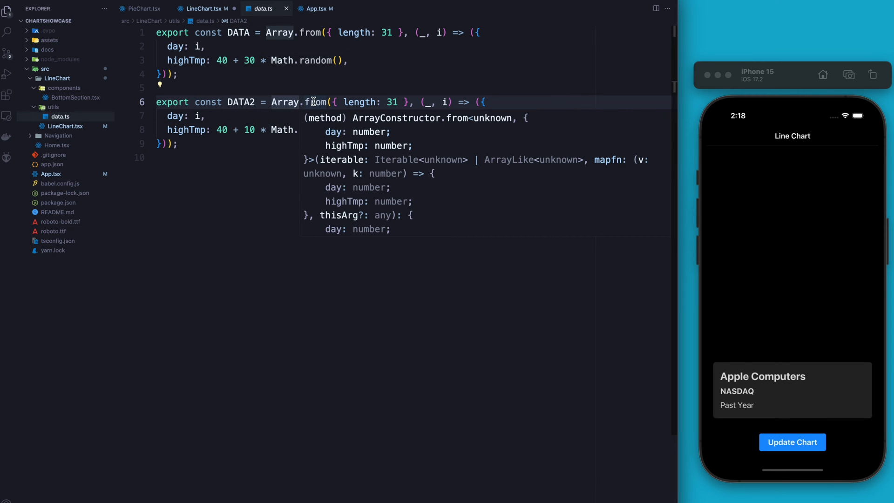
pyautogui.click(399, 61)
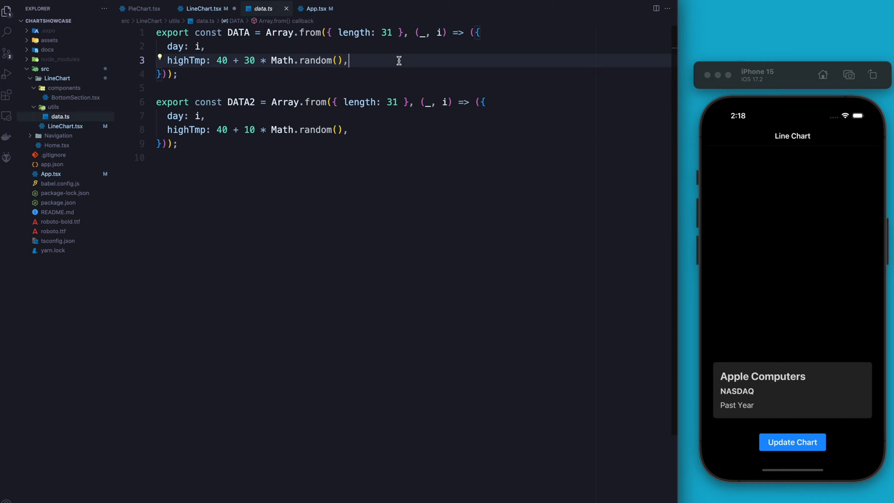
pyautogui.click(207, 9)
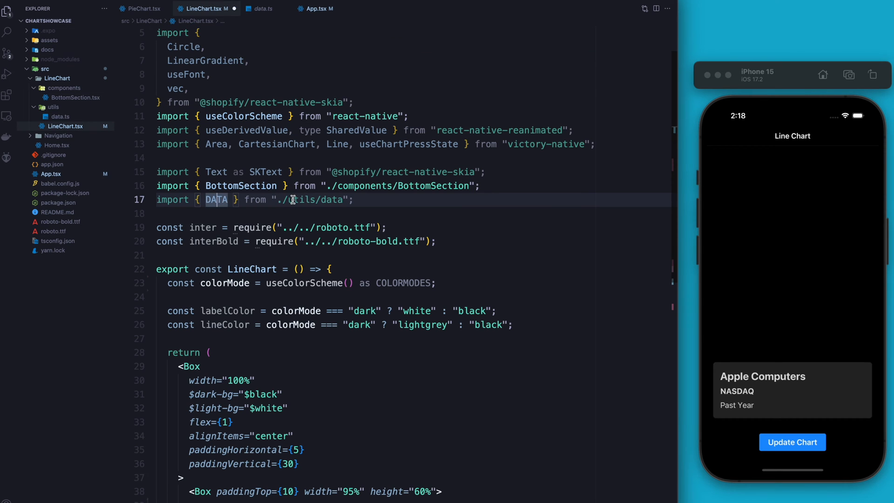
pyautogui.scroll(-3)
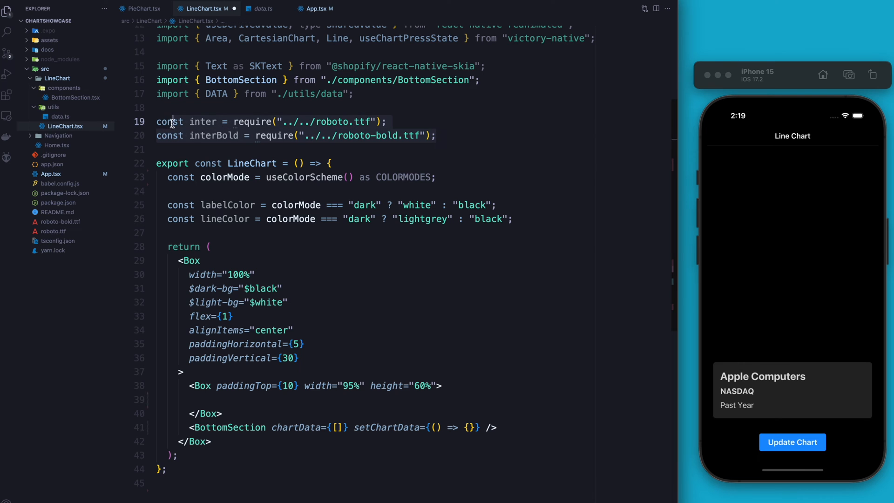
pyautogui.click(215, 121)
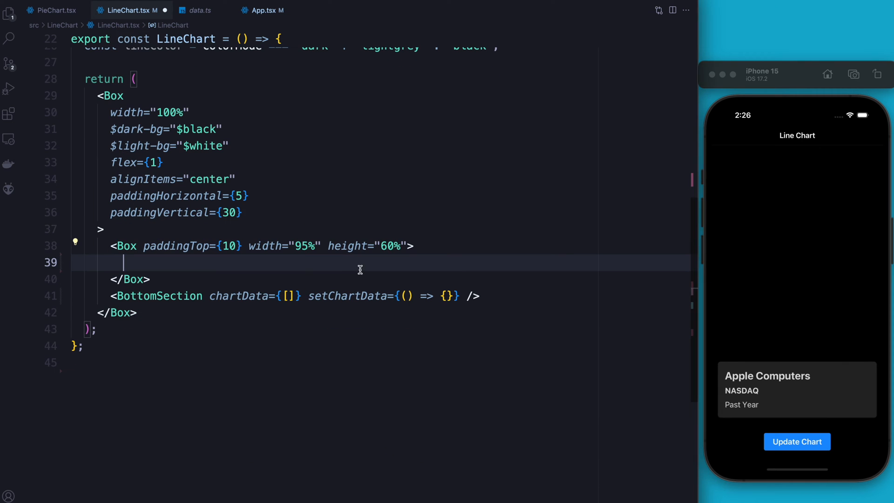
# Step: Add a CartesianChart with data DATA, xKey "day", yKeys ["highTmp"], and domainPadding top 30
pyautogui.write('<CartesianChart>')
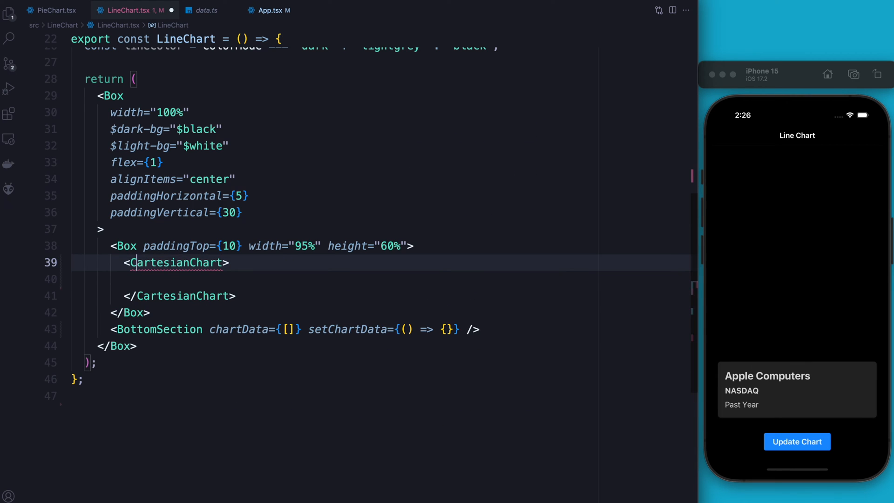
pyautogui.write('data={da')
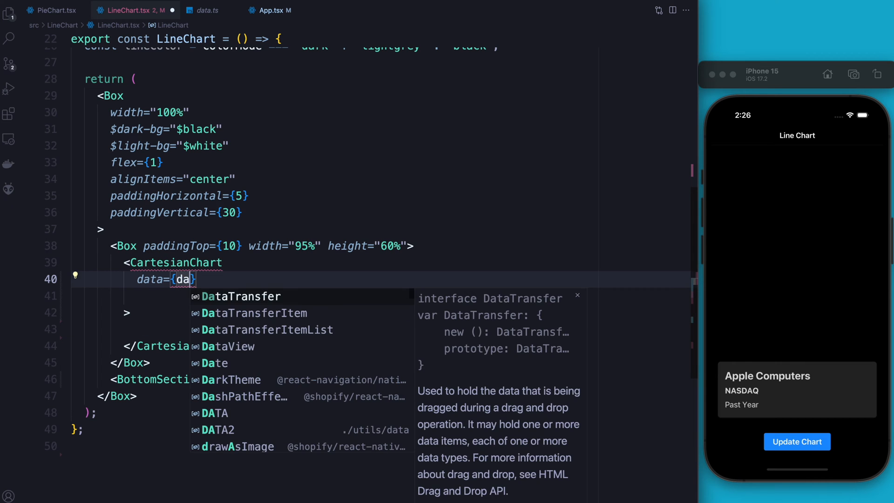
pyautogui.click(216, 413)
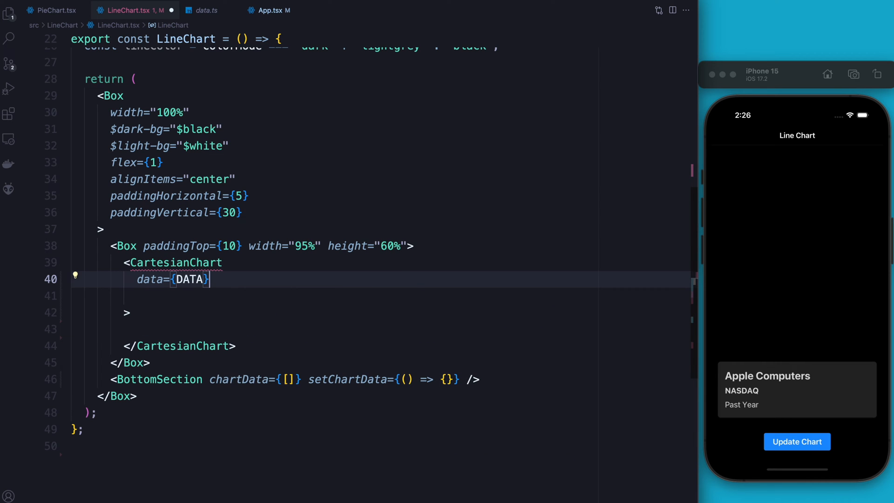
pyautogui.press('Enter')
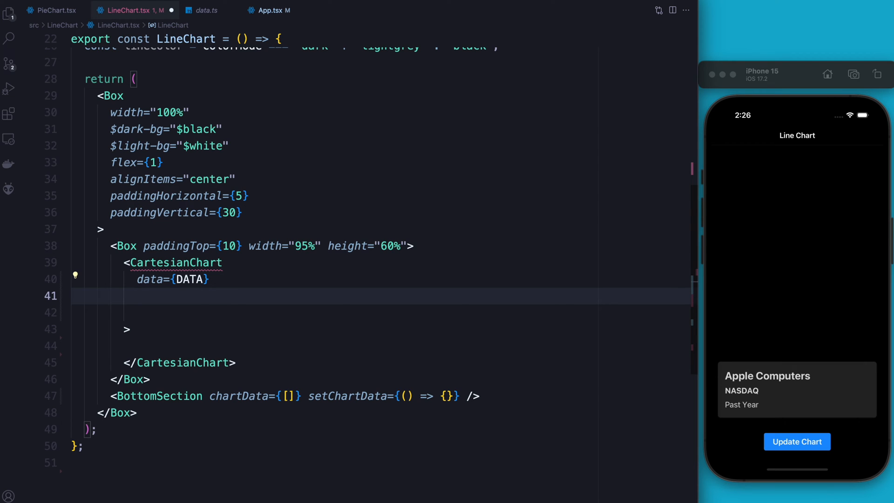
pyautogui.write('xKey={')
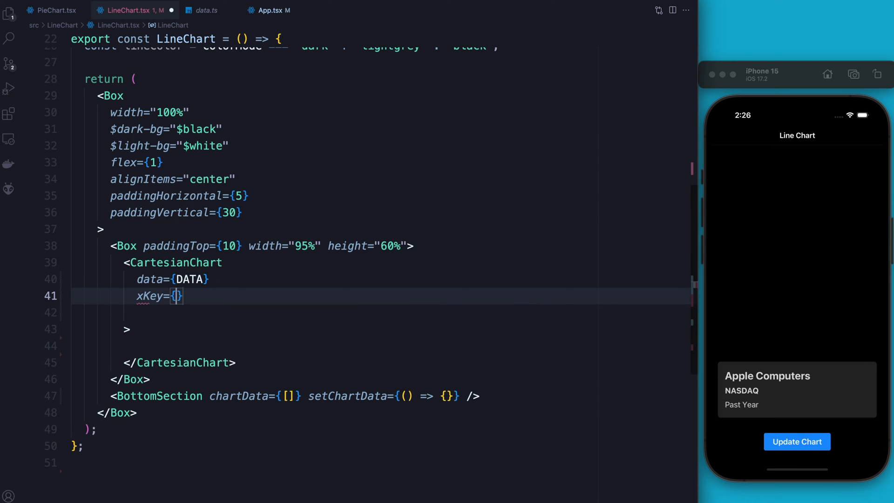
pyautogui.write('"day"')
pyautogui.click(412, 313)
pyautogui.write('yKeys={[')
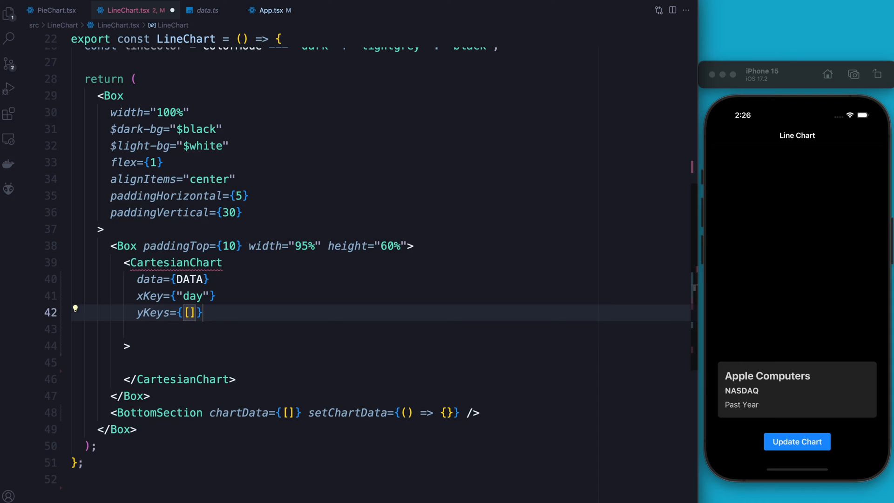
pyautogui.write('"h"')
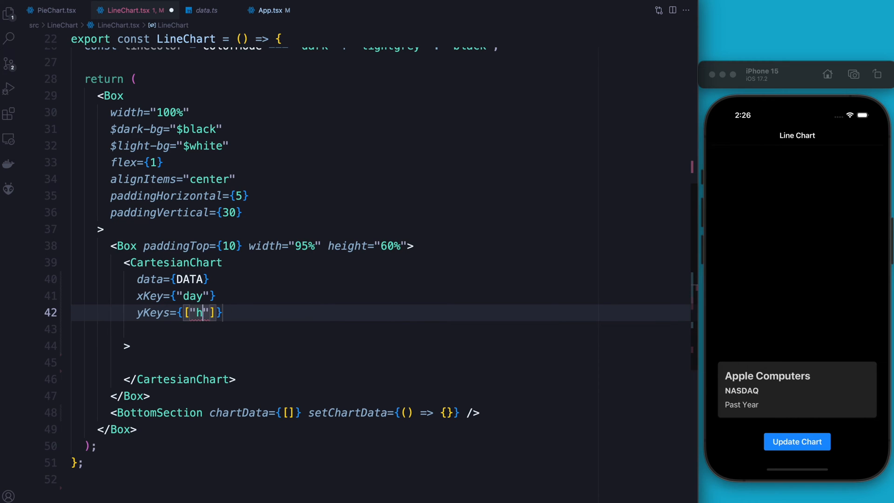
pyautogui.write('ighTe')
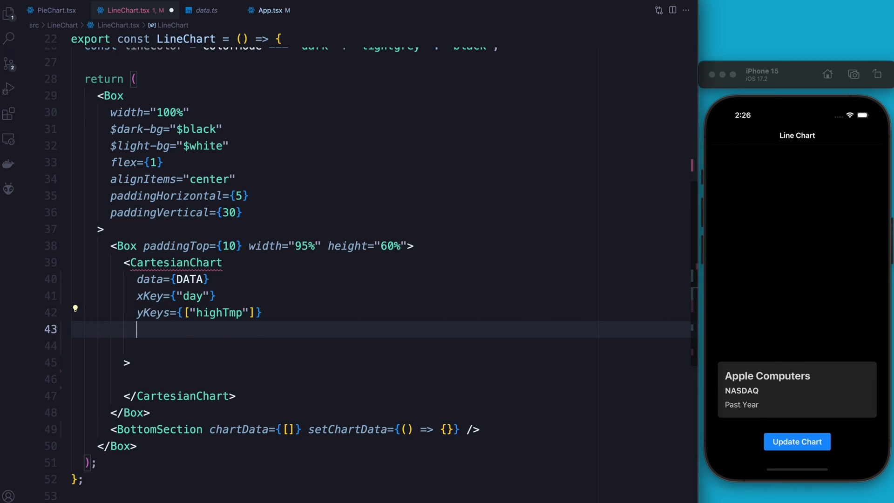
pyautogui.write('da')
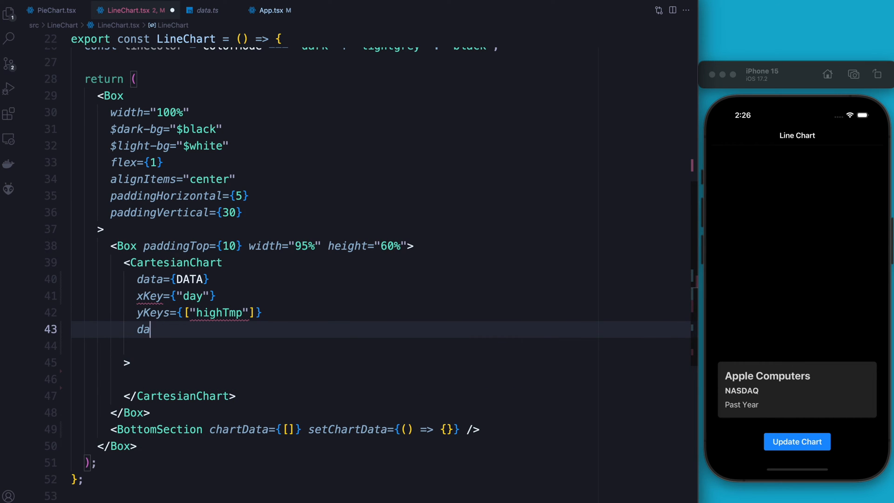
pyautogui.write('omainPadding={{t')
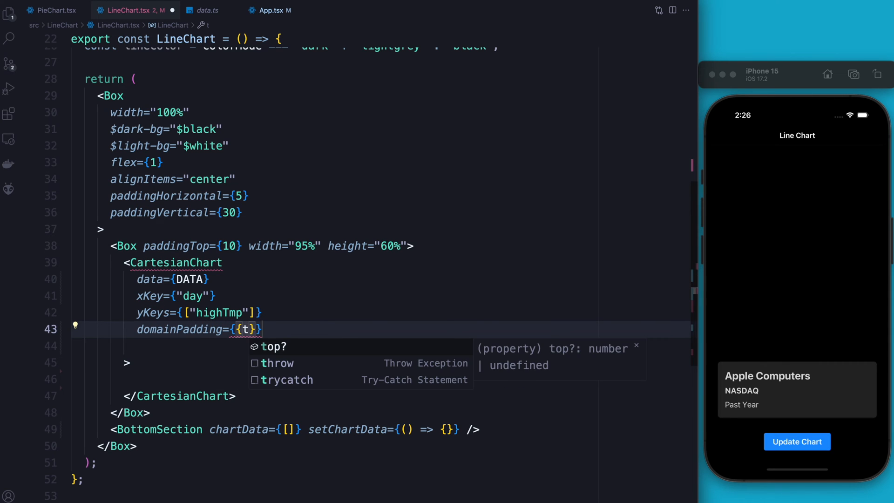
pyautogui.write('op: 30')
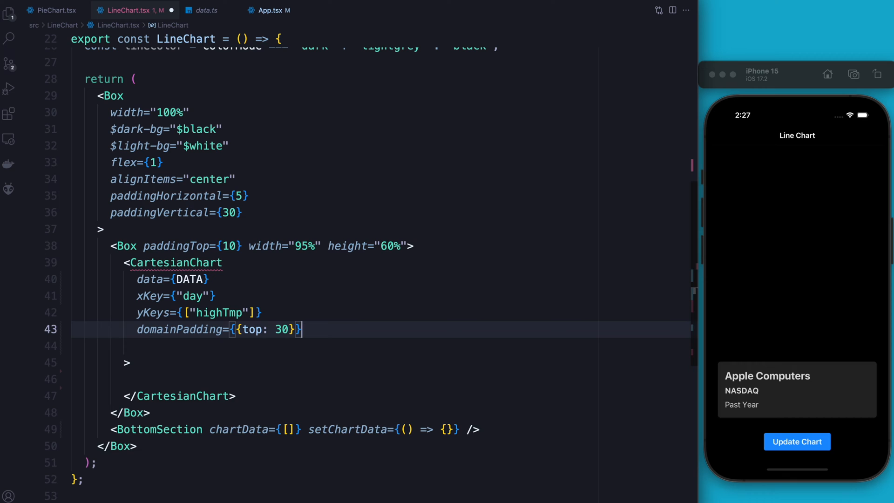
# Step: Give the chart axisOptions with font, labelColor and lineColor
pyautogui.press('Enter')
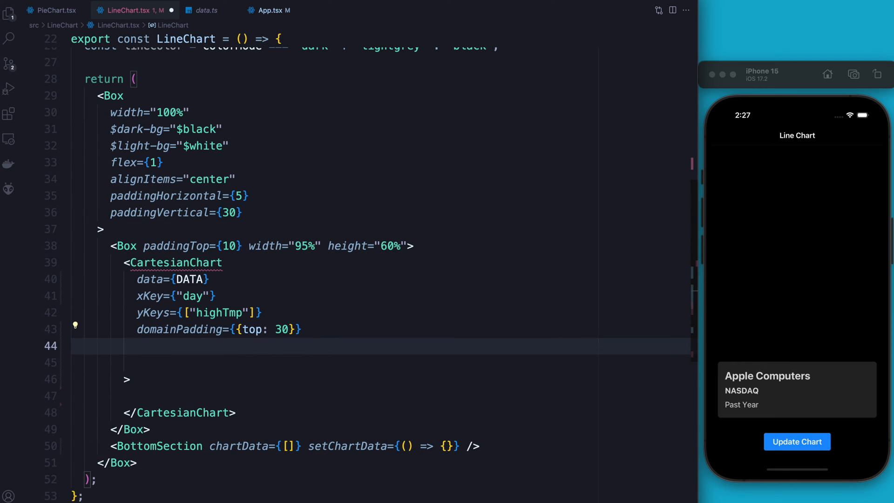
pyautogui.write('axe')
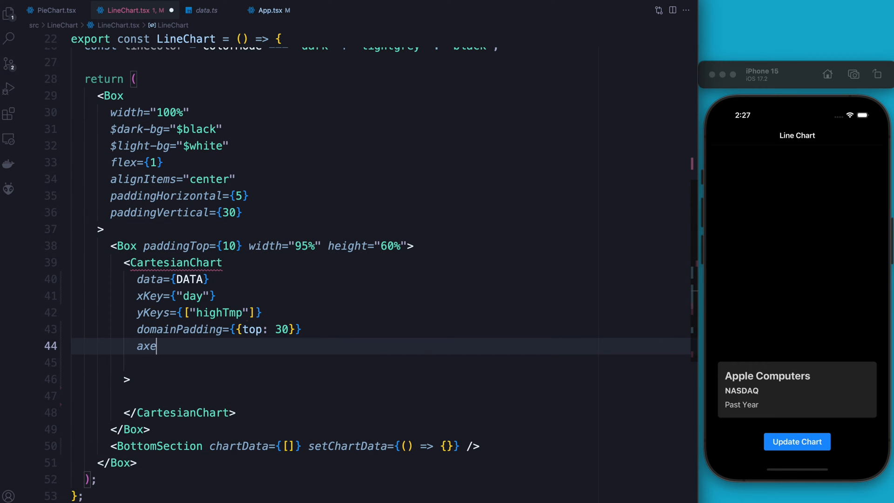
pyautogui.press('Backspace')
pyautogui.write('isOptions={{')
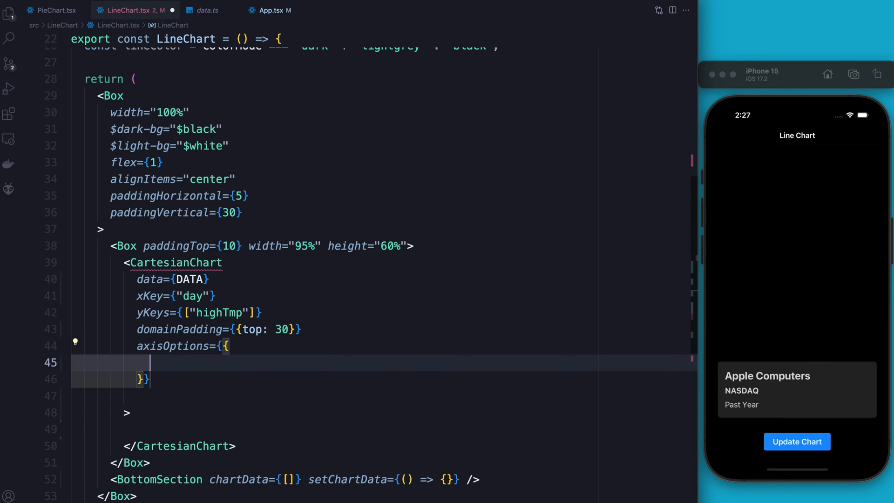
pyautogui.write('font,')
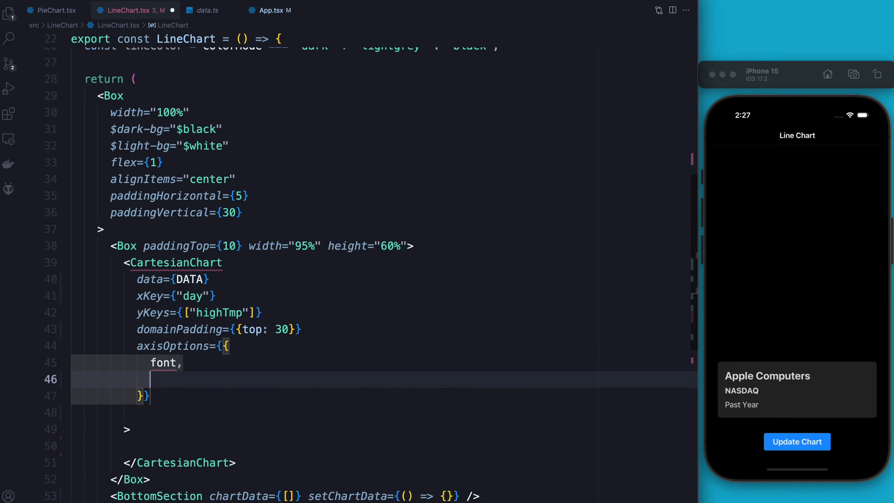
pyautogui.write('labelColor,')
pyautogui.write(';in')
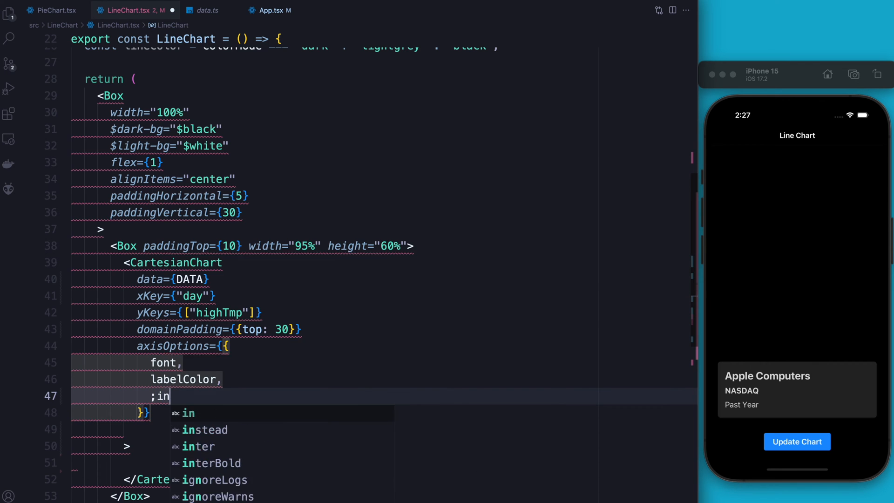
pyautogui.write('lineColor')
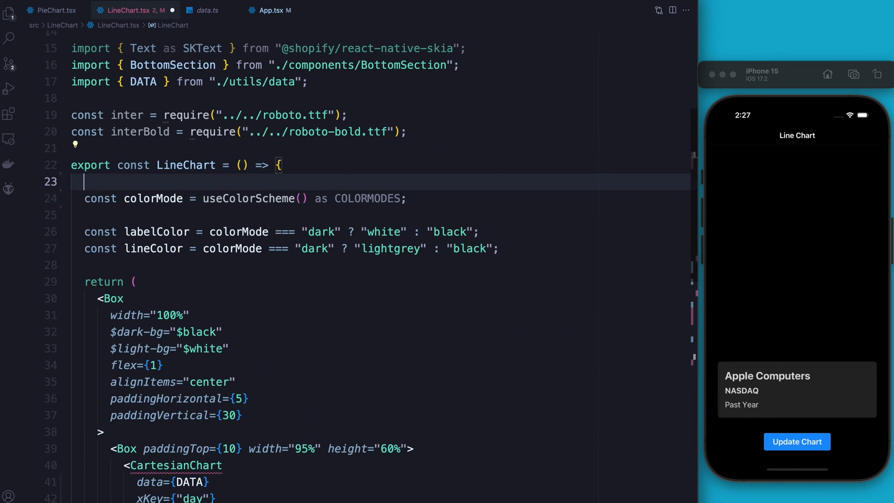
# Step: Define const font = useFont(inter, 12) and open a line inside CartesianChart
pyautogui.write('const')
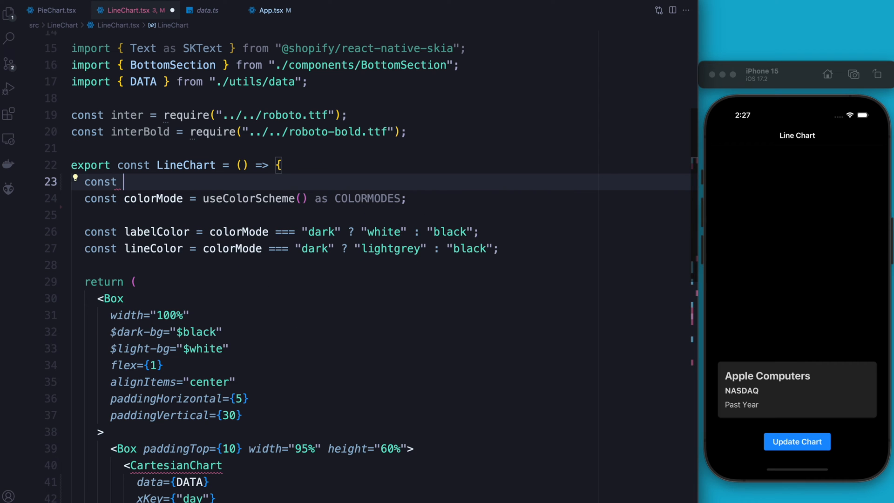
pyautogui.write('font = useFont(')
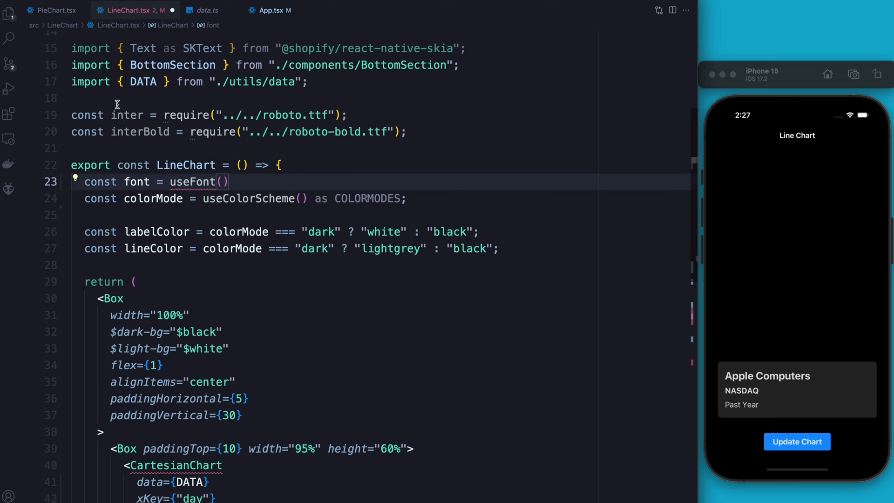
pyautogui.write('inter')
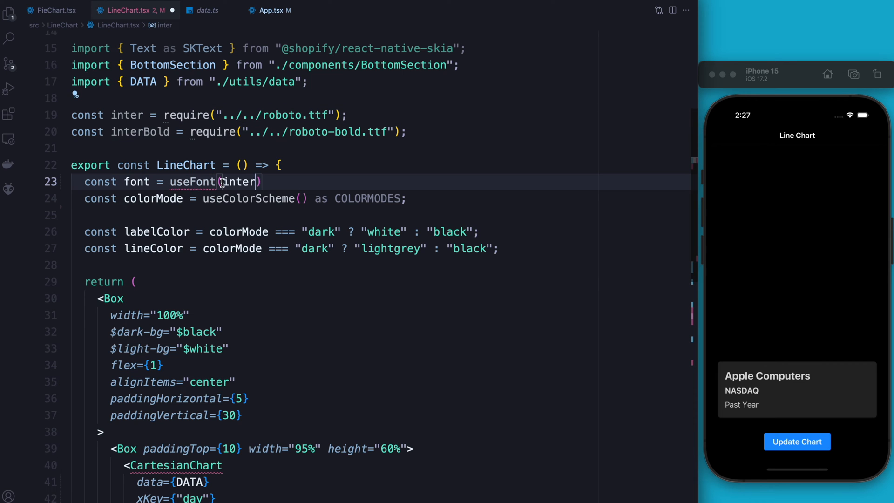
pyautogui.write(', 12')
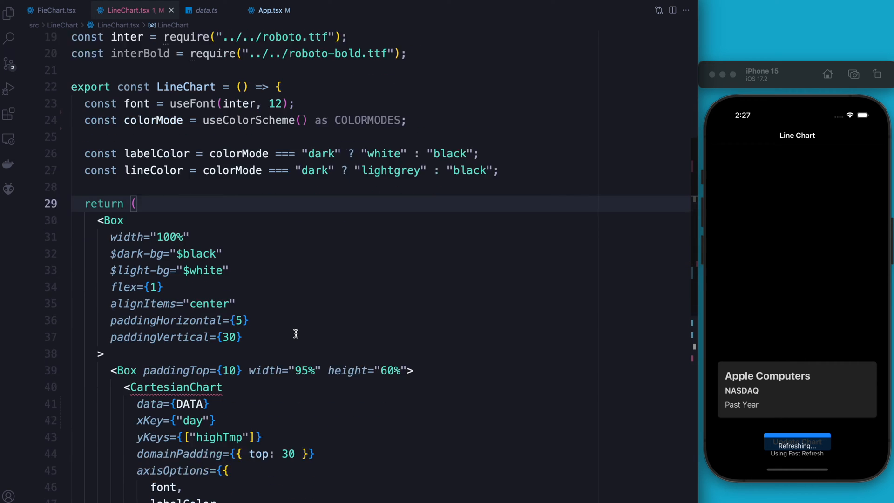
pyautogui.scroll(-3)
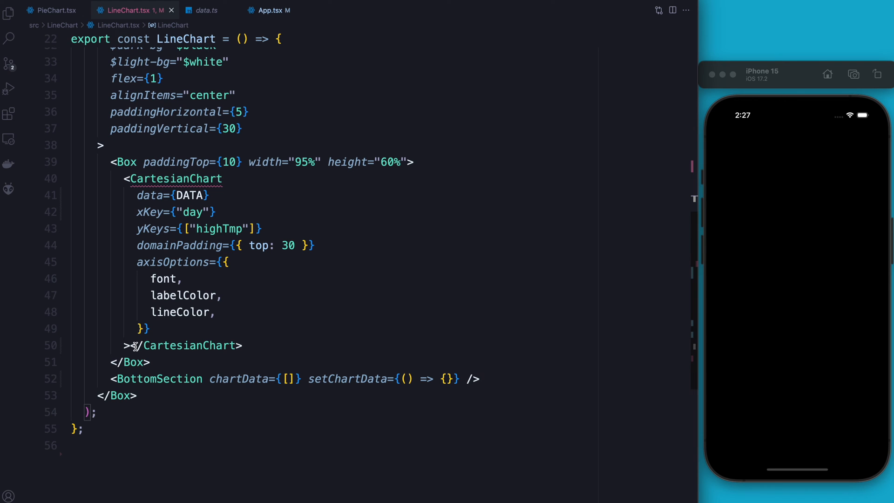
pyautogui.press('Enter')
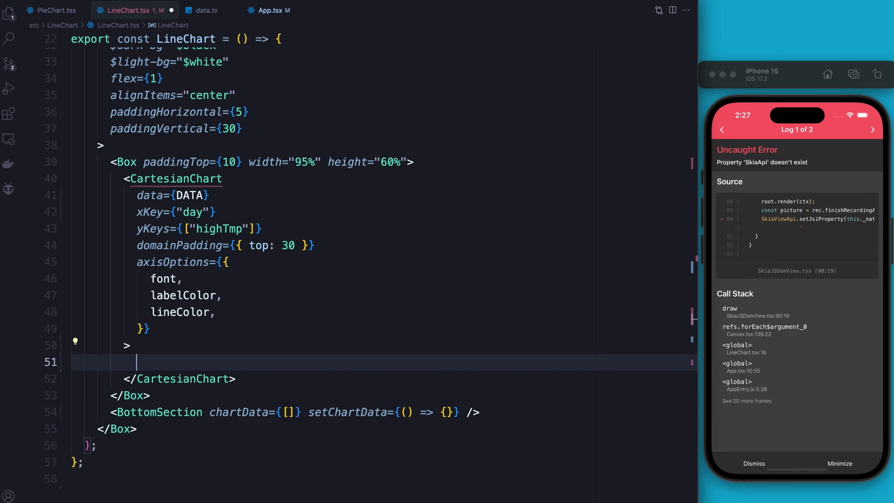
# Step: Write the ({points, chartBounds}) => { return () } render function inside CartesianChart
pyautogui.write('{')
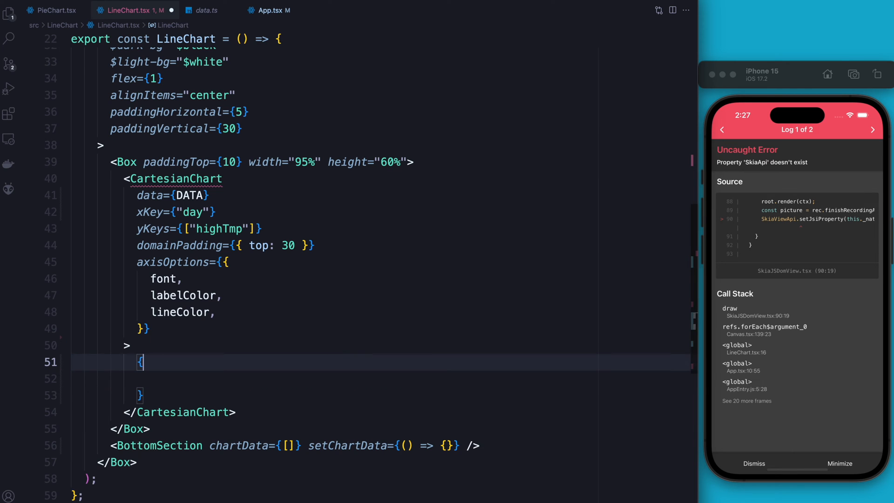
pyautogui.write('()')
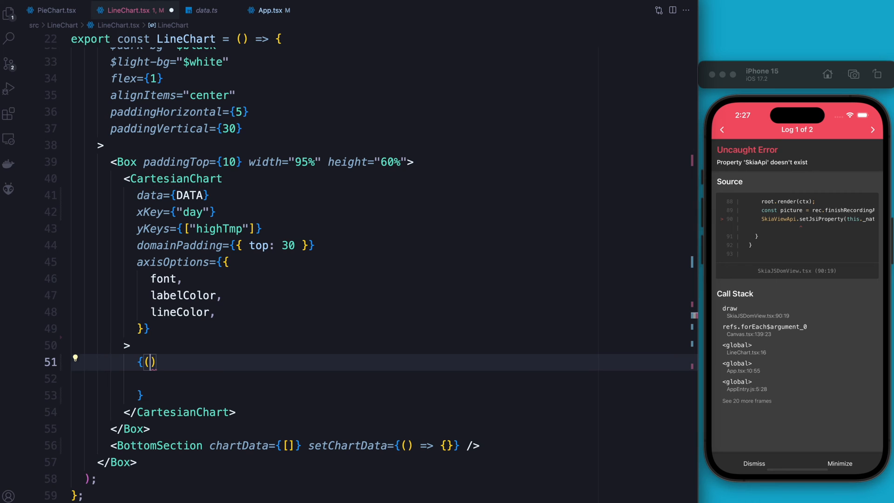
pyautogui.write('{}')
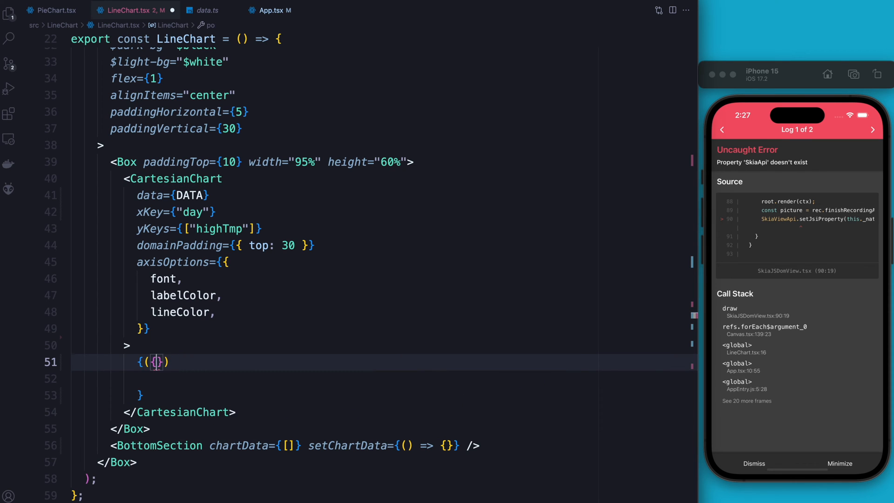
pyautogui.write('points,')
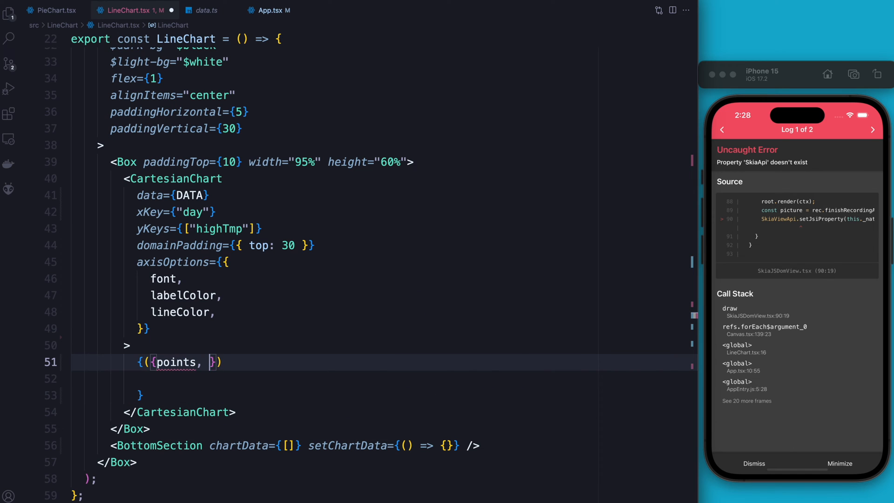
pyautogui.write('chartBouds')
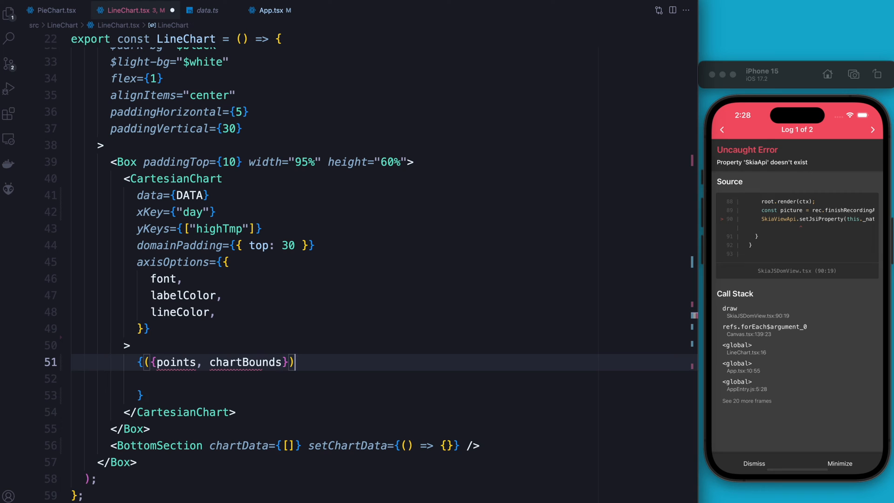
pyautogui.write('=> {')
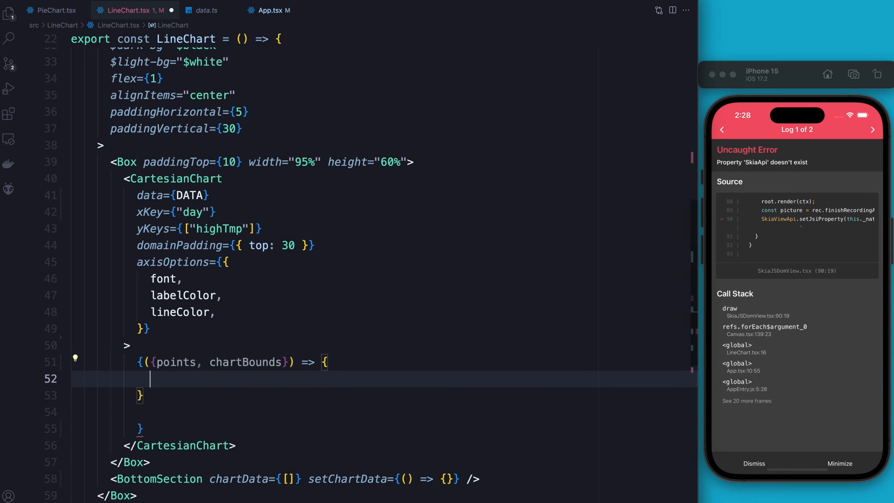
pyautogui.write('return (')
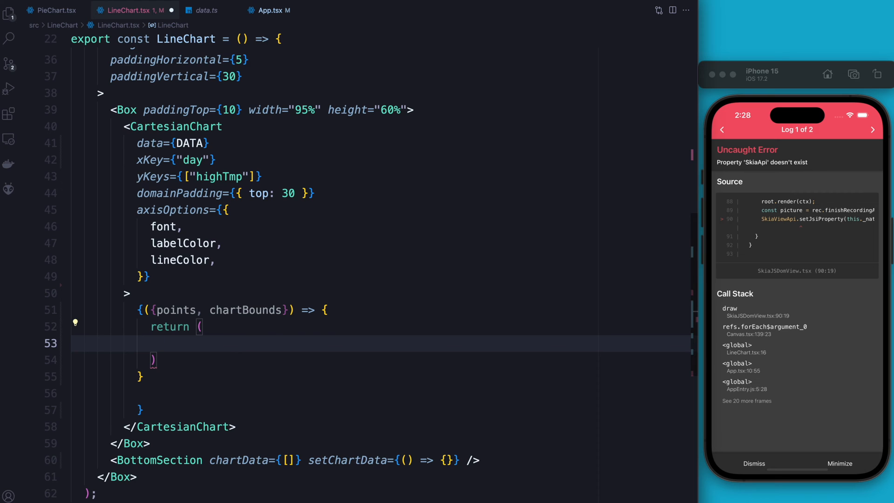
# Step: Return a Line of points.highTmp, color lightgreen, strokeWidth 3, with a 500 ms timing animation
pyautogui.write('<')
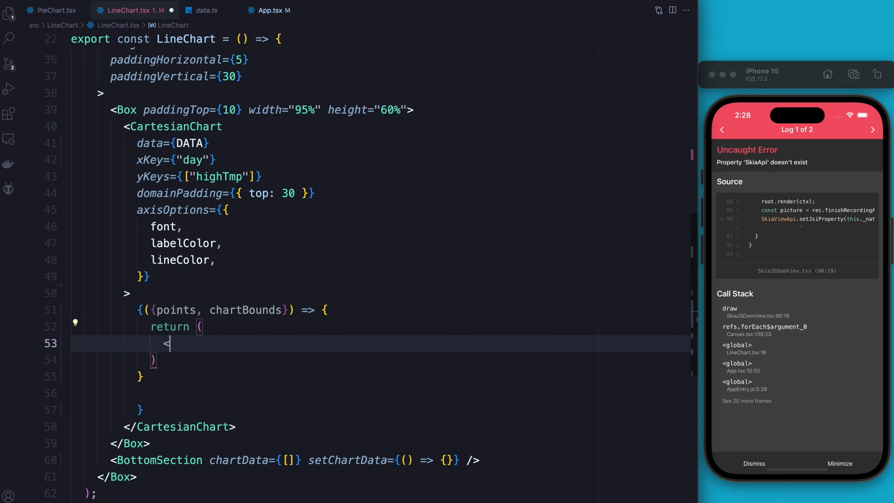
pyautogui.write('Line />')
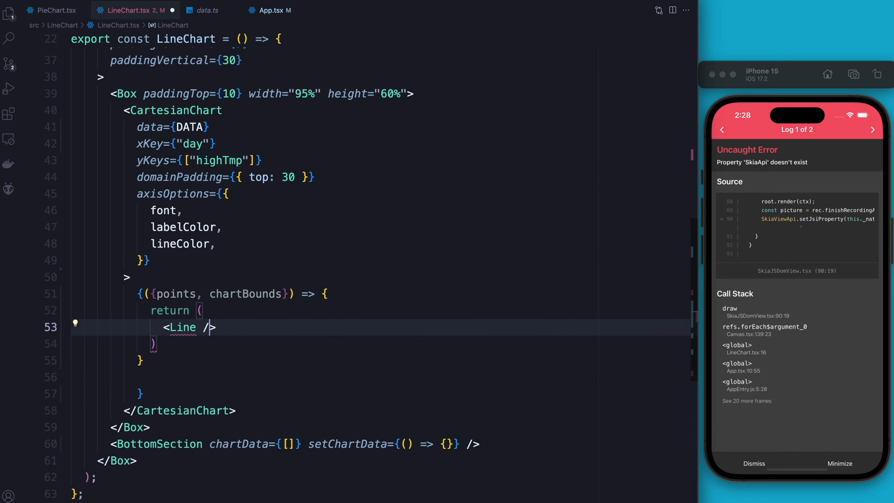
pyautogui.press('Enter')
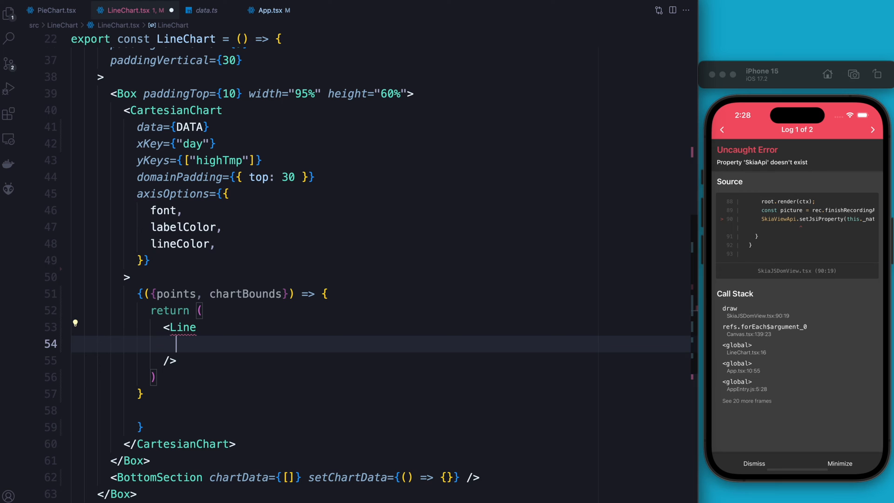
pyautogui.write('points=')
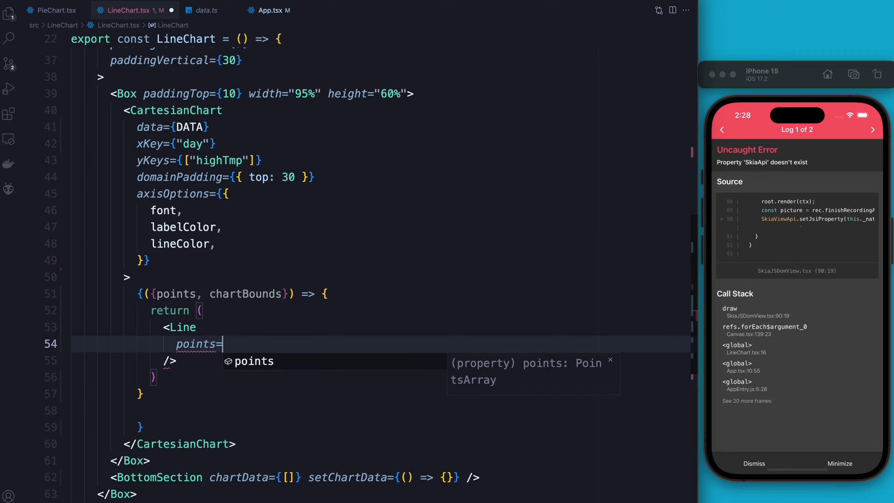
pyautogui.write('{points.highTmp')
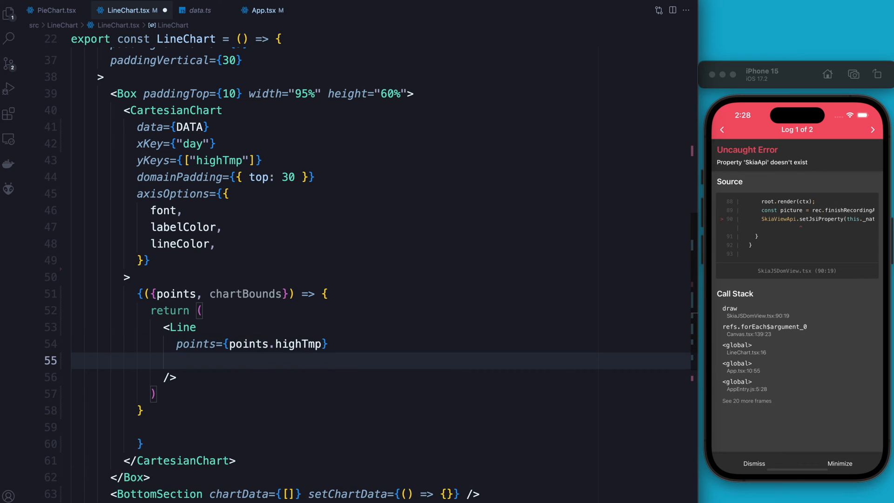
pyautogui.write('color={}')
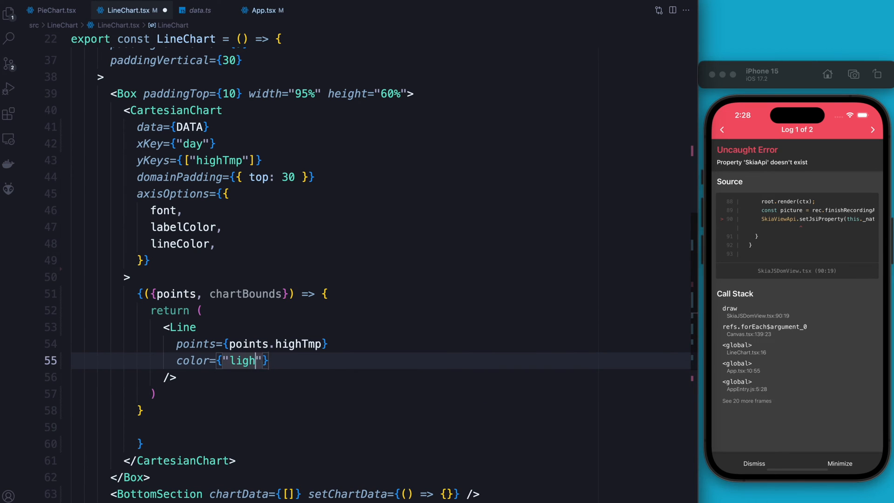
pyautogui.write('tgreen')
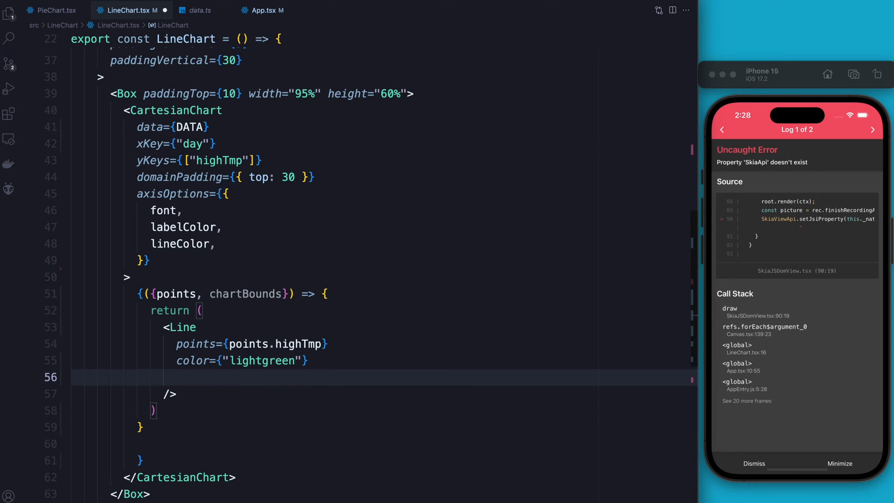
pyautogui.write('strokeWidth={3')
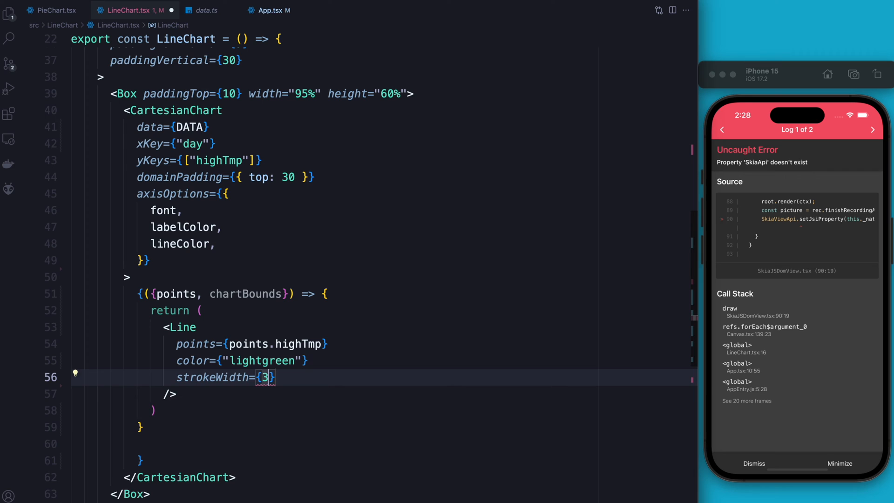
pyautogui.write('animate={')
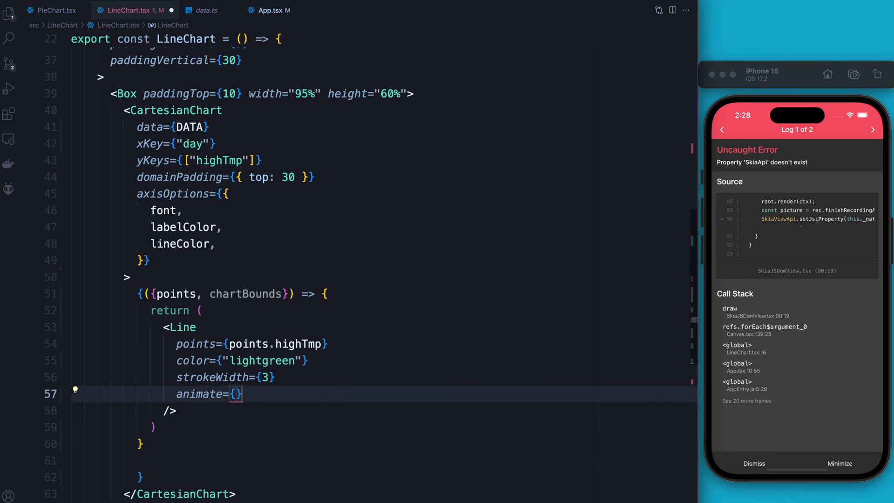
pyautogui.write('type:')
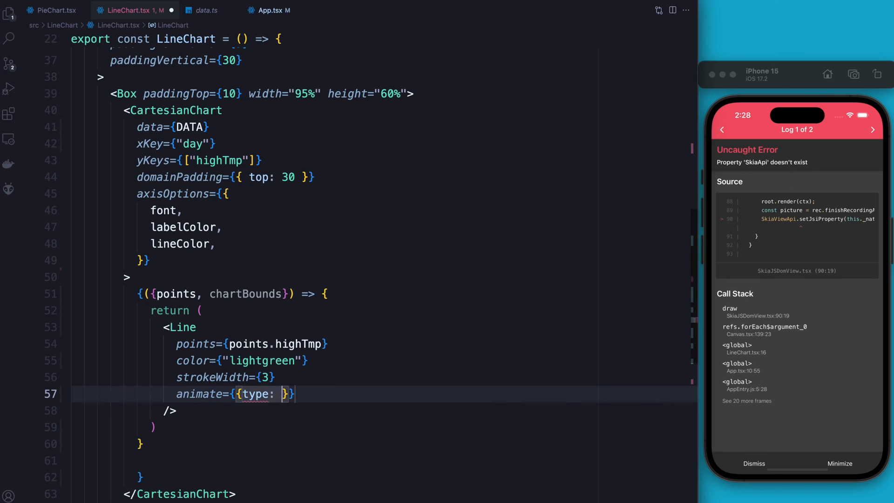
pyautogui.write('"timing"')
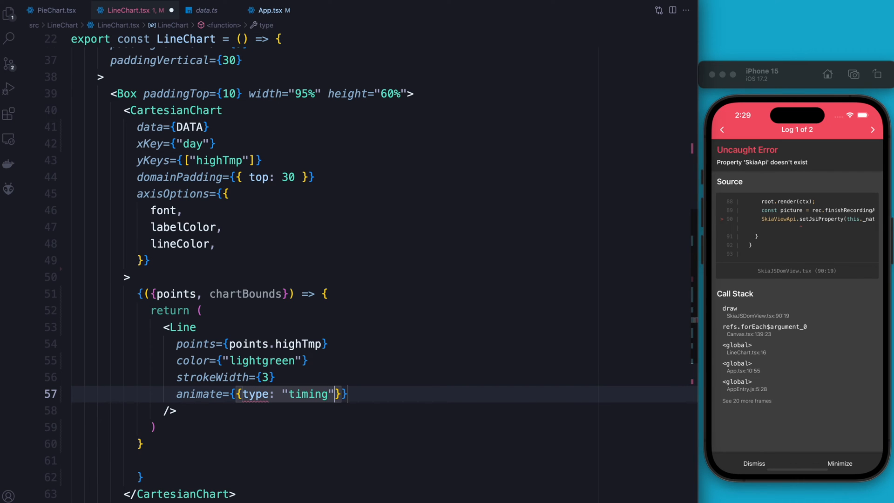
pyautogui.write(', duration: 500')
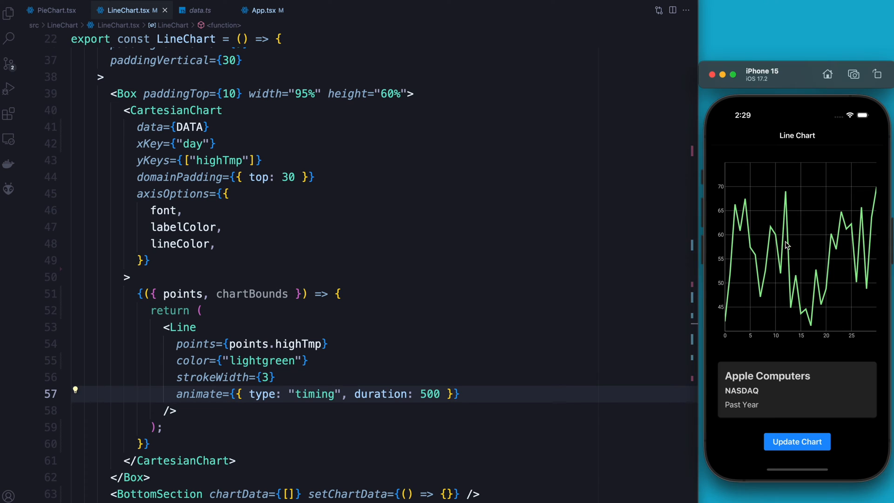
pyautogui.moveTo(606, 314)
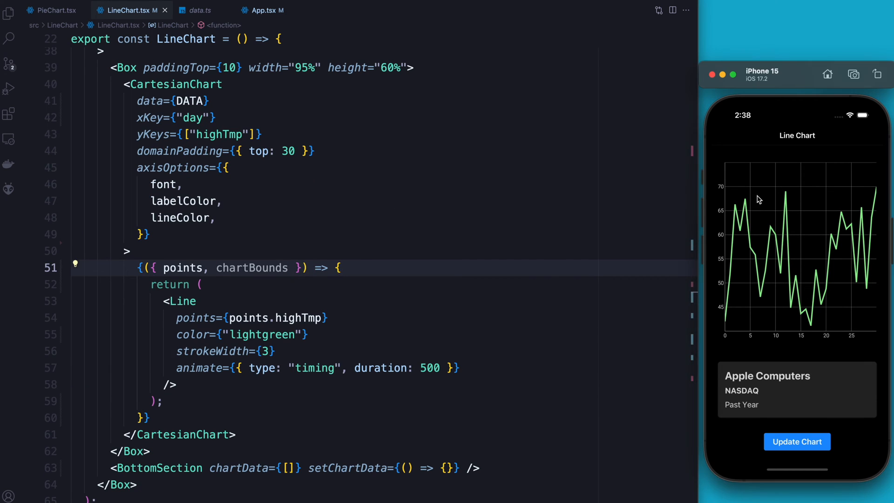
pyautogui.moveTo(787, 239)
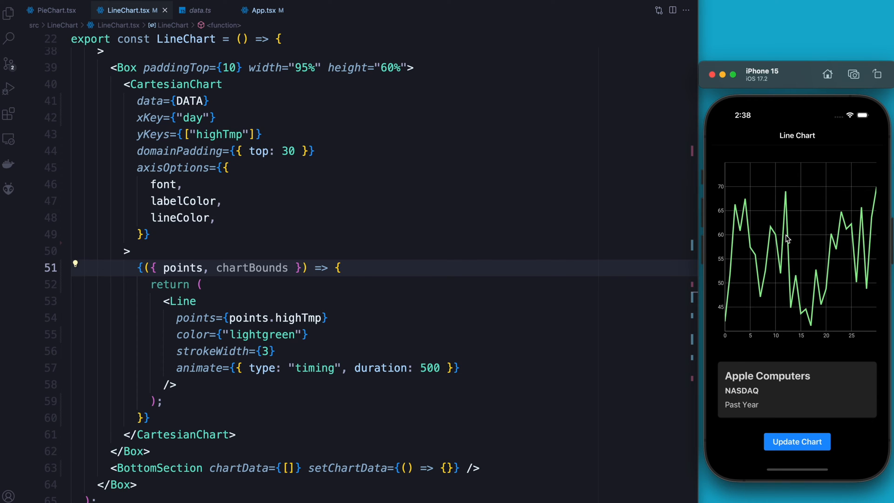
# Step: Select code in LineChart.tsx while the simulator renders the green highTmp line chart
pyautogui.doubleClick(252, 267)
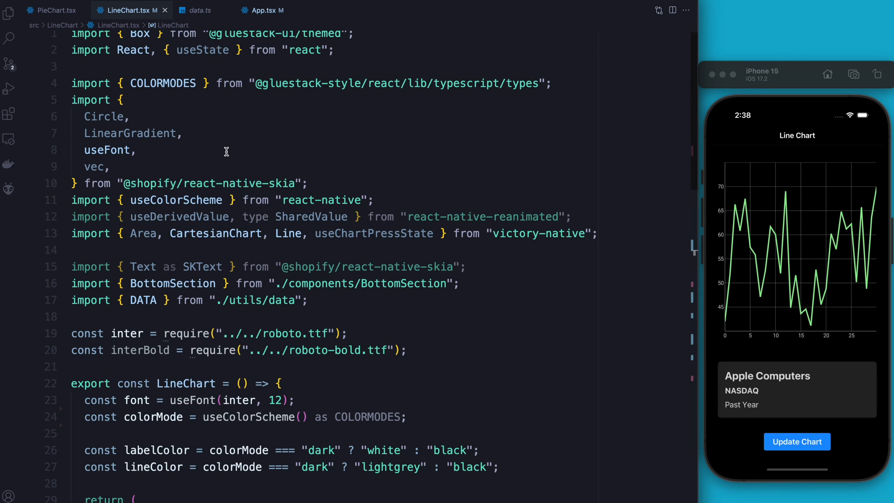
pyautogui.click(199, 10)
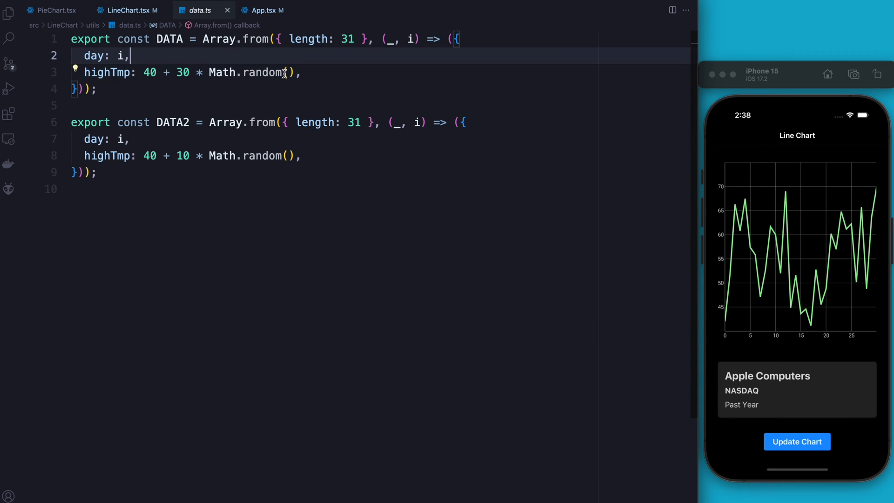
pyautogui.click(120, 11)
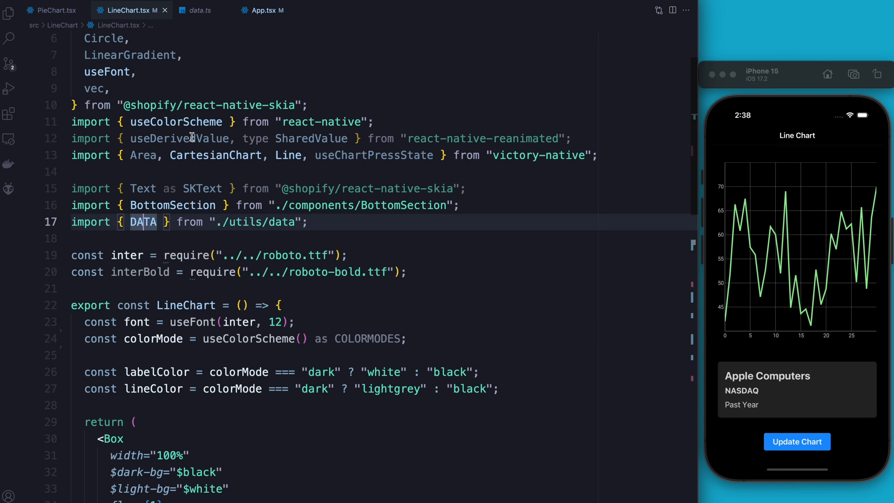
pyautogui.scroll(-3)
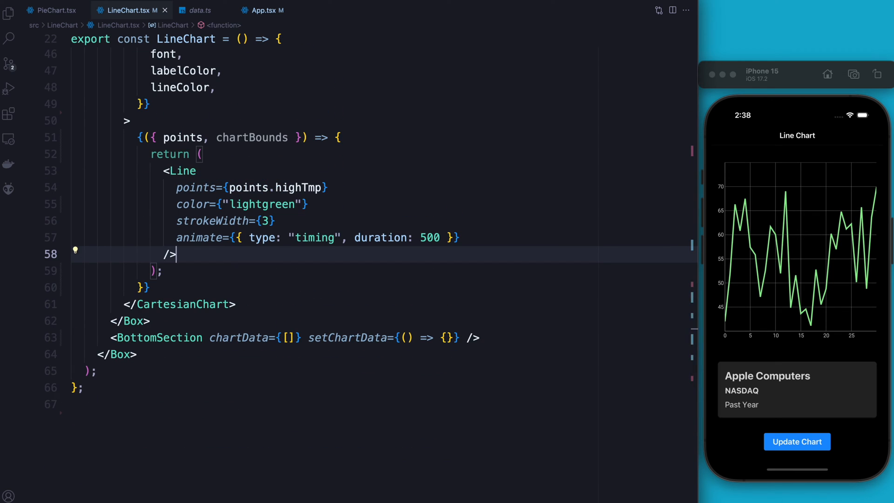
# Step: Add an Area with points.highTmp, y0 chartBounds.bottom, 500 ms timing animation, inside a fragment
pyautogui.write('<Area')
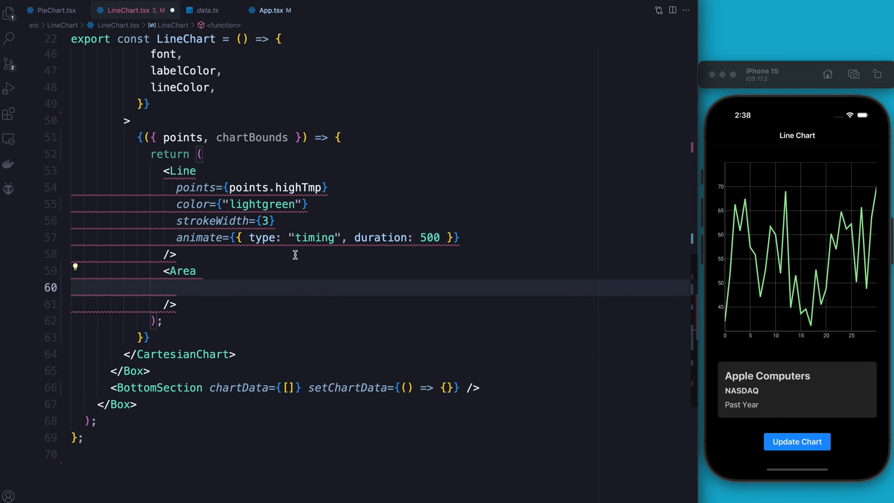
pyautogui.write('points')
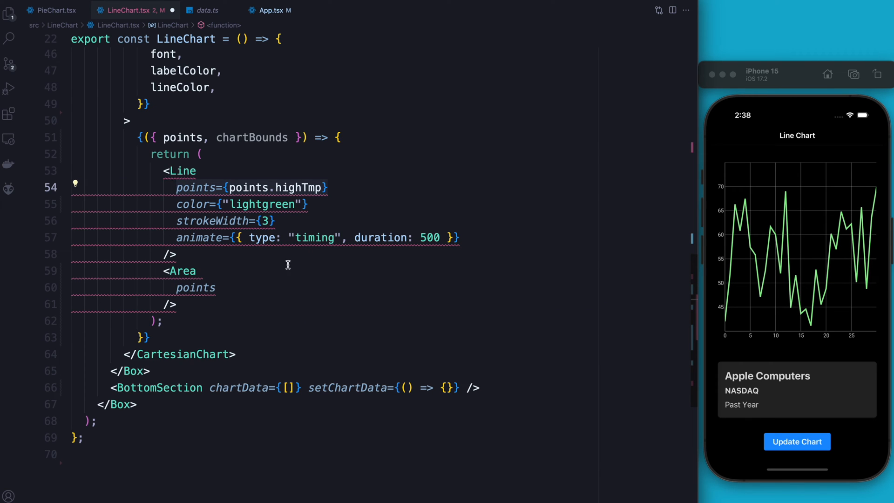
pyautogui.write('={points.highTmp}')
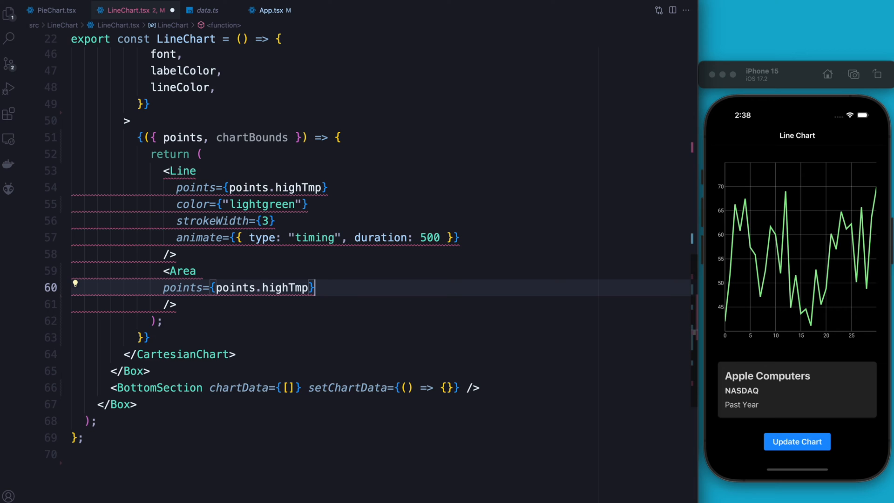
pyautogui.press('Enter')
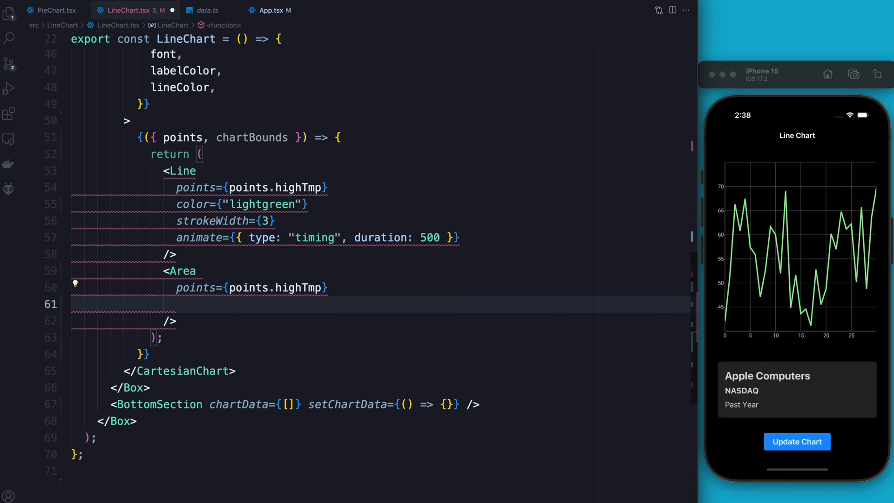
pyautogui.write('y')
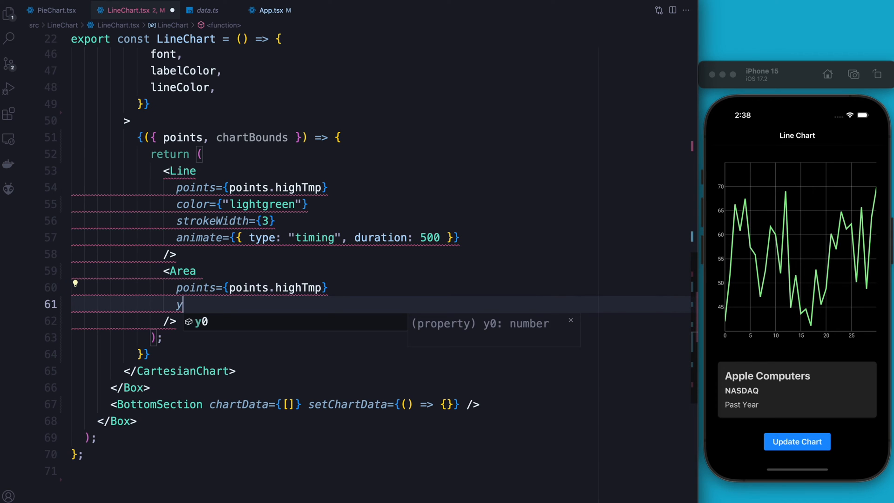
pyautogui.write('0={}')
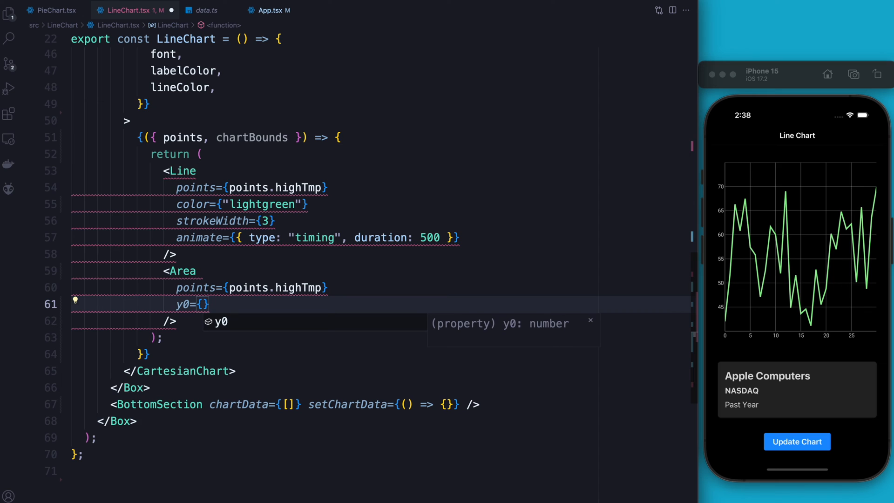
pyautogui.write('chartBounds.bottom')
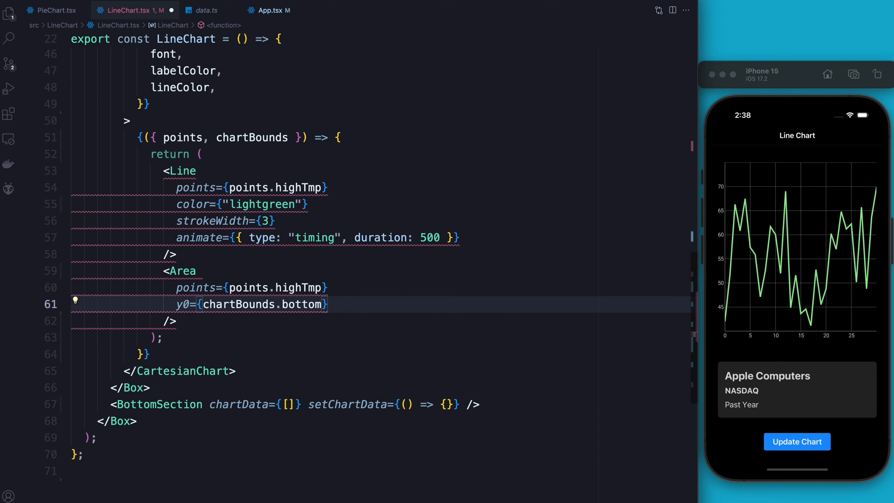
pyautogui.write('ani')
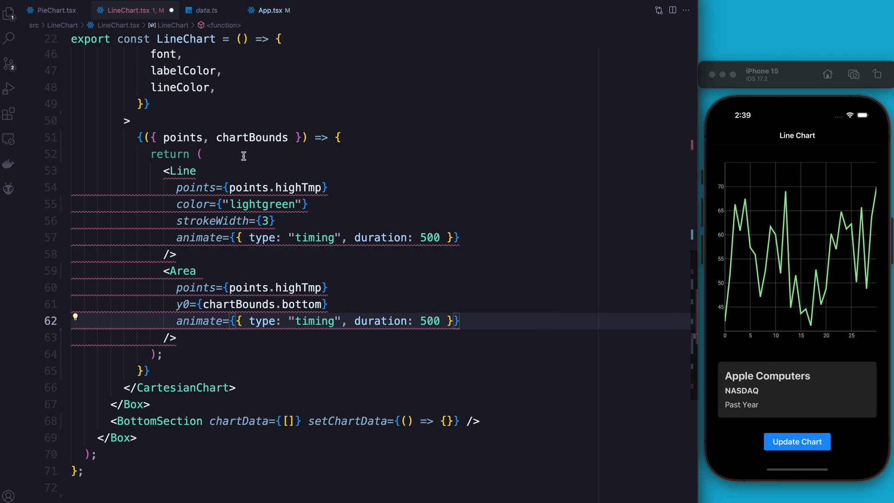
pyautogui.write('<>')
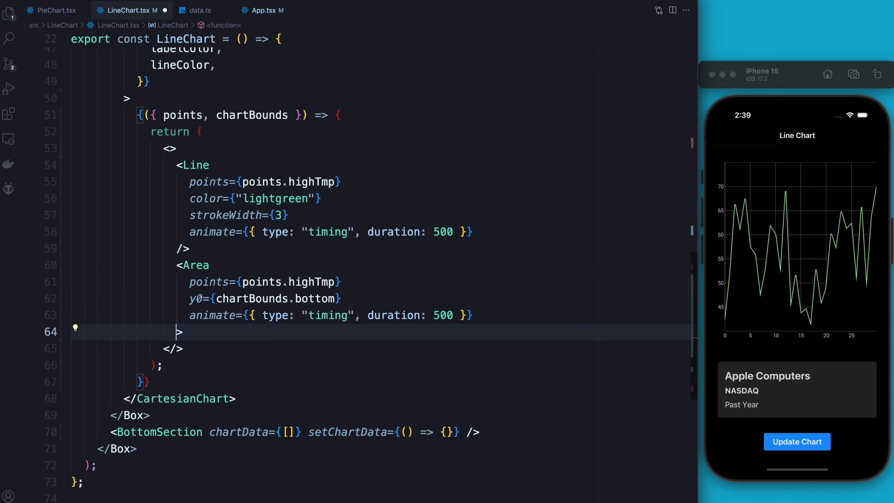
# Step: Close the fragment and insert a LinearGradient inside the Area
pyautogui.write('</Area>')
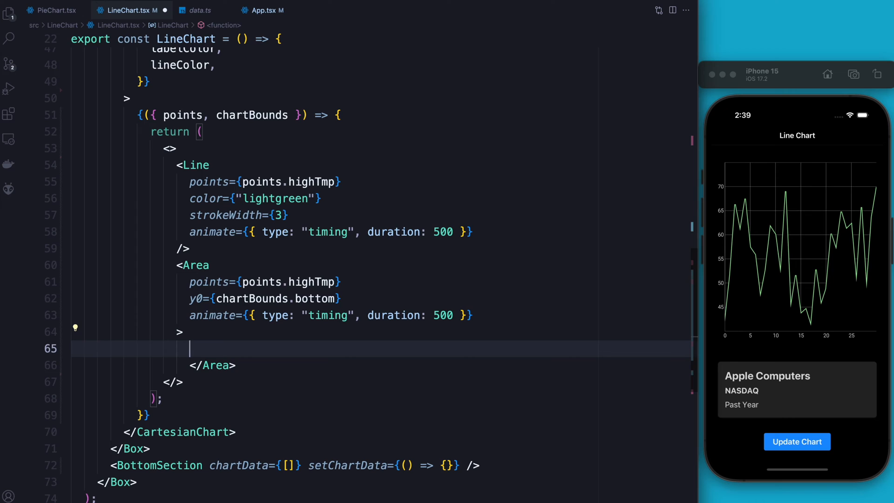
pyautogui.write('<L')
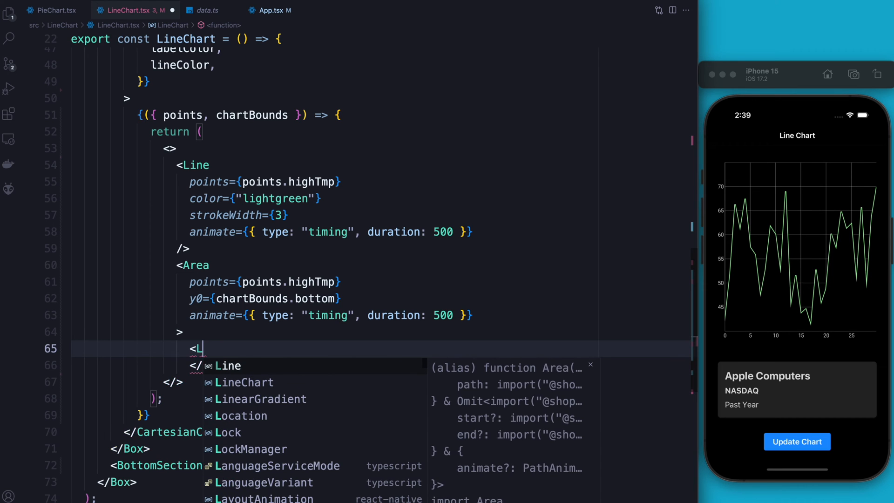
pyautogui.write('in')
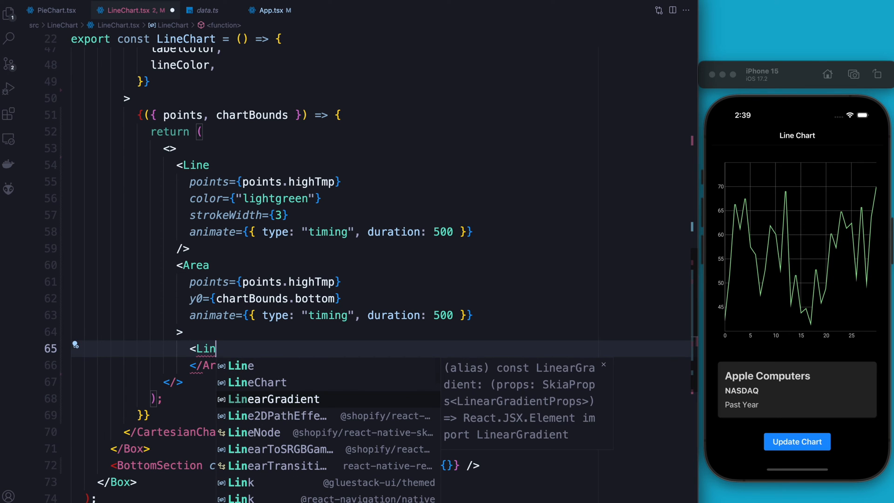
pyautogui.click(273, 399)
pyautogui.write('start={')
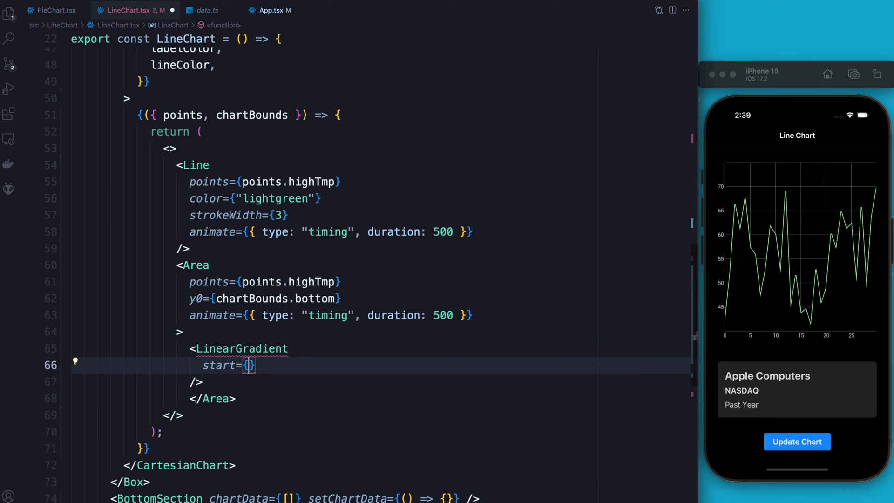
# Step: Set the gradient's vec() start/end from chartBounds and colors ["green", "#90ee9050"]
pyautogui.write('vec()')
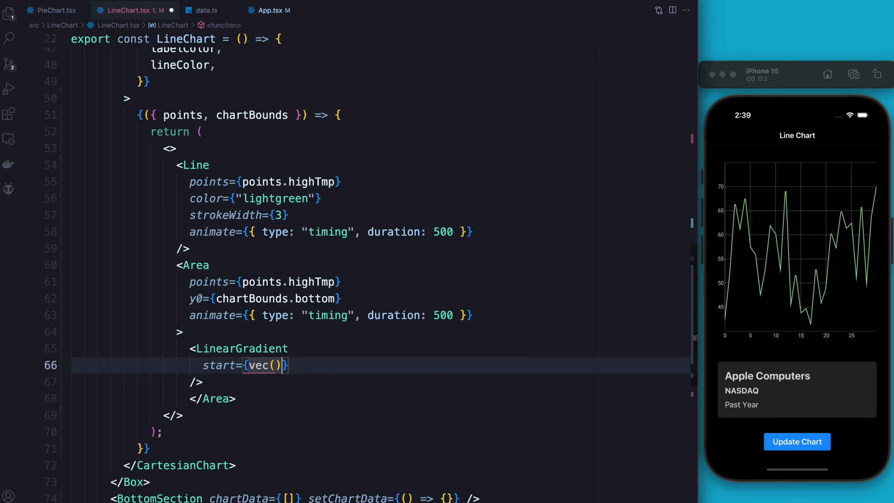
pyautogui.write('char')
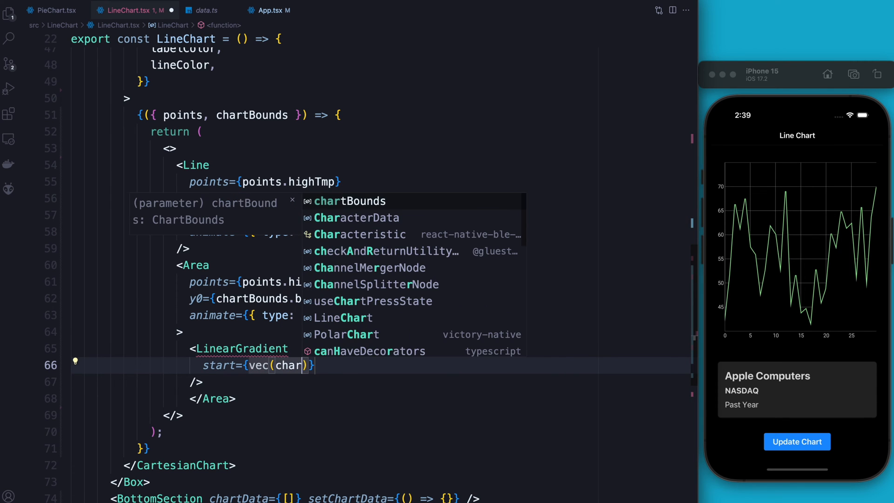
pyautogui.write('chartBounds.')
pyautogui.write('end={')
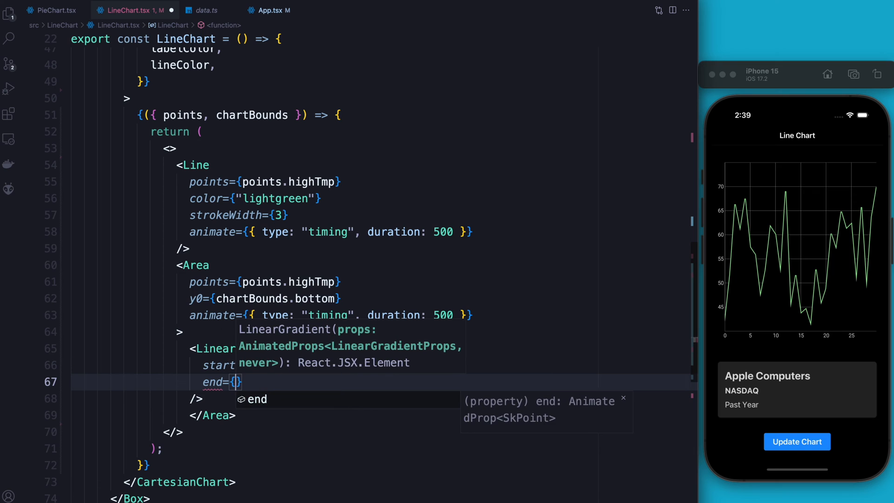
pyautogui.write('vec()')
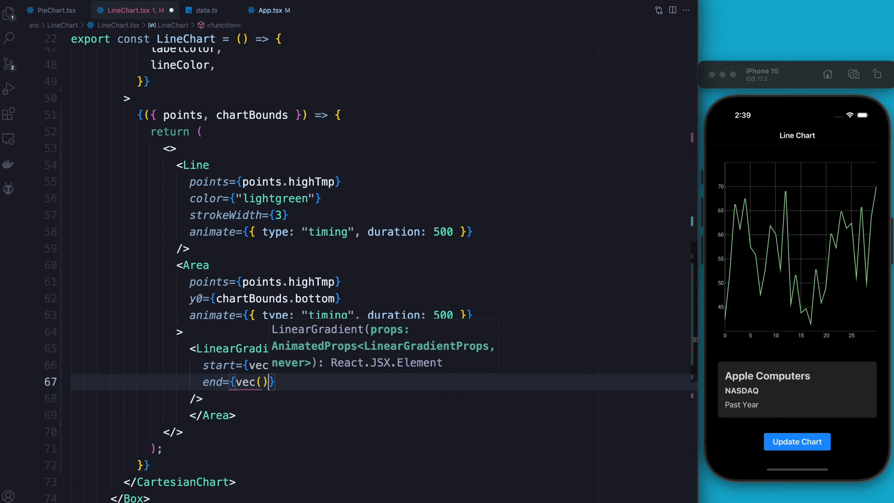
pyautogui.write('chartBounds.bottom, 200)}')
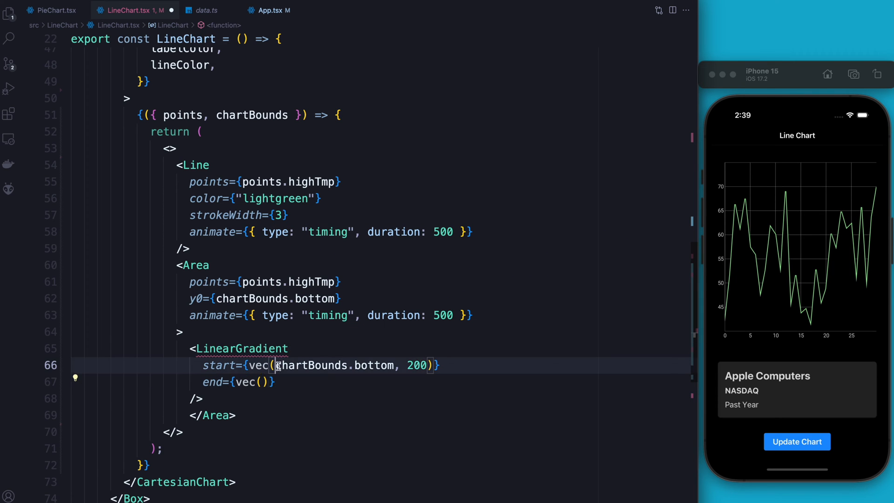
pyautogui.write('chartBounds.bottom, chartBounds.bottom')
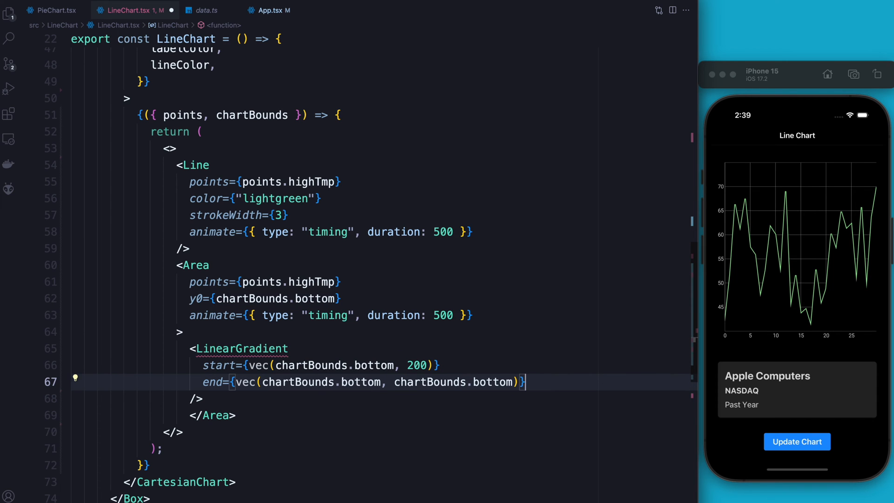
pyautogui.write('colors=')
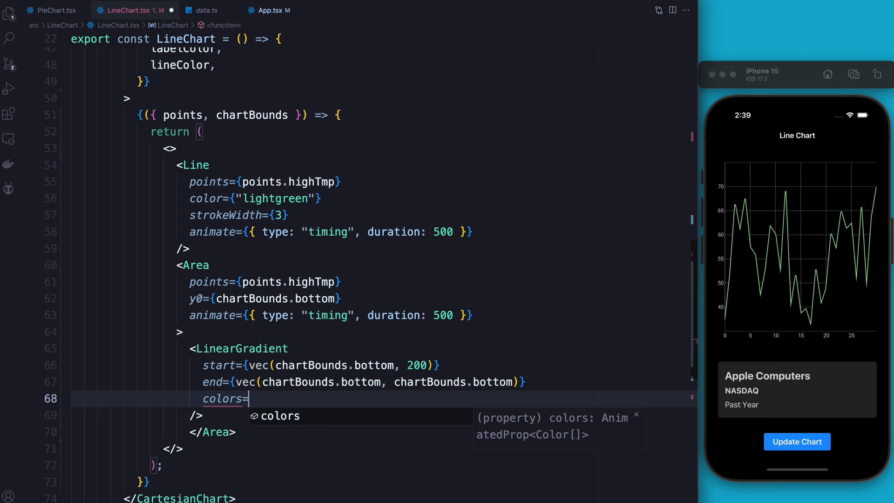
pyautogui.write('{')
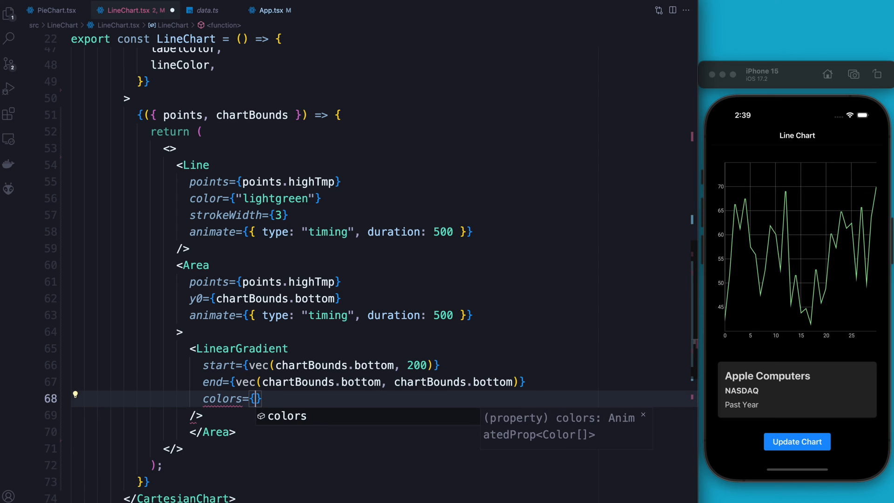
pyautogui.write('[]')
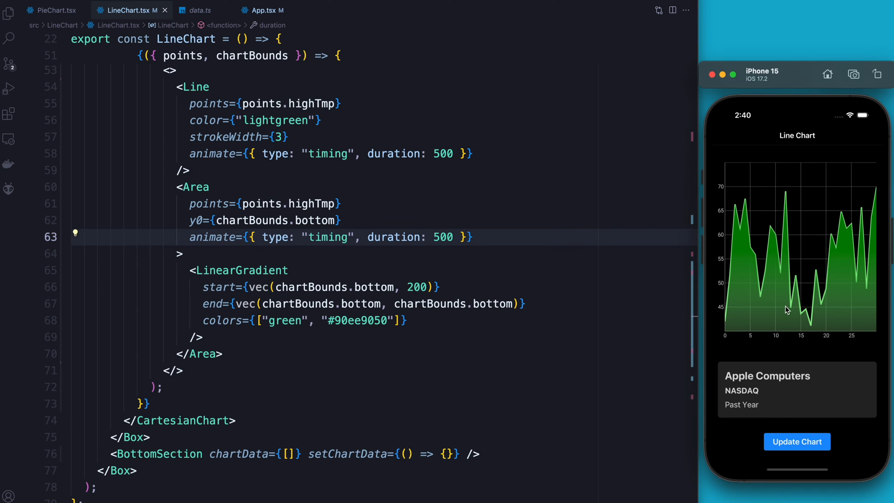
pyautogui.moveTo(556, 334)
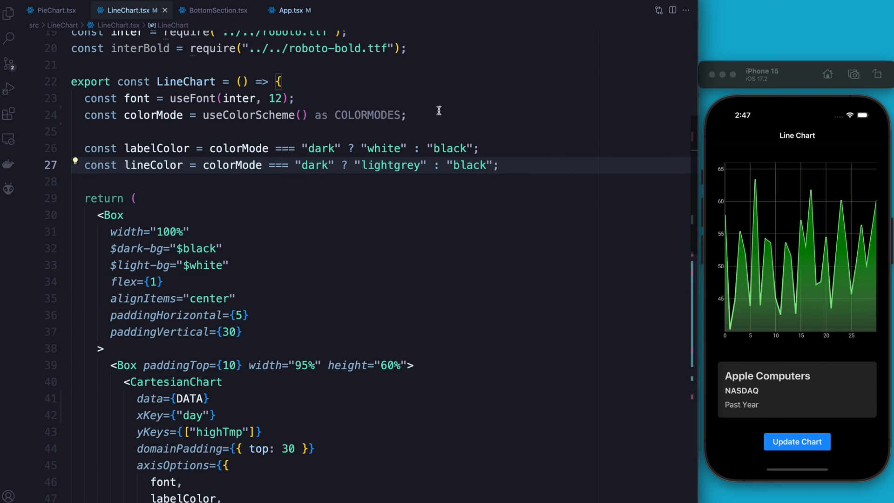
# Step: Add const [chartData, setChartData] = useState(DATA) to LineChart
pyautogui.write('const')
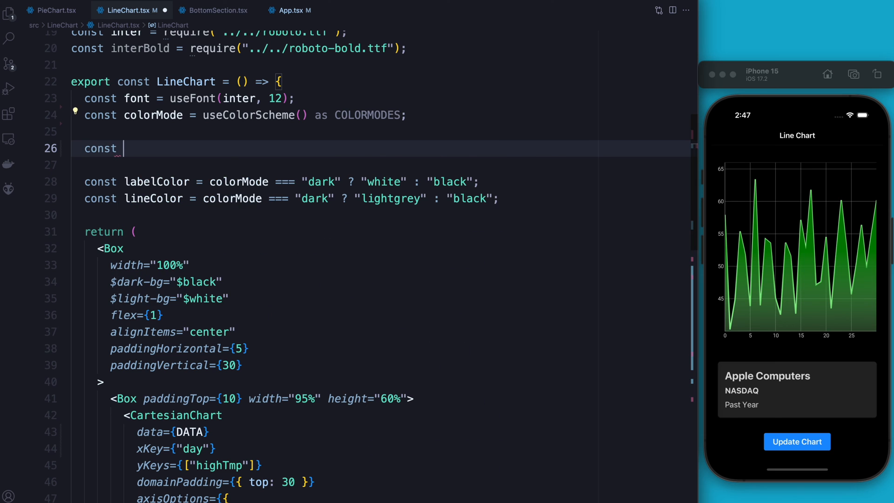
pyautogui.scroll(-3)
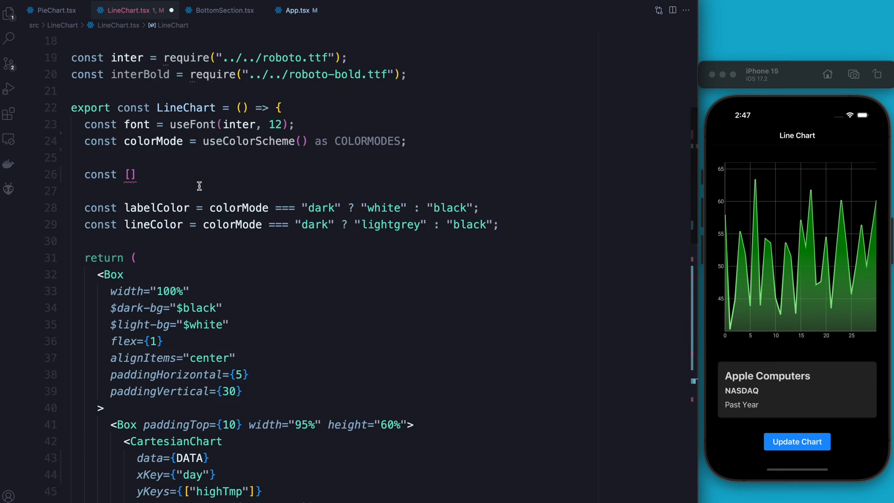
pyautogui.write('chartData')
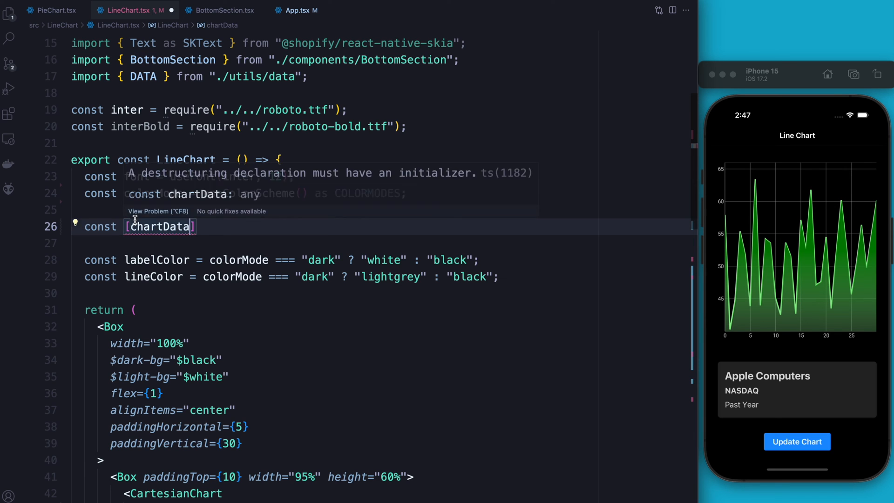
pyautogui.write(', setchartData')
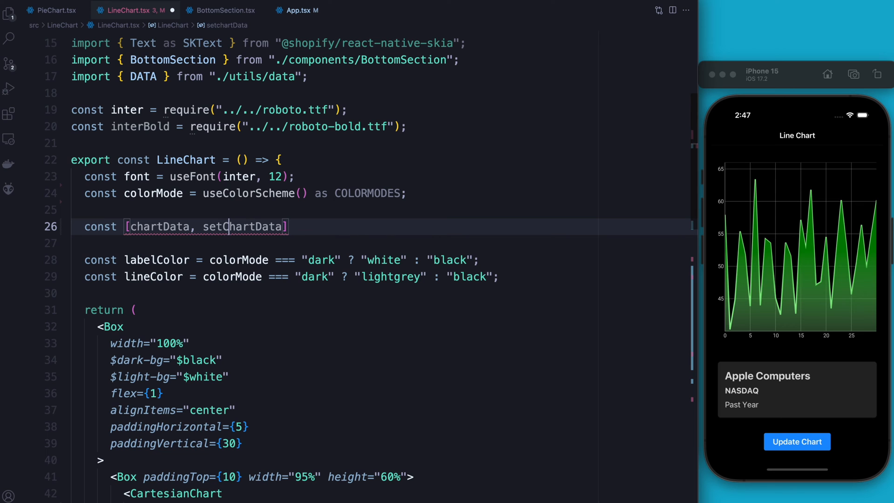
pyautogui.write('= useState')
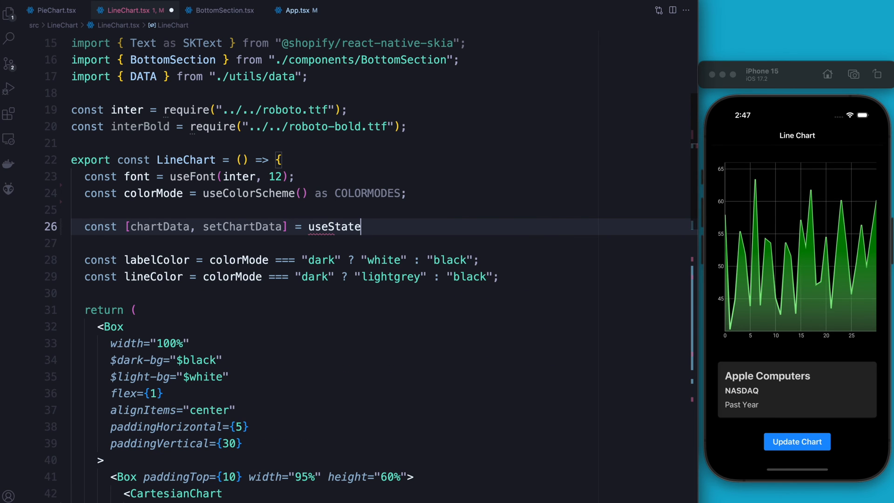
pyautogui.write('(DATA)')
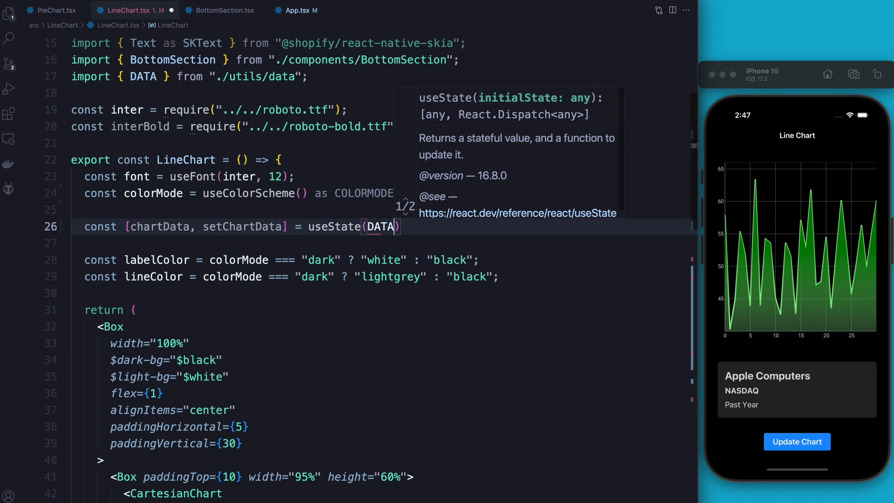
# Step: Feed chartData to CartesianChart and pass chartData and setChartData to BottomSection
pyautogui.click(166, 237)
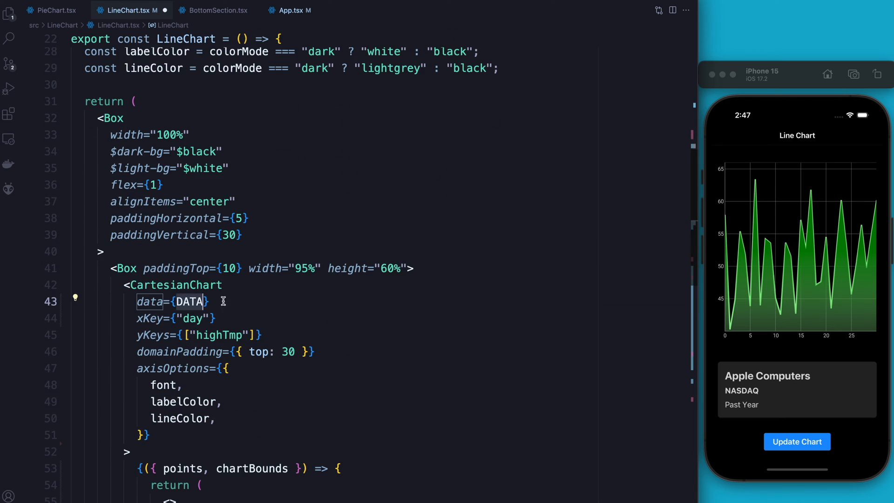
pyautogui.write('chartData')
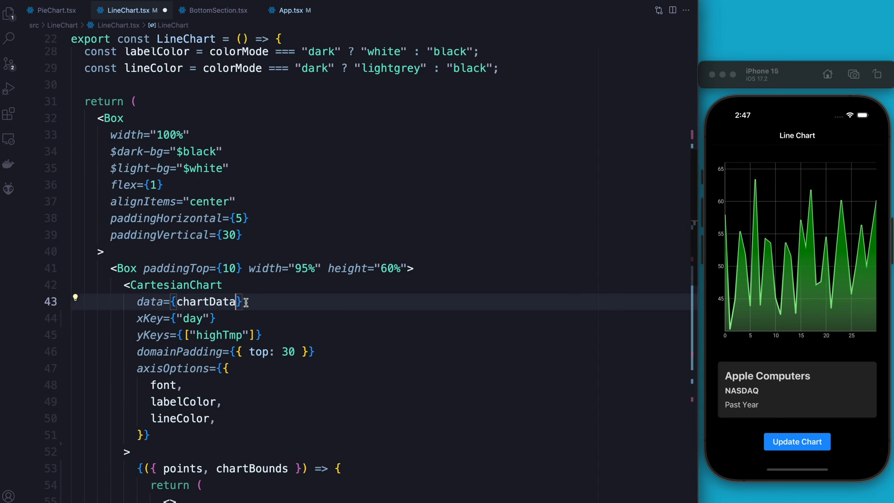
pyautogui.scroll(-3)
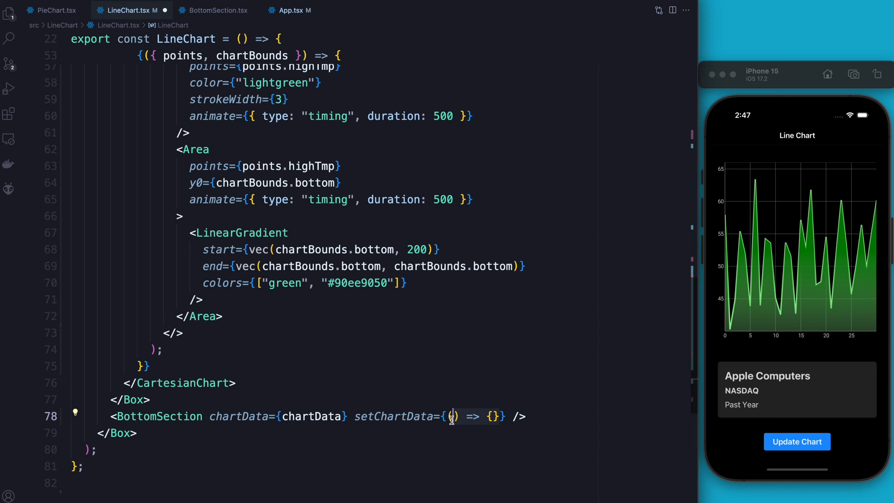
pyautogui.write('setChartData')
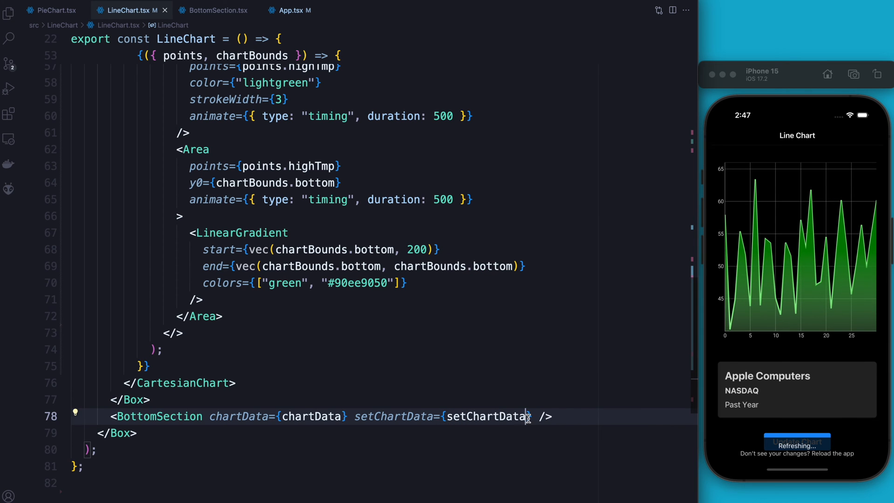
pyautogui.click(219, 11)
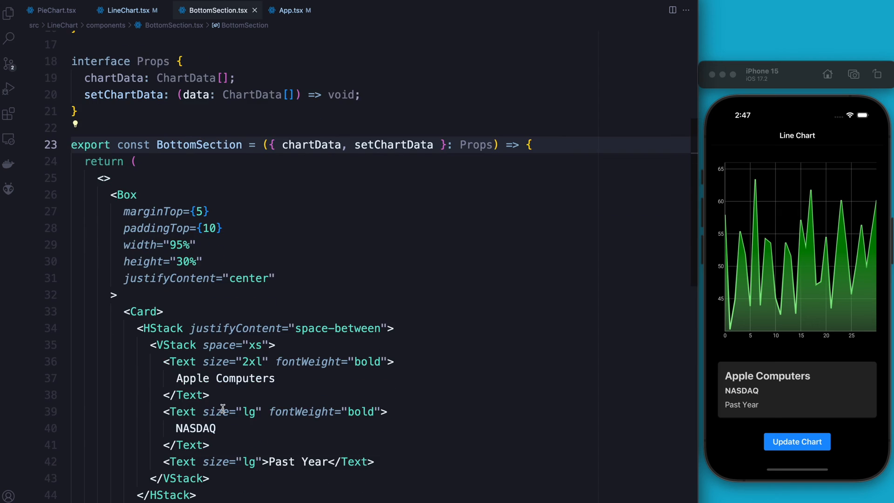
# Step: Review the DATA/DATA2 onPress toggle in BottomSection.tsx, then go back to LineChart.tsx
pyautogui.scroll(-3)
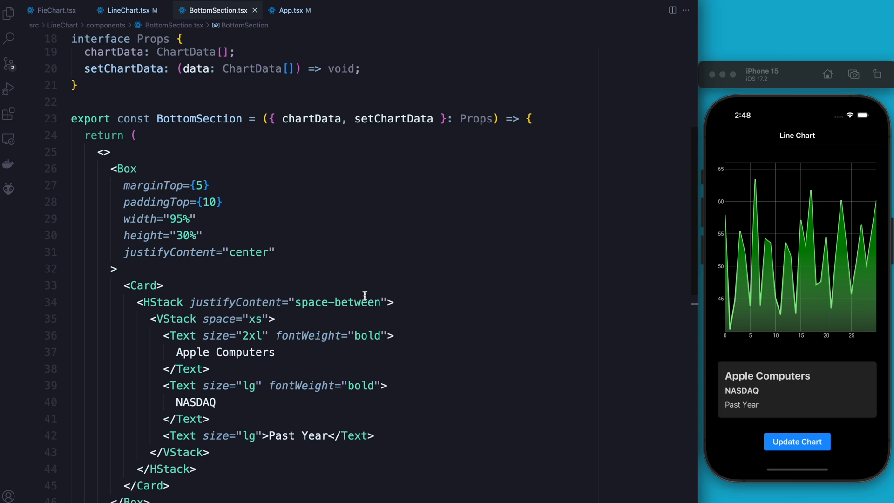
pyautogui.scroll(-3)
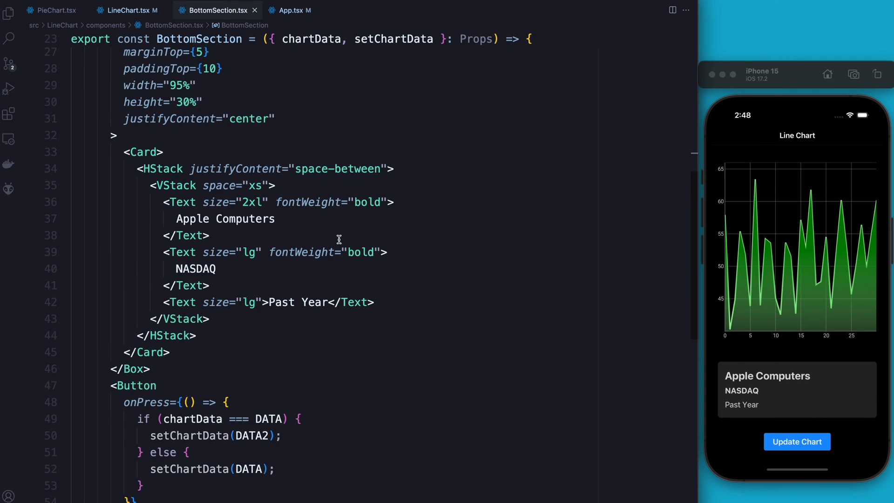
pyautogui.click(125, 10)
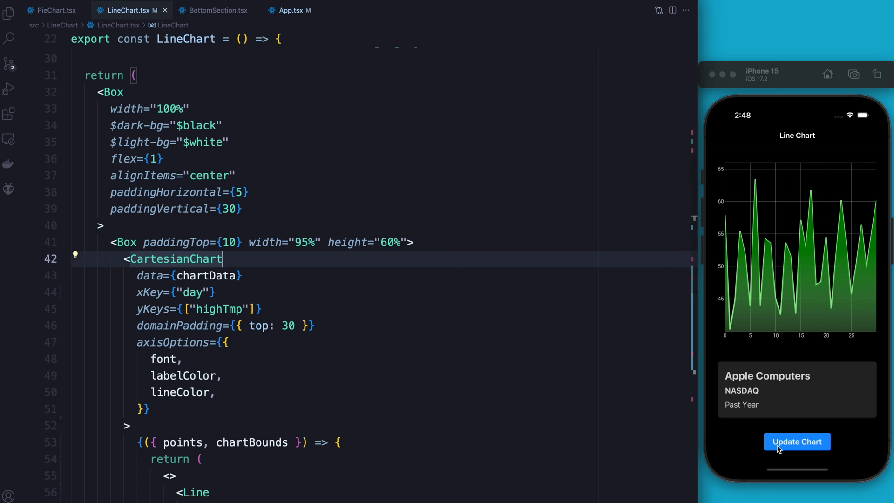
# Step: Tap Update Chart in the iOS Simulator so the chart redraws with the other dataset
pyautogui.click(797, 441)
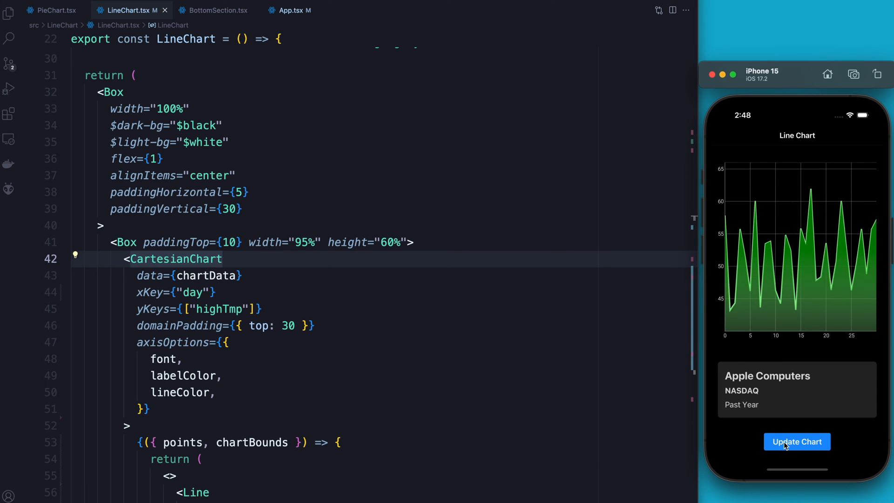
pyautogui.click(798, 441)
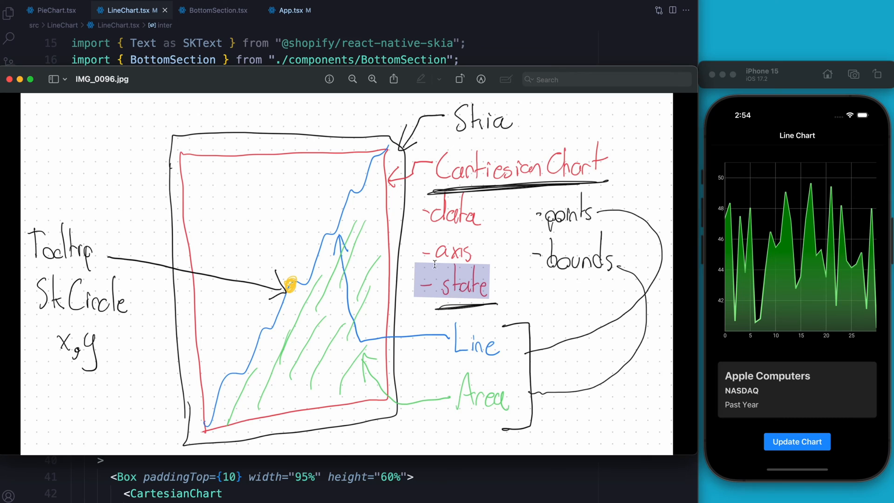
# Step: Close the IMG_0096.jpg chart sketch in Preview
pyautogui.click(76, 353)
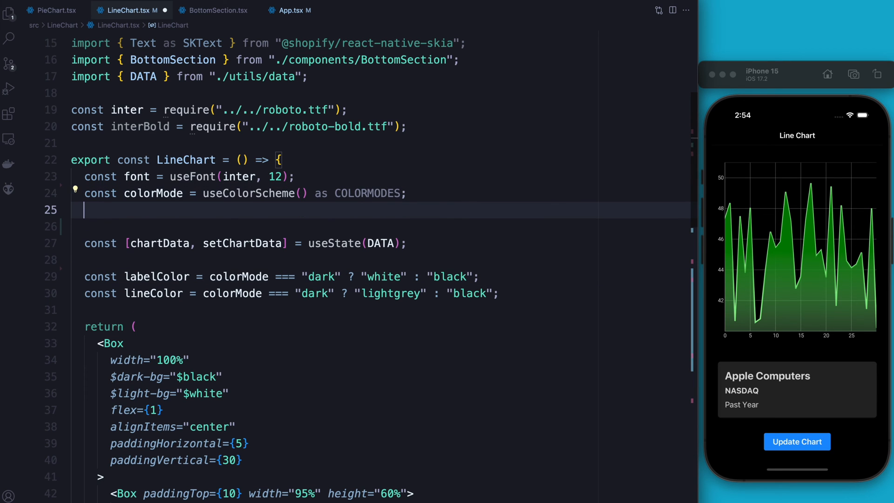
# Step: Declare const { state, isActive } = useChartPressState({ x: 0, y: { highTmp } })
pyautogui.write('const { state, isActive} =')
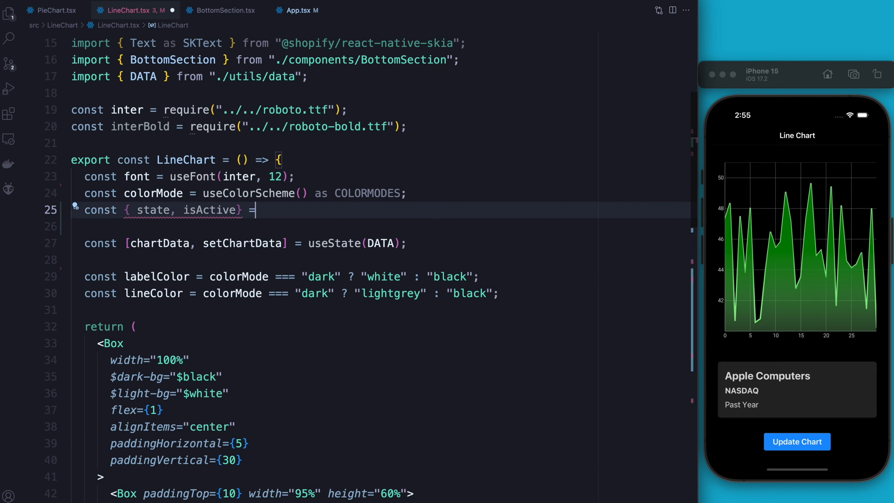
pyautogui.write('use')
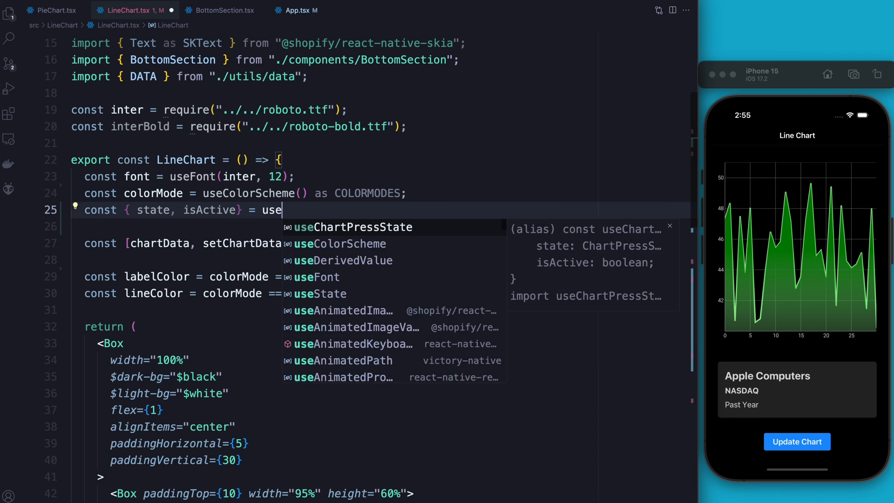
pyautogui.click(353, 226)
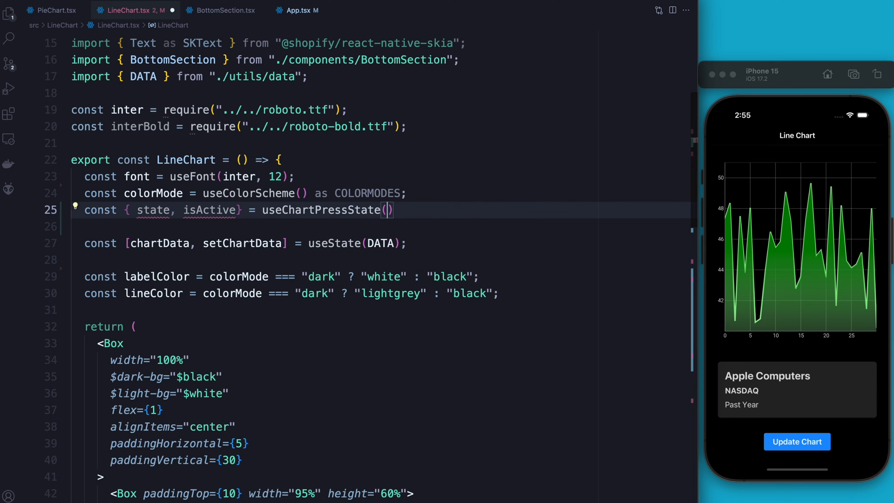
pyautogui.write('{')
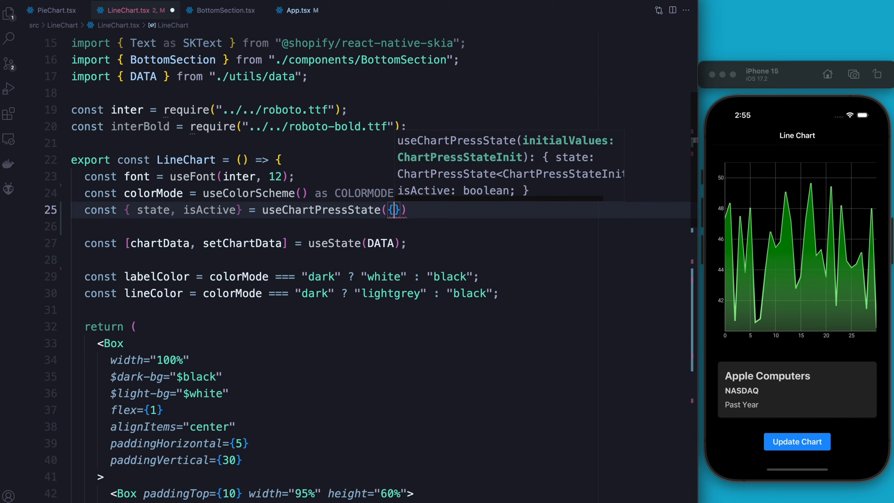
pyautogui.write('x: 0,')
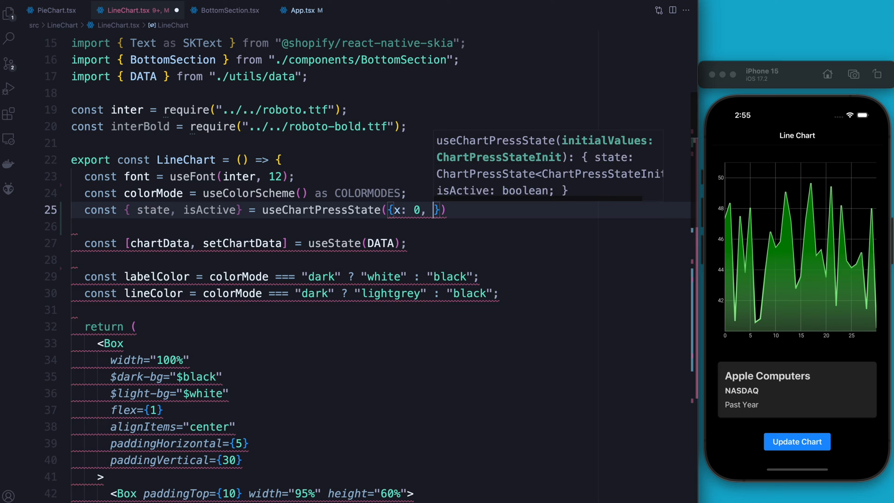
pyautogui.write('y:')
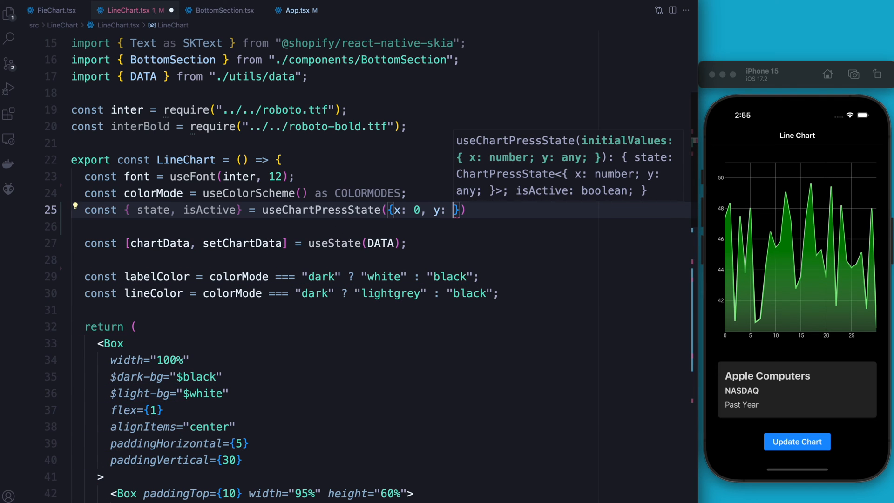
pyautogui.write('{}')
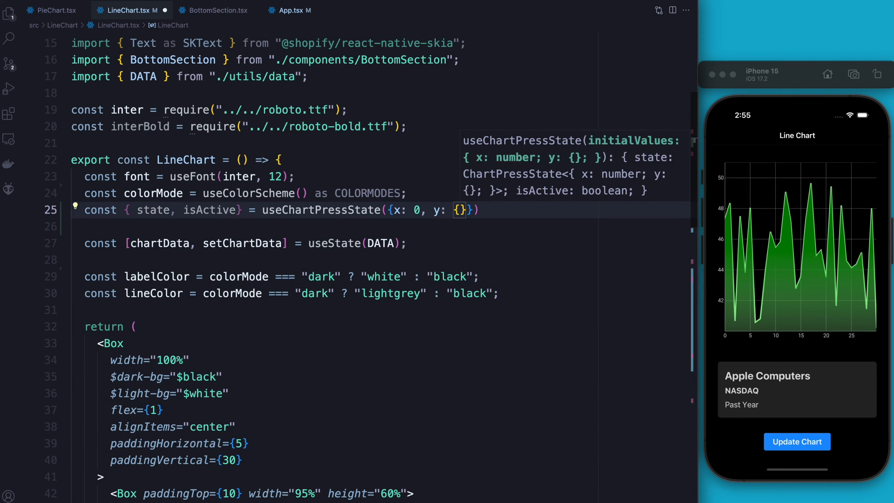
pyautogui.write('highT')
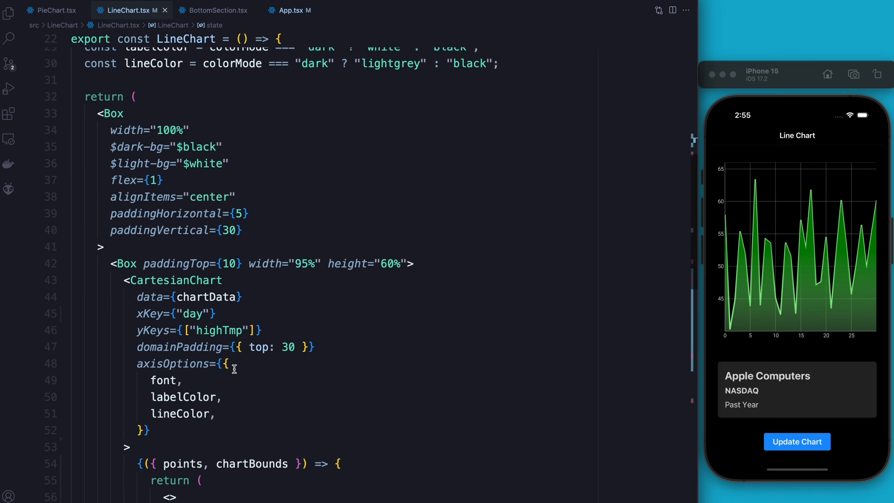
pyautogui.write('stat')
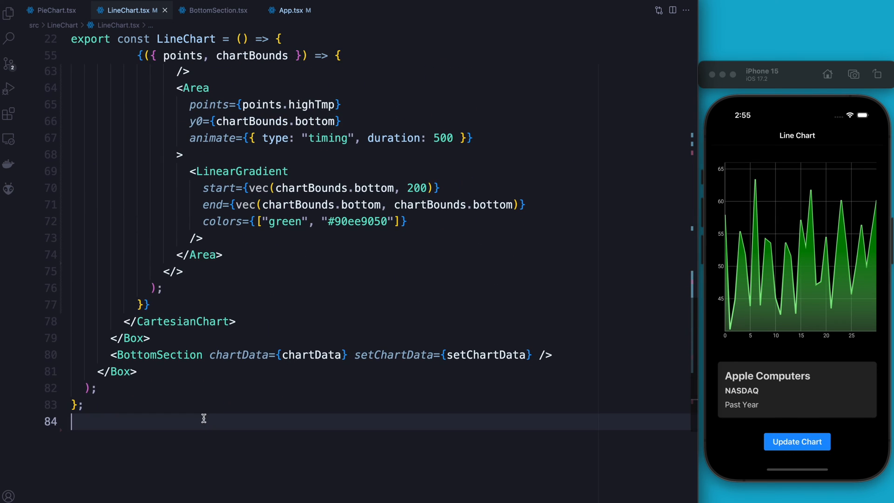
# Step: Define a ToolTip component taking x and y SharedValue<number> props
pyautogui.write('const')
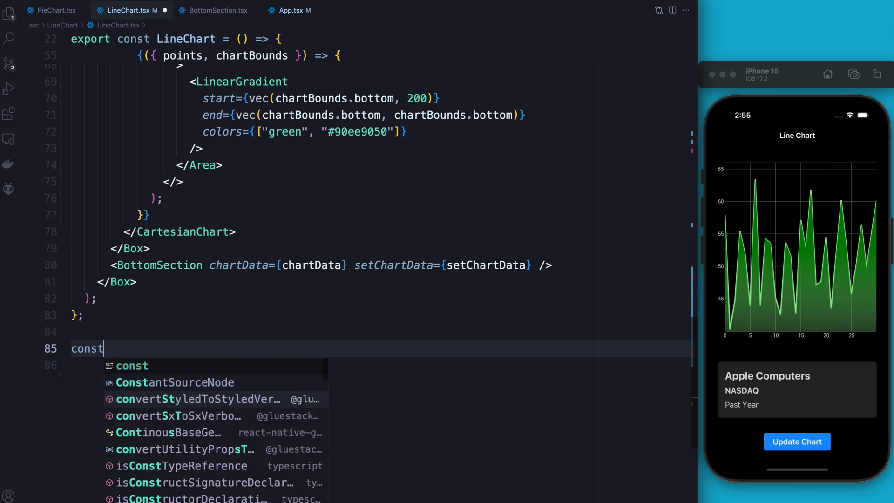
pyautogui.write('ToolTip')
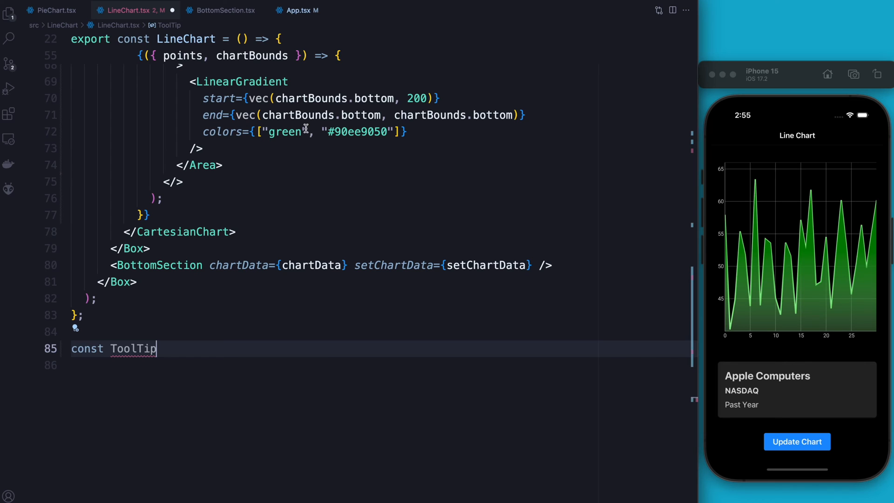
pyautogui.doubleClick(133, 348)
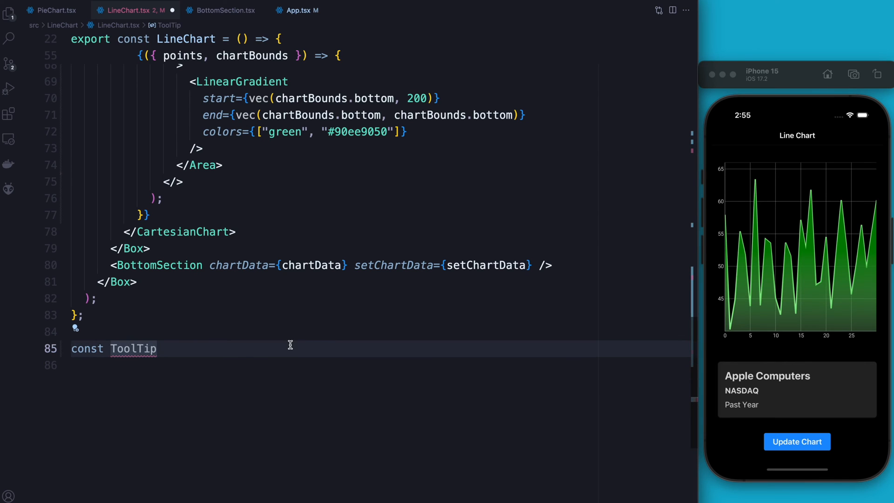
pyautogui.write('= (')
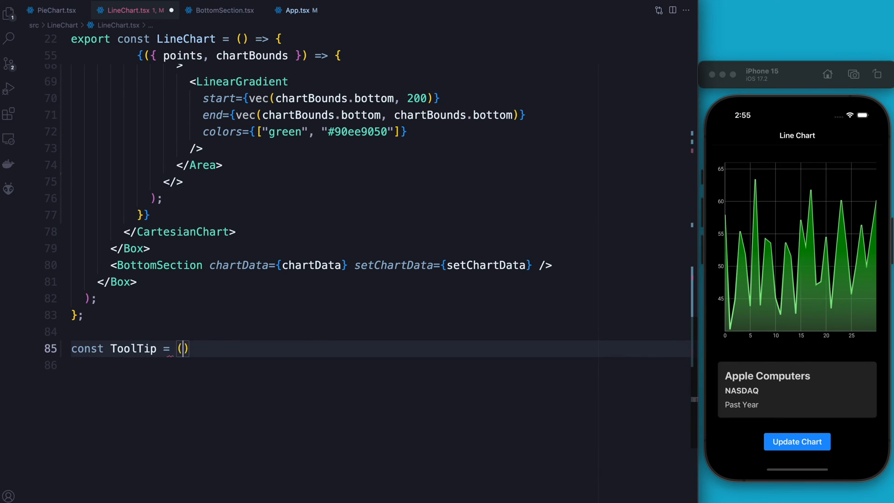
pyautogui.write('{x, y')
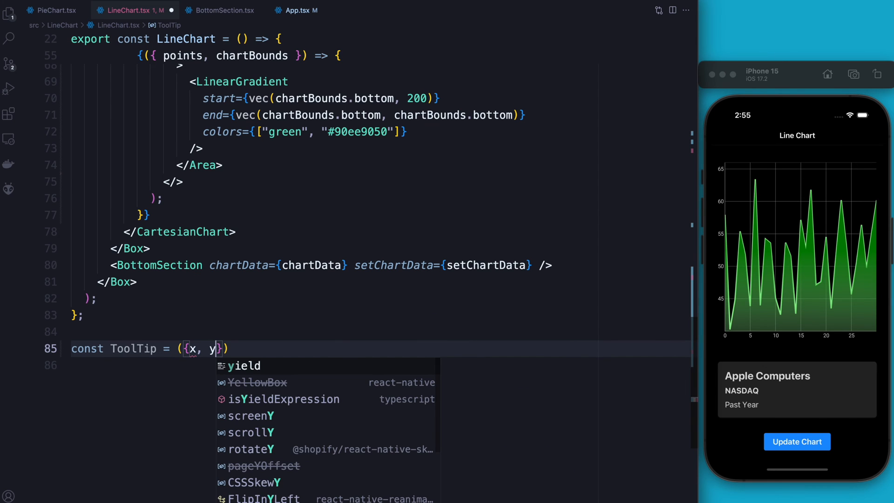
pyautogui.write('}: {}')
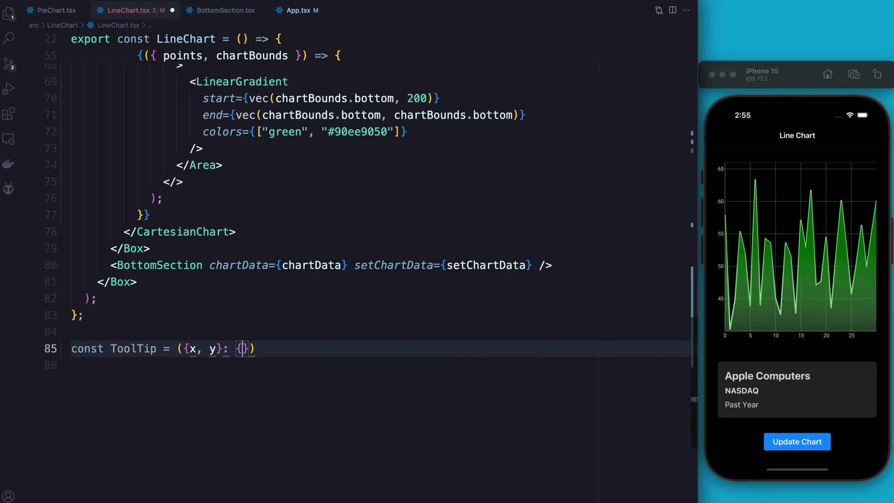
pyautogui.write('x: SharedValue<>')
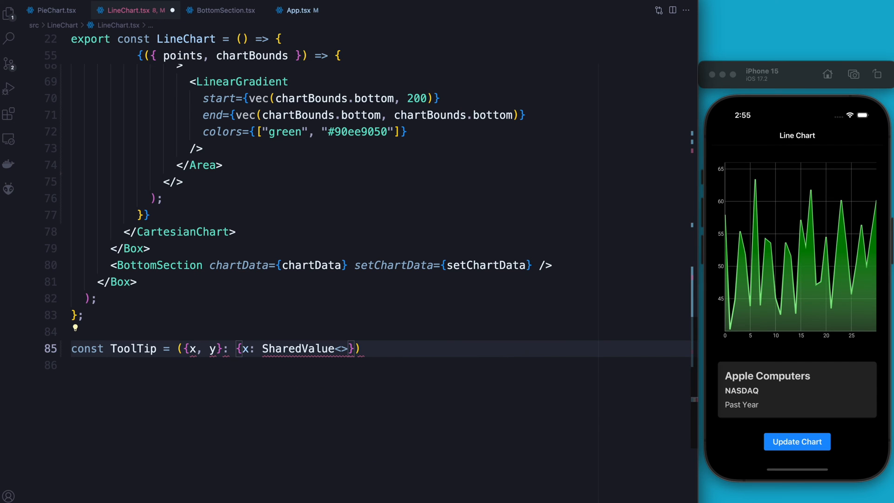
pyautogui.write('number')
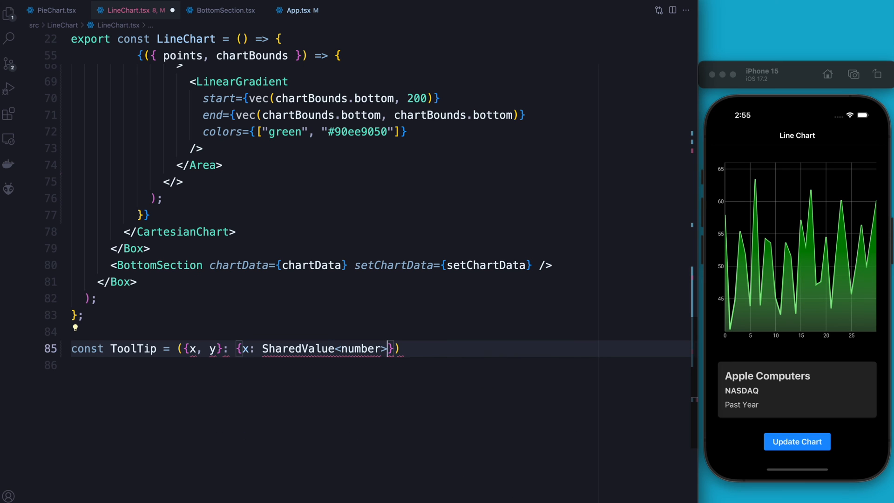
pyautogui.write(', y: Sha')
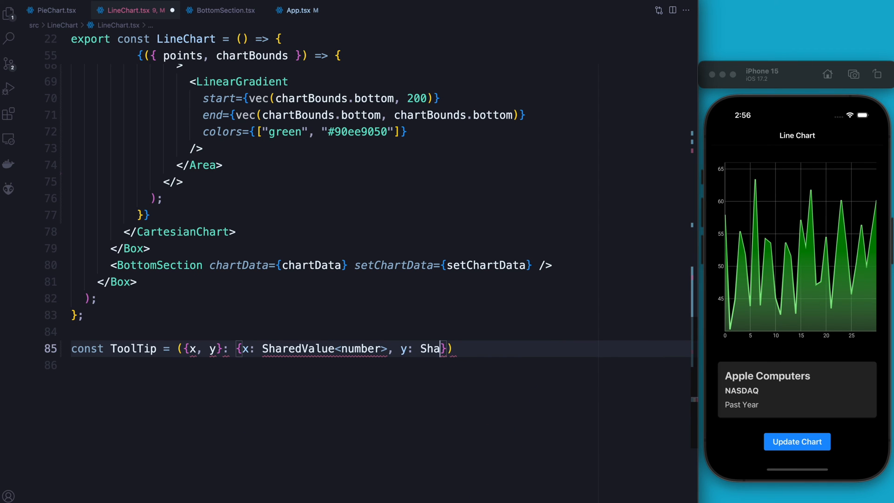
pyautogui.write('redValue<number>')
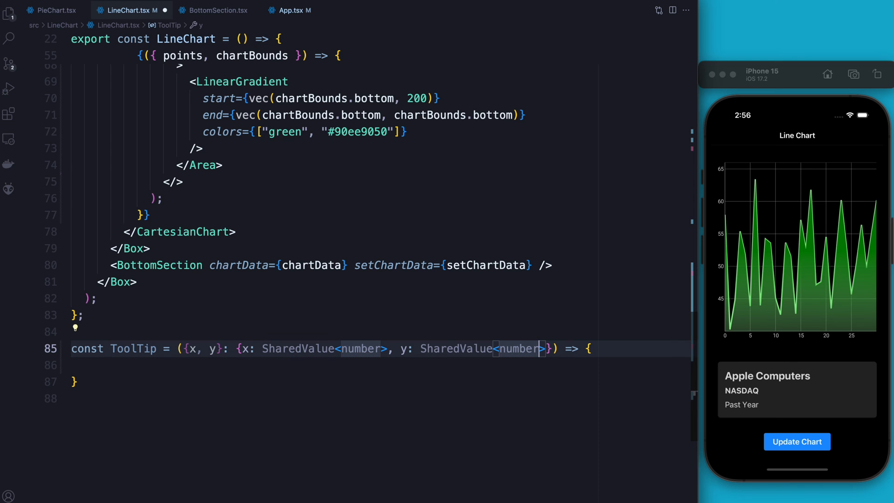
pyautogui.press('Enter')
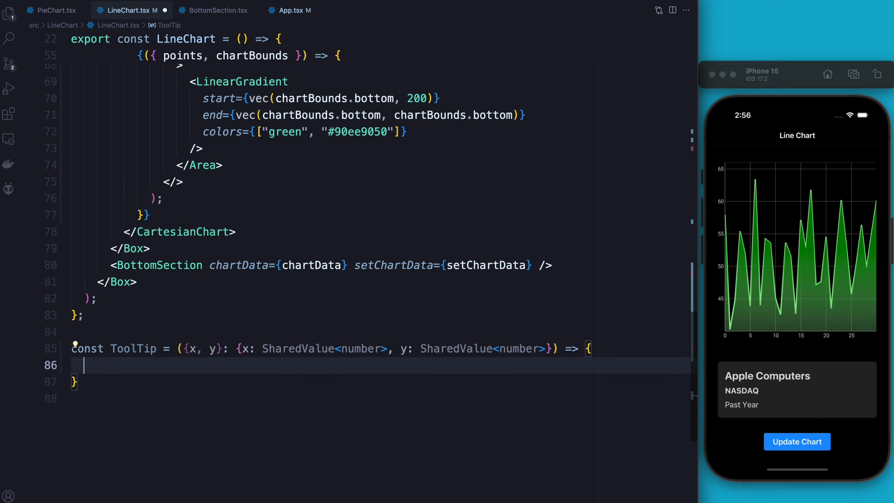
# Step: Have ToolTip return a Circle at cx={x}, cy={y}, colored grey with reduced opacity
pyautogui.write('return <Cri')
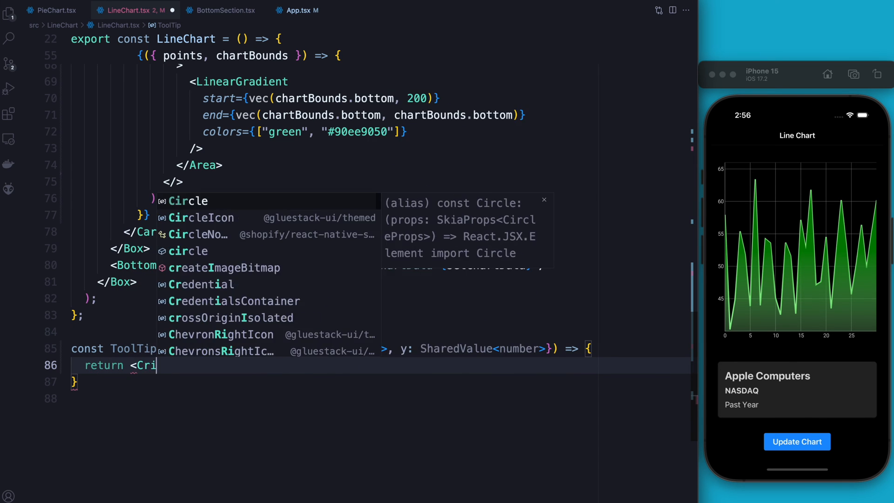
pyautogui.write('rcle x />')
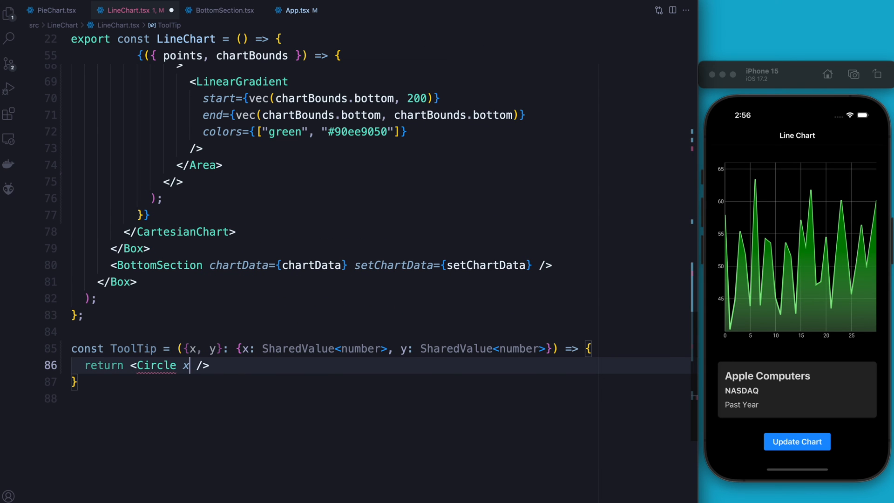
pyautogui.write('cx=')
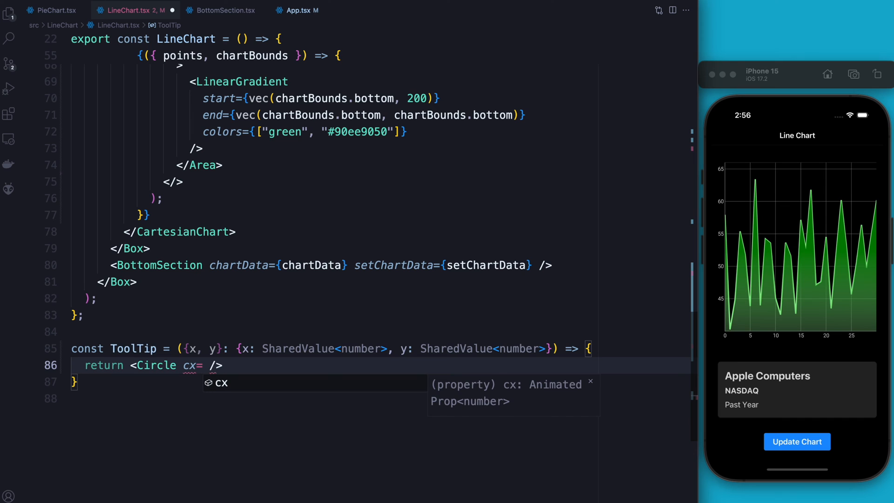
pyautogui.write('{x}')
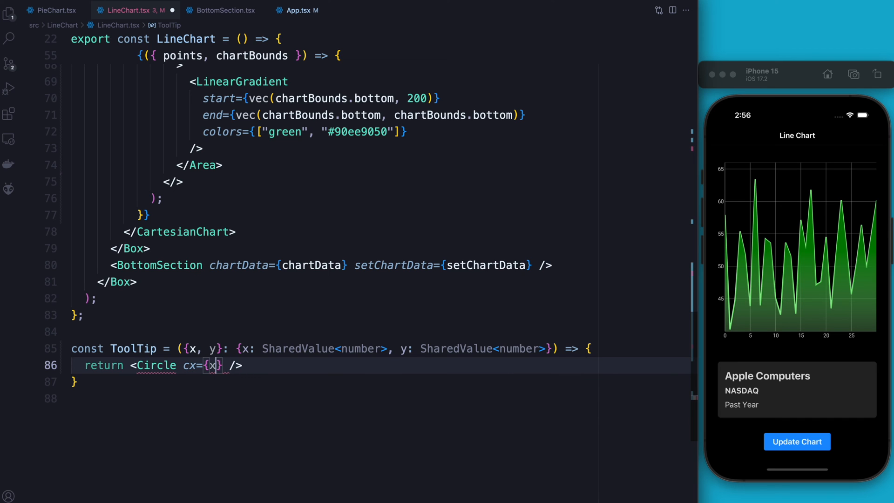
pyautogui.write('cy=')
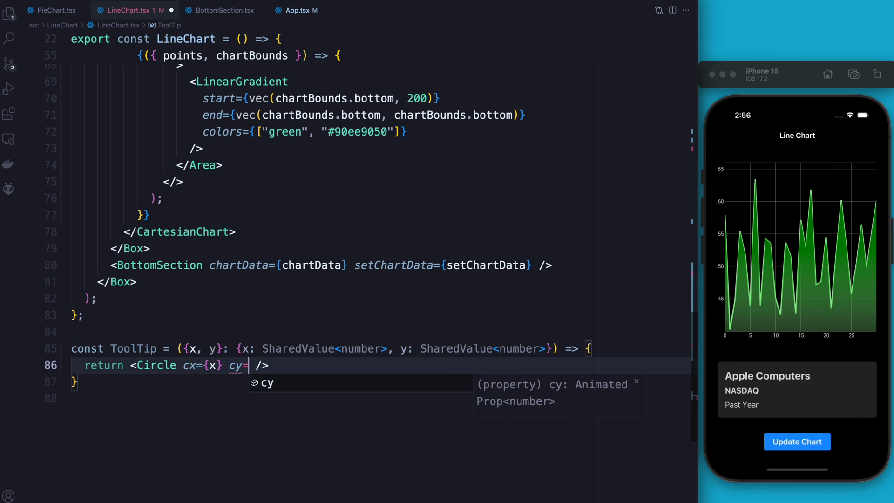
pyautogui.write('{y}')
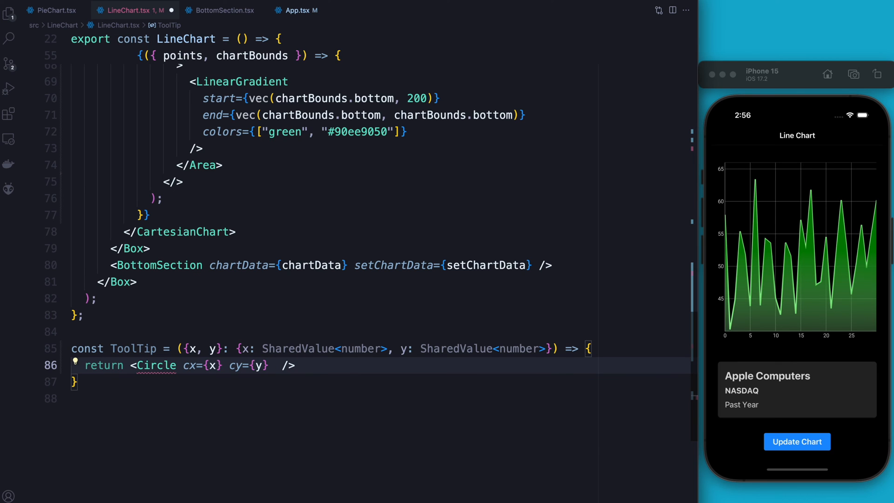
pyautogui.write('color={""}')
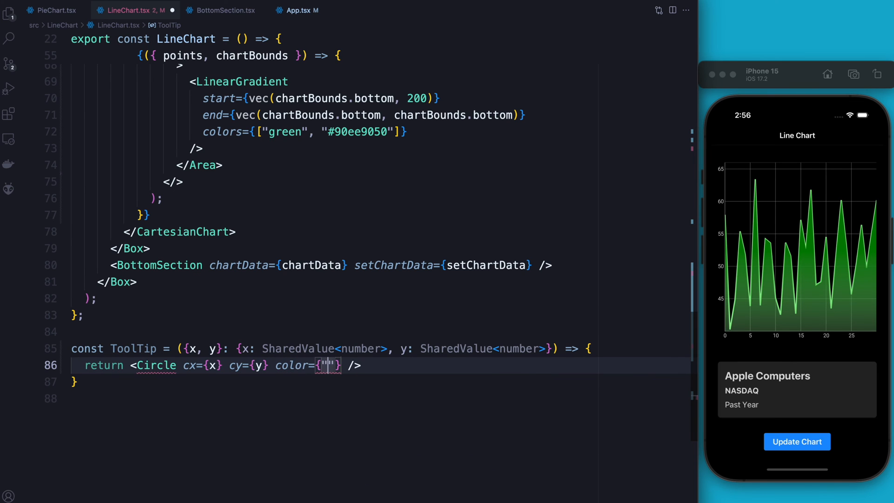
pyautogui.write('grey"} op')
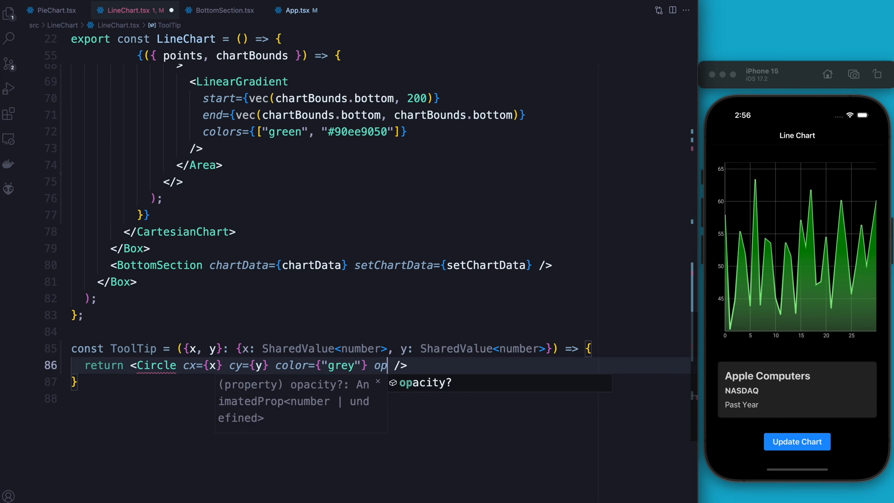
pyautogui.write('acity={0.}')
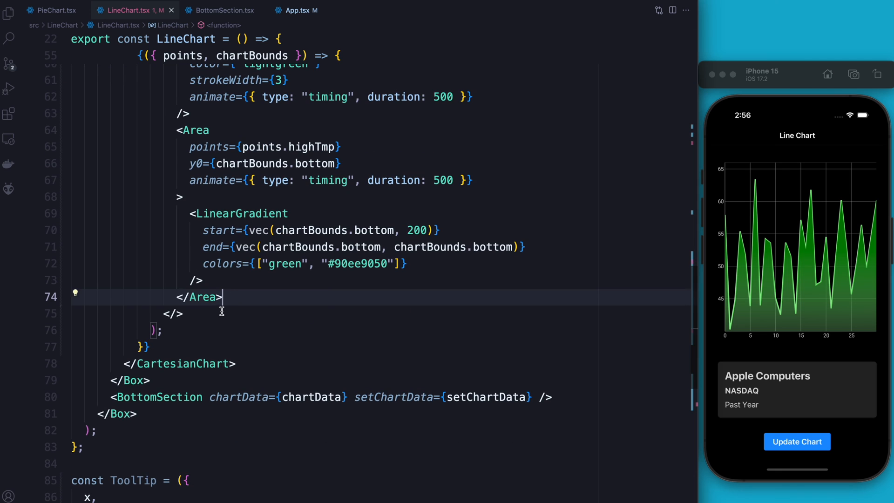
# Step: Add an {isActive ? ( ... ) : null} conditional after the Area element
pyautogui.press('Enter')
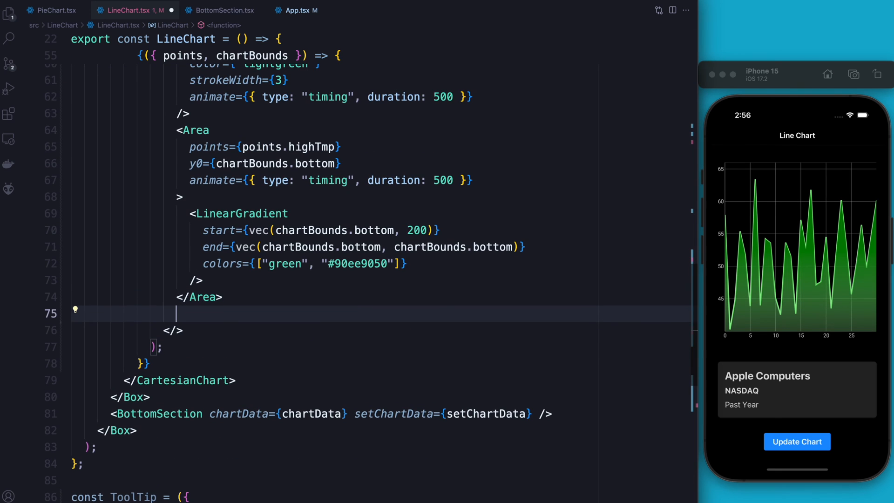
pyautogui.write('<isA')
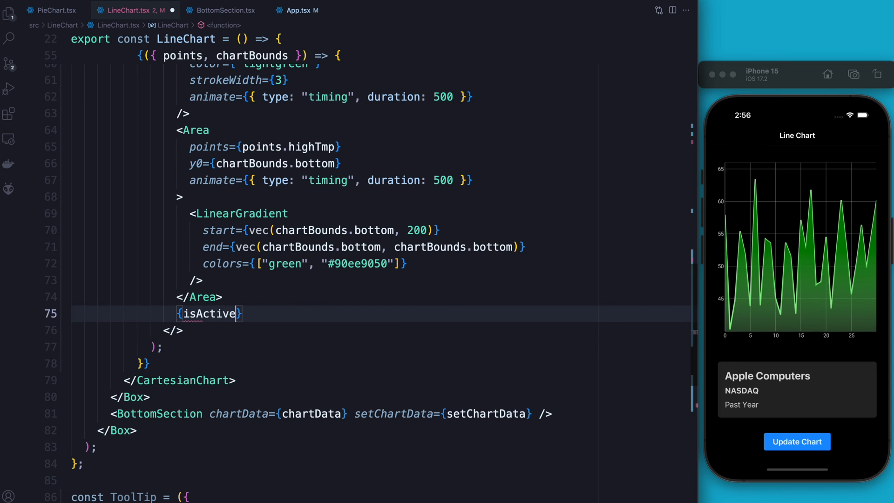
pyautogui.write('?')
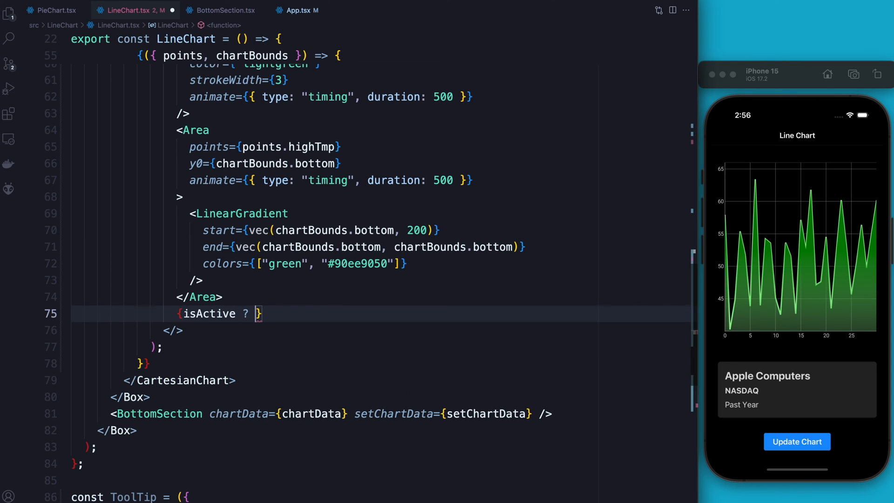
pyautogui.write('() :')
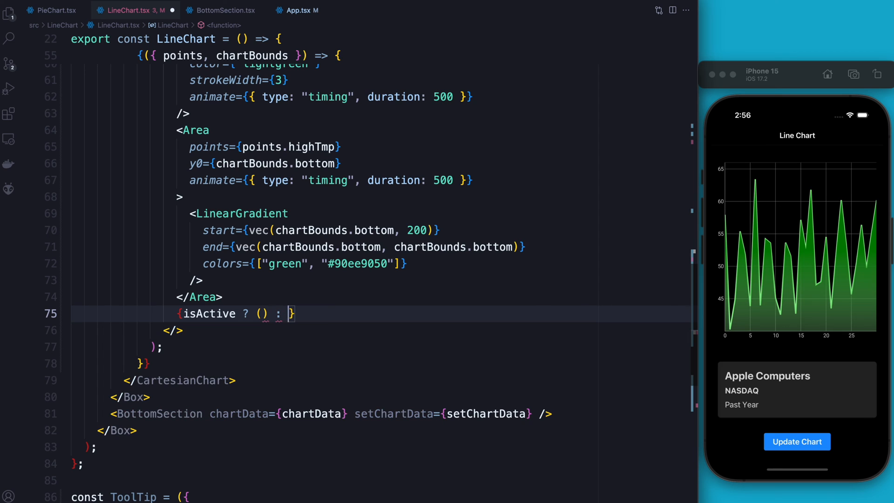
pyautogui.write('null')
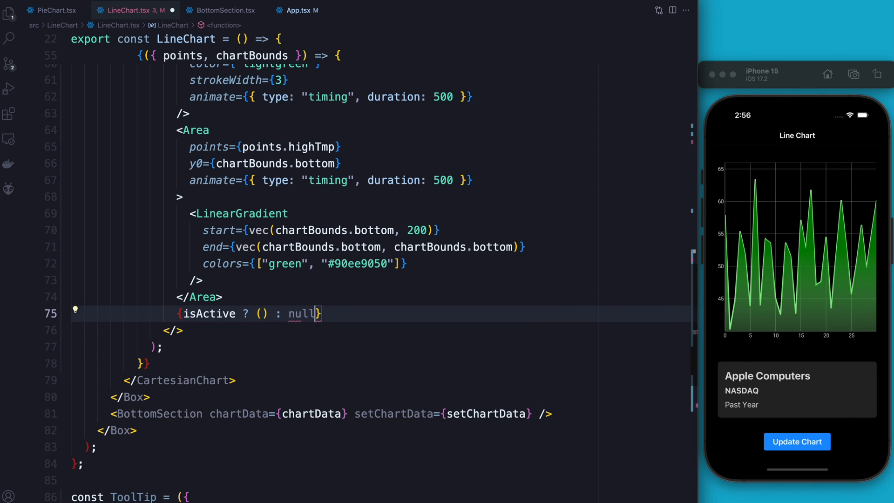
pyautogui.press('Enter')
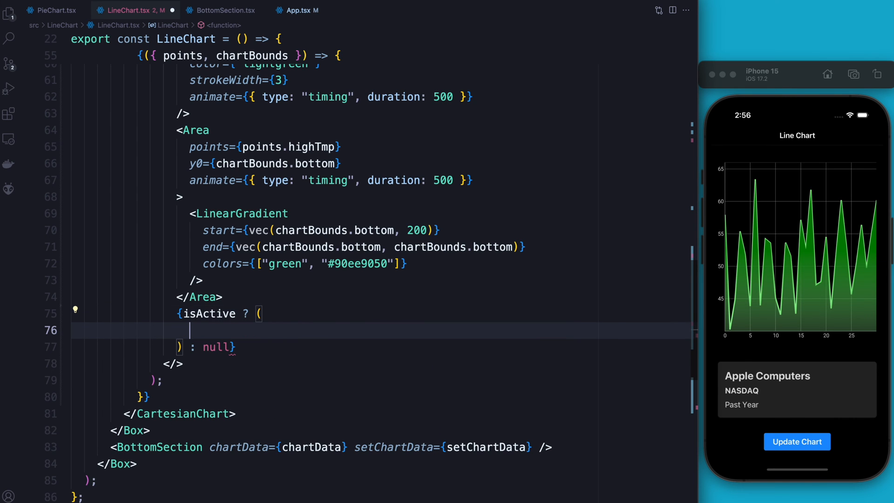
pyautogui.scroll(-3)
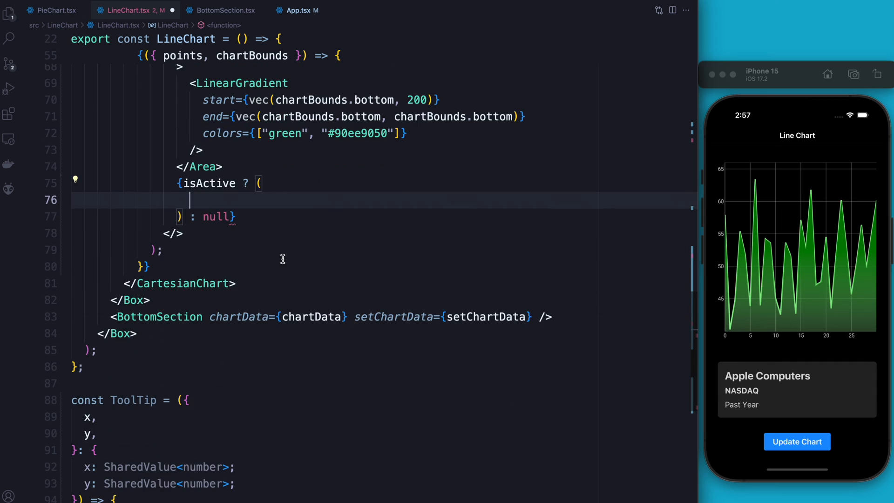
# Step: Render <ToolTip x={state.x.position} y={state.y.highTmp.position} /> inside the conditional
pyautogui.write('<ToolTip />')
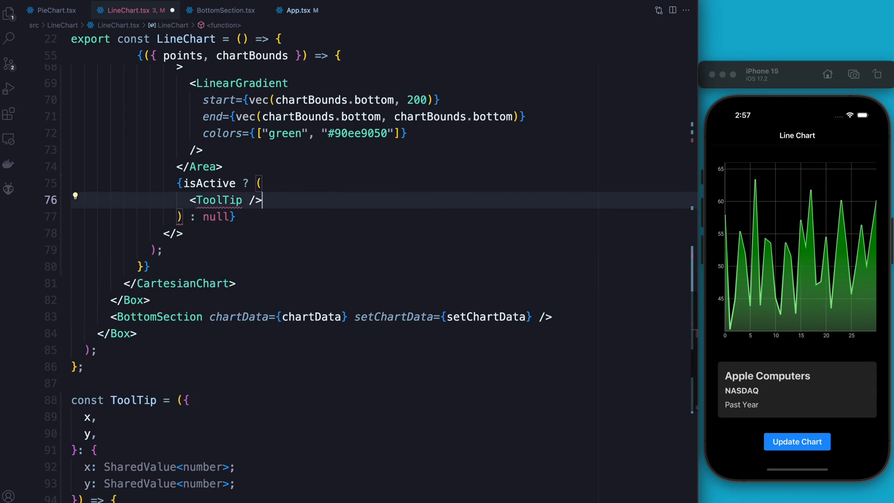
pyautogui.write('x')
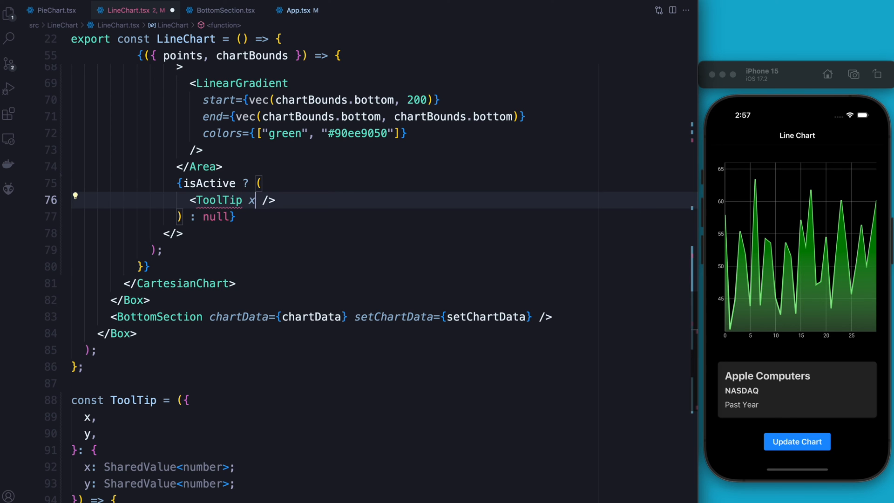
pyautogui.write('={st')
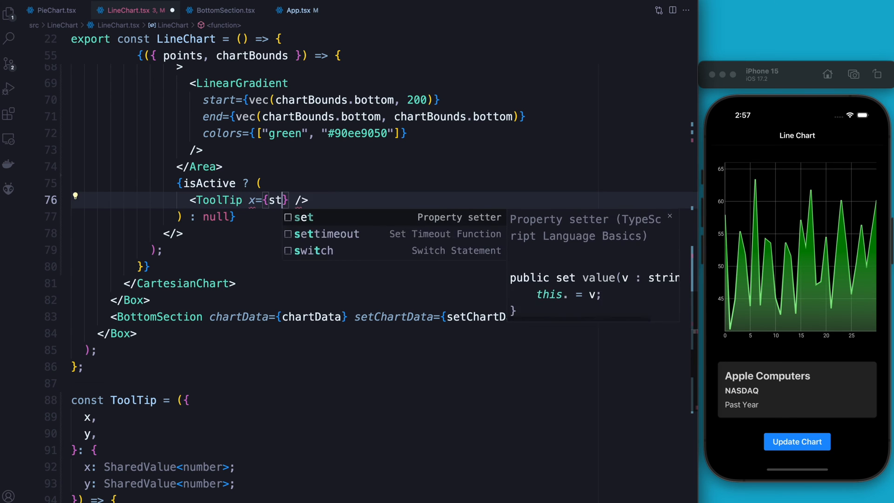
pyautogui.write('ate.x')
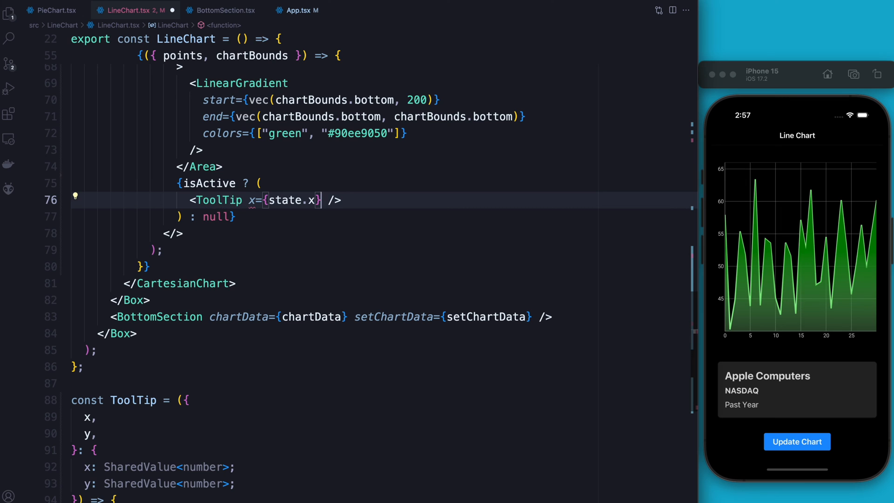
pyautogui.write('y={')
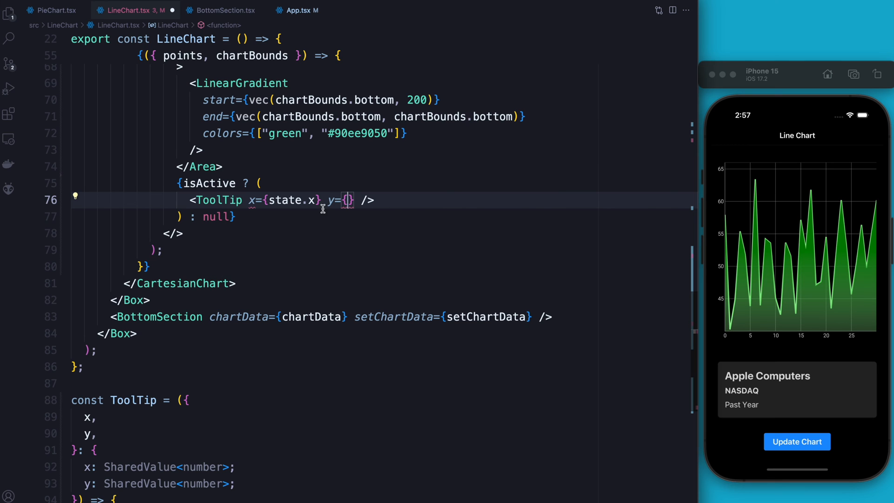
pyautogui.write('state.')
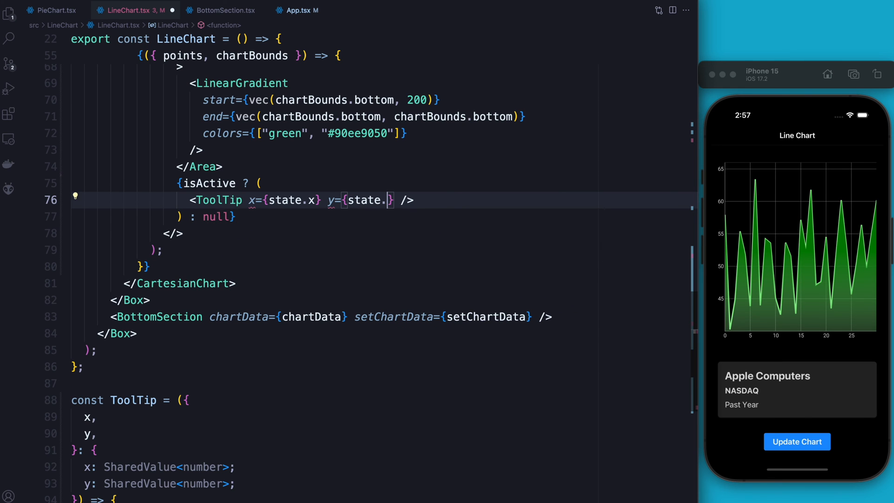
pyautogui.write('y.')
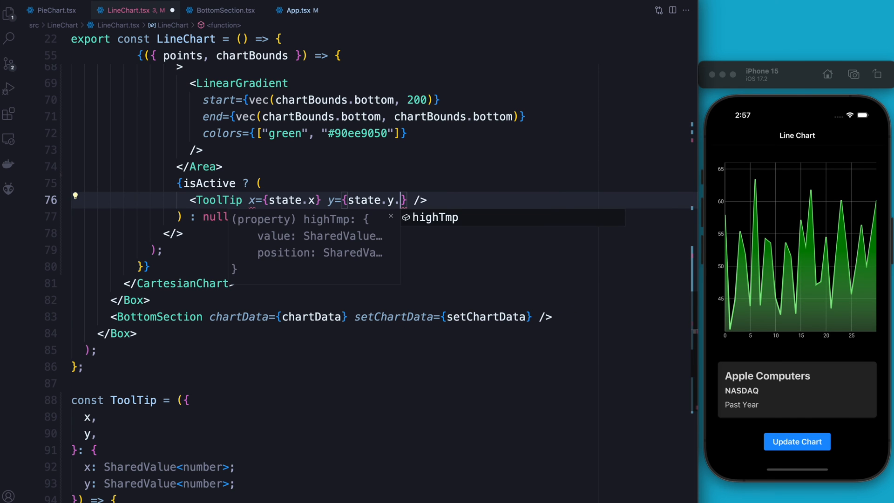
pyautogui.write('highTmp.position')
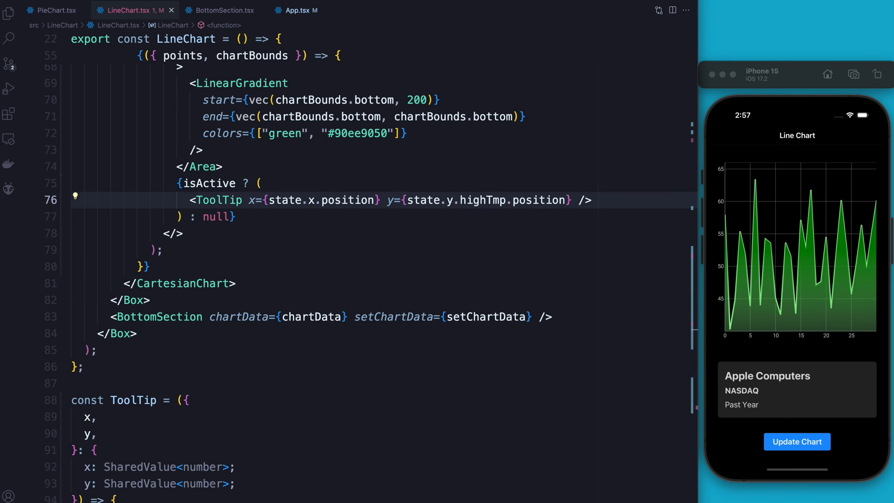
pyautogui.click(797, 441)
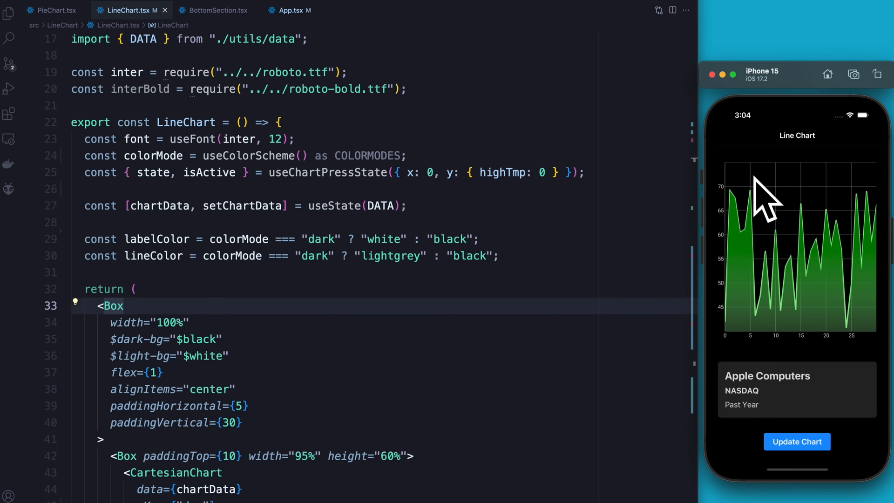
pyautogui.moveTo(269, 88)
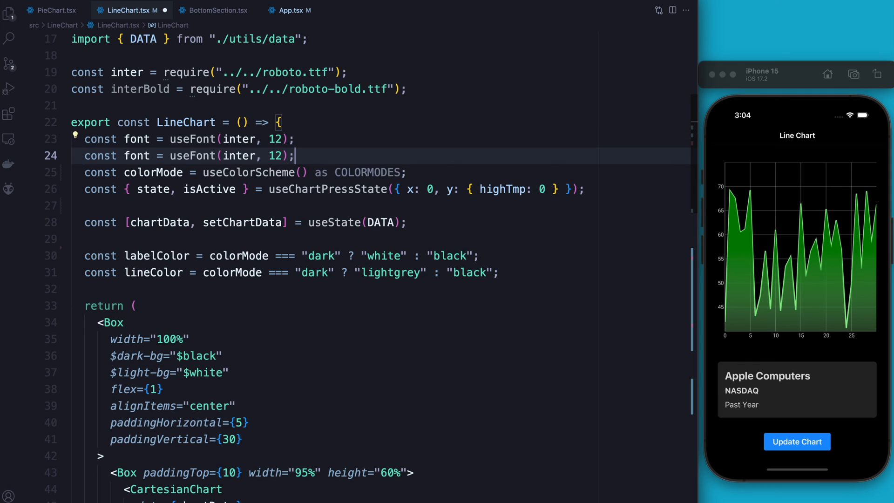
# Step: Rename the duplicated font to chartFont, using interBold at size 30
pyautogui.doubleClick(137, 156)
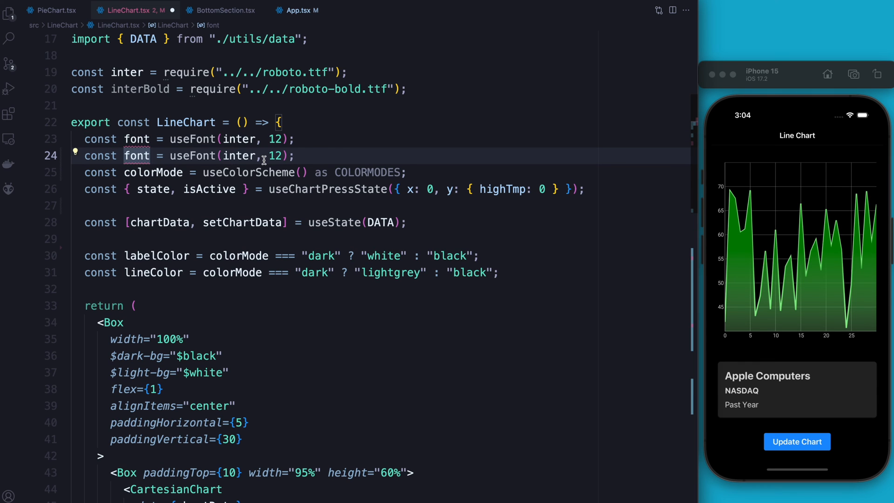
pyautogui.write('chartF')
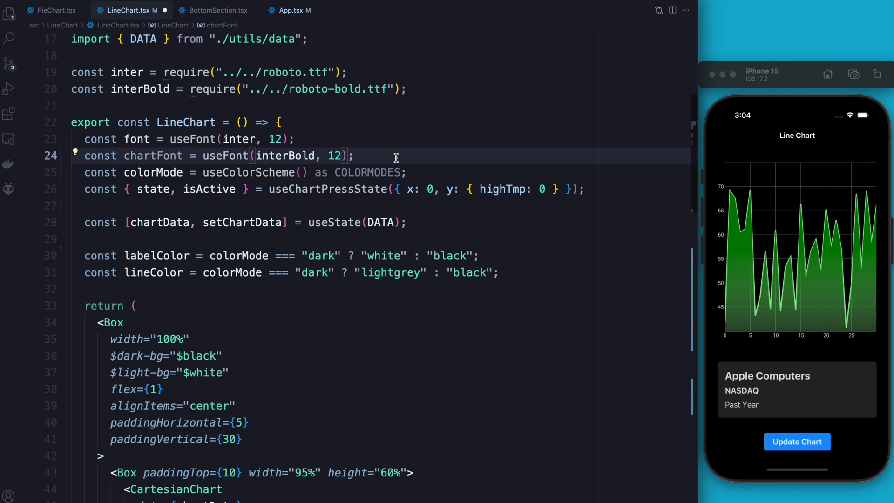
pyautogui.write('30')
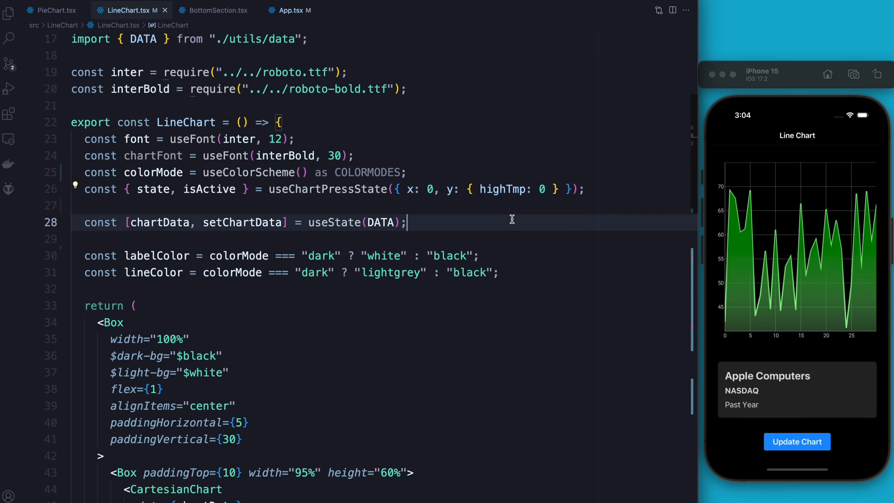
pyautogui.press('Enter')
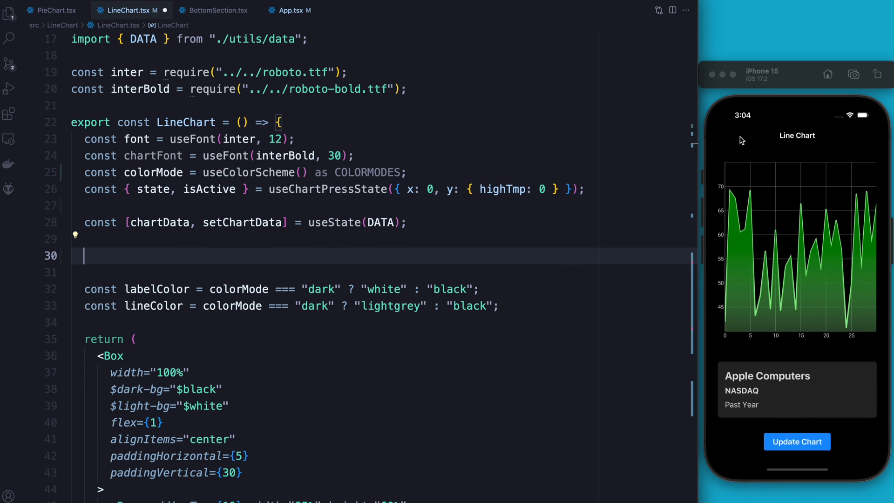
pyautogui.moveTo(671, 339)
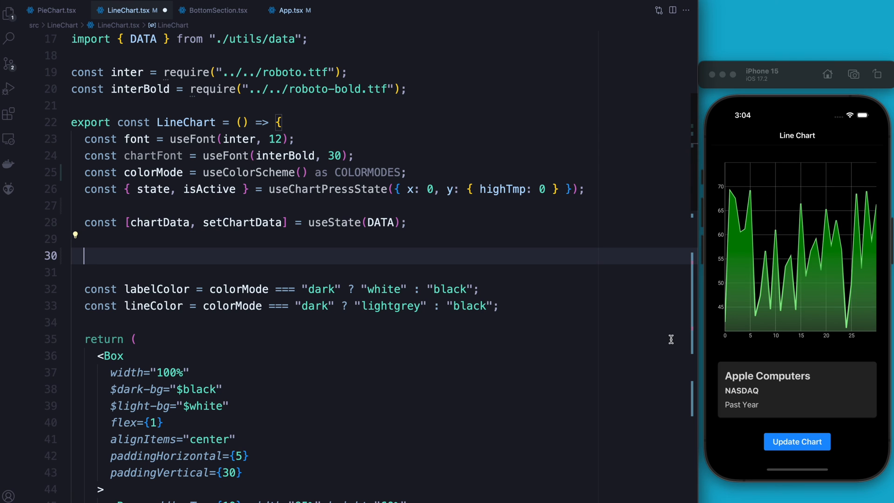
# Step: Define value with useDerivedValue returning "$" + state.y.highTmp.value.value.toFixed(2)
pyautogui.write('const value = useDerivedValue(() => {')
pyautogui.write('}, [])')
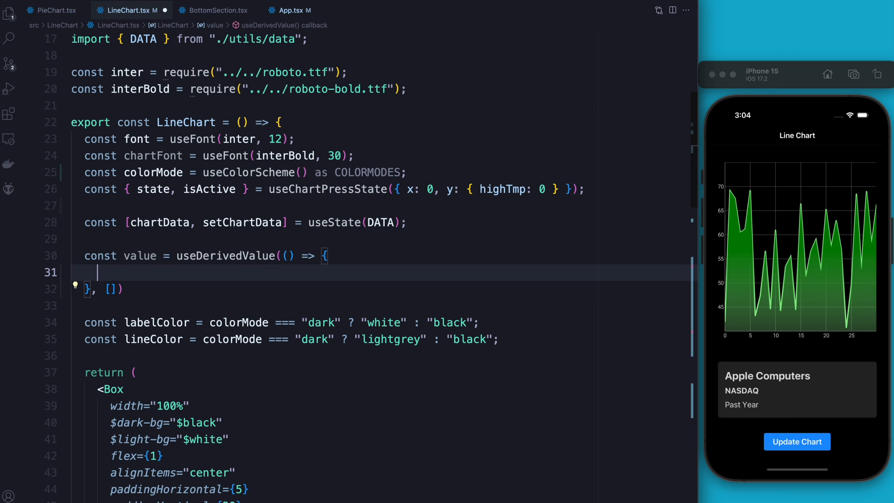
pyautogui.write('return')
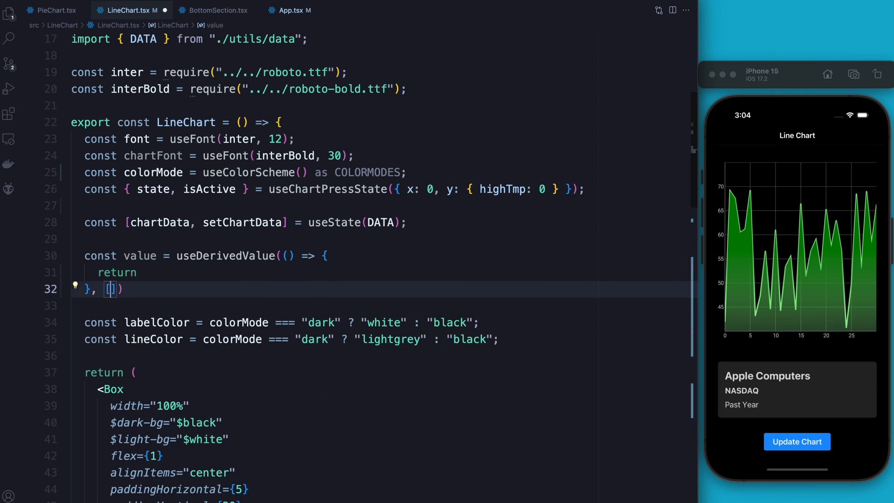
pyautogui.write('state')
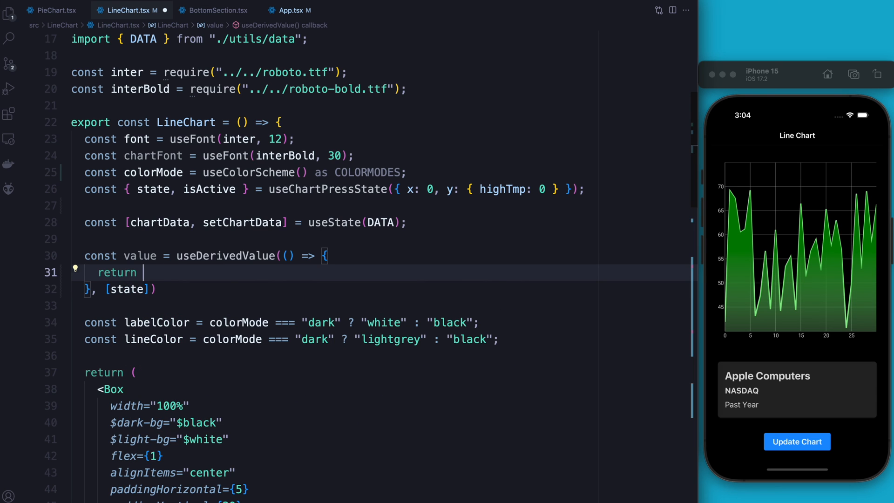
pyautogui.write('"$" +')
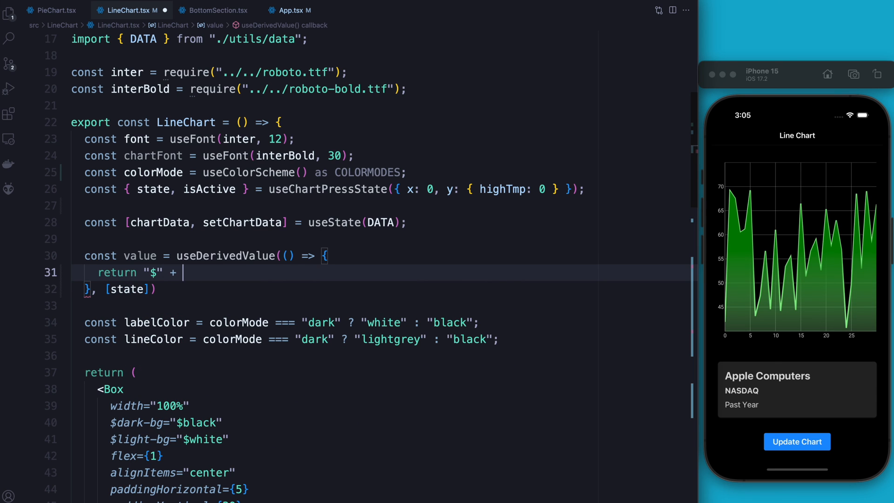
pyautogui.write('state.')
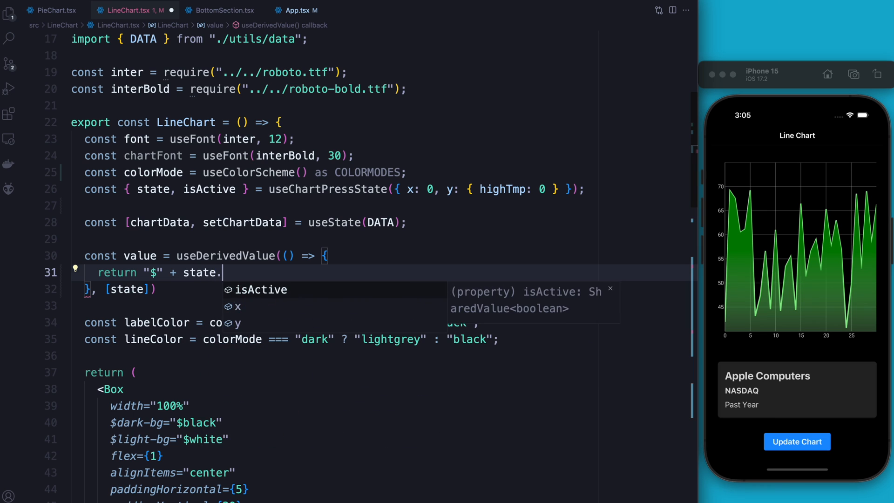
pyautogui.write('y.')
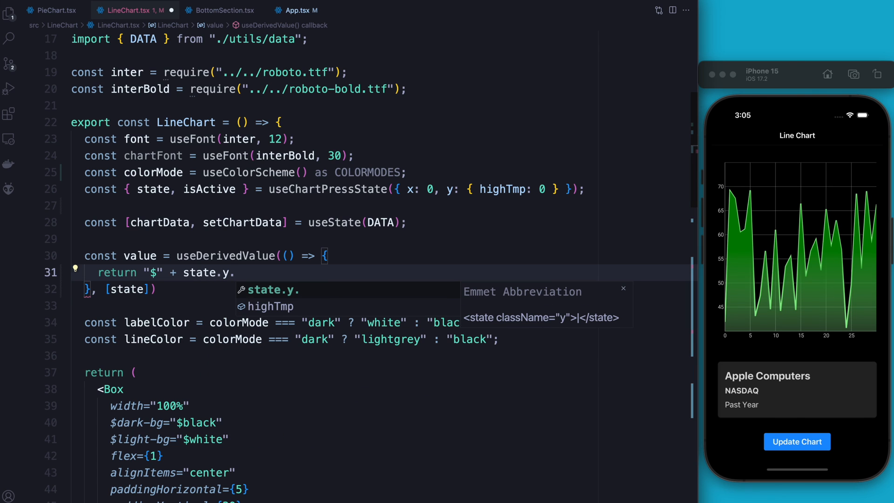
pyautogui.write('highTmp')
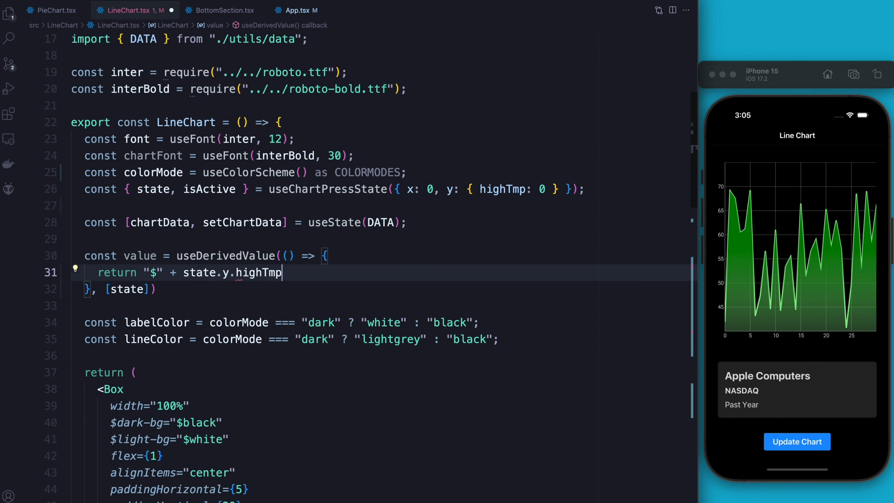
pyautogui.write('.')
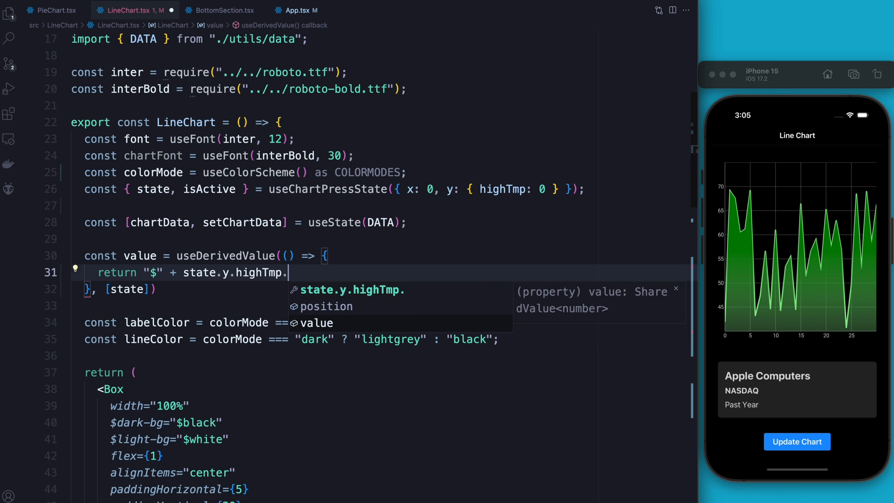
pyautogui.write('value.')
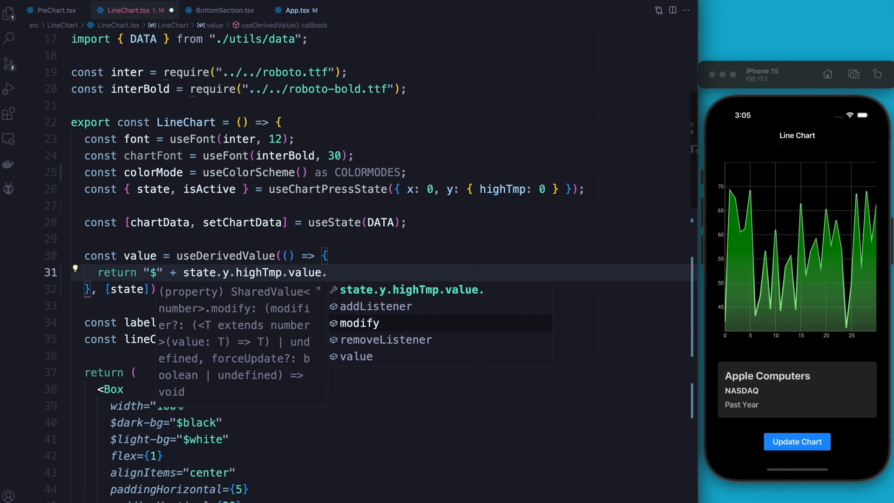
pyautogui.write('.t')
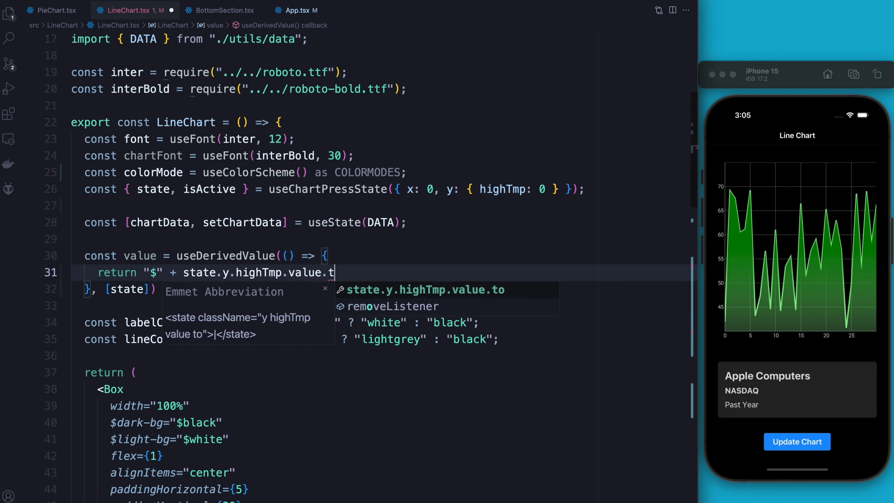
pyautogui.write('value')
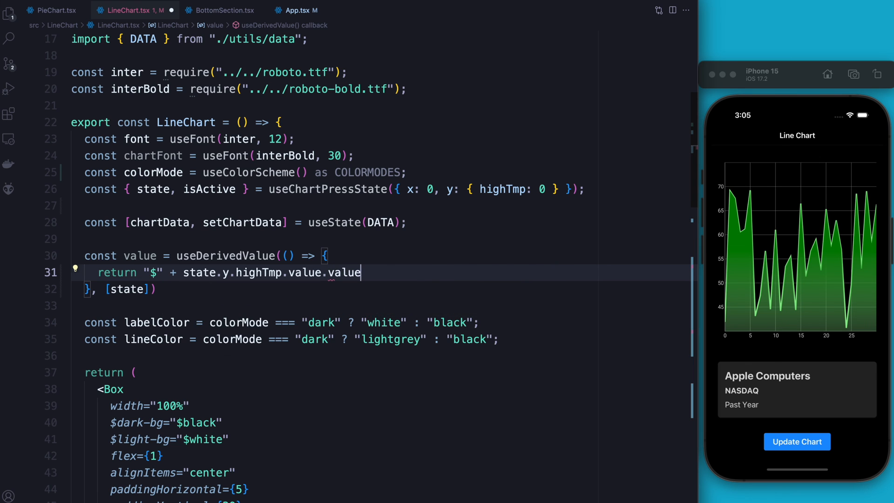
pyautogui.write('.toFixed(2)')
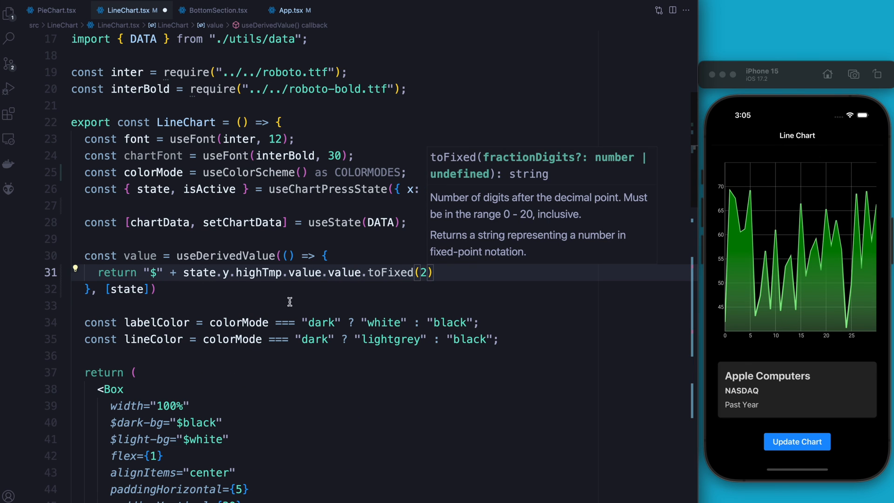
# Step: Scroll LineChart.tsx to the CartesianChart render fragment just above Line
pyautogui.scroll(-3)
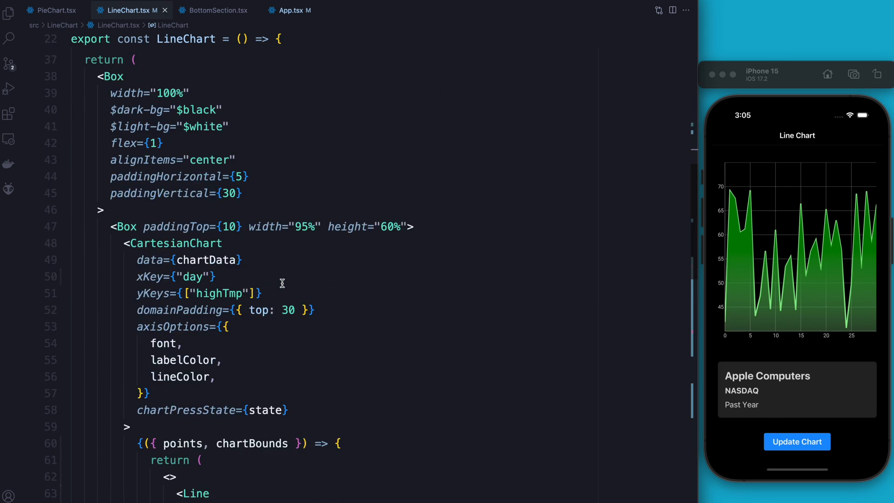
pyautogui.scroll(3)
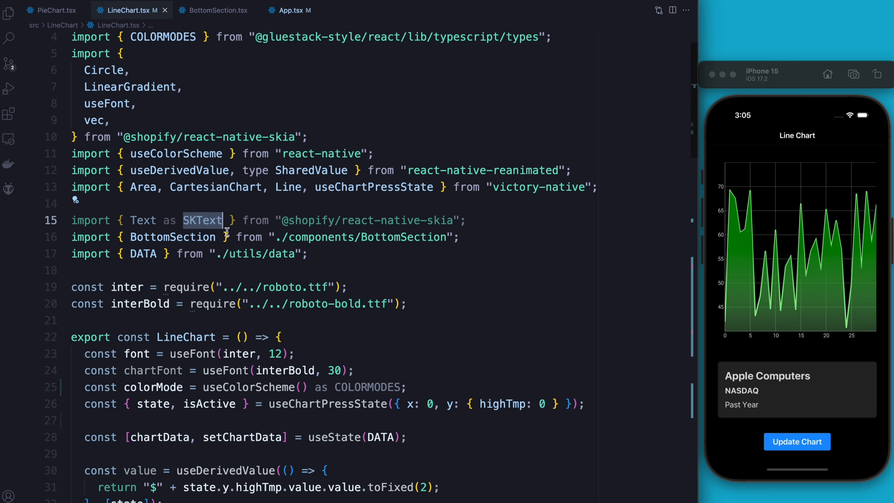
pyautogui.scroll(-3)
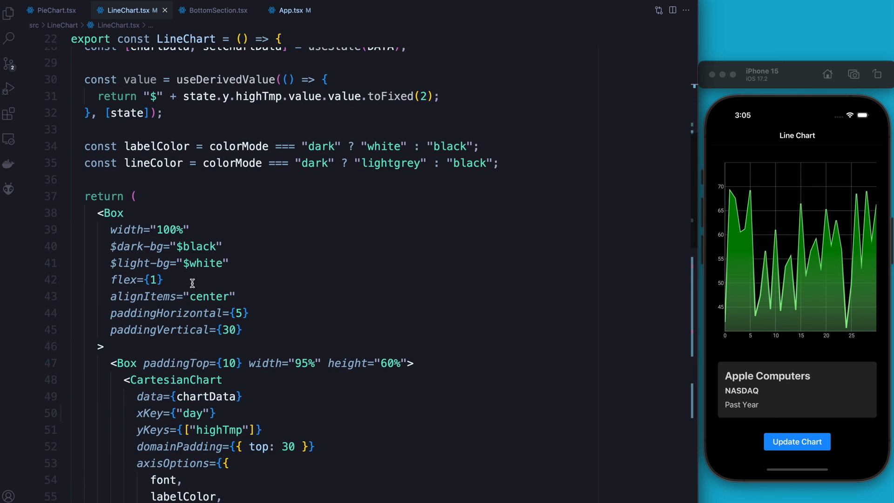
pyautogui.scroll(-3)
pyautogui.write("'")
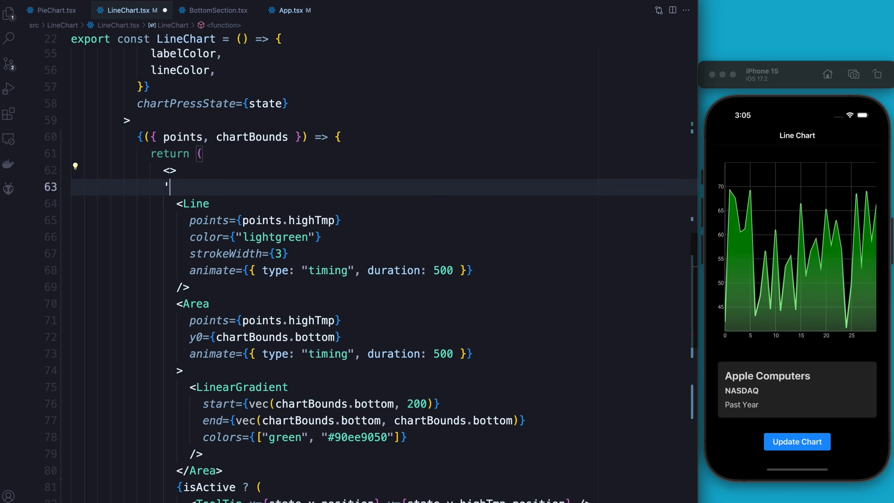
# Step: Start an SKText element with x={chartBounds.left + 10} and y={40}
pyautogui.write('<SKText />')
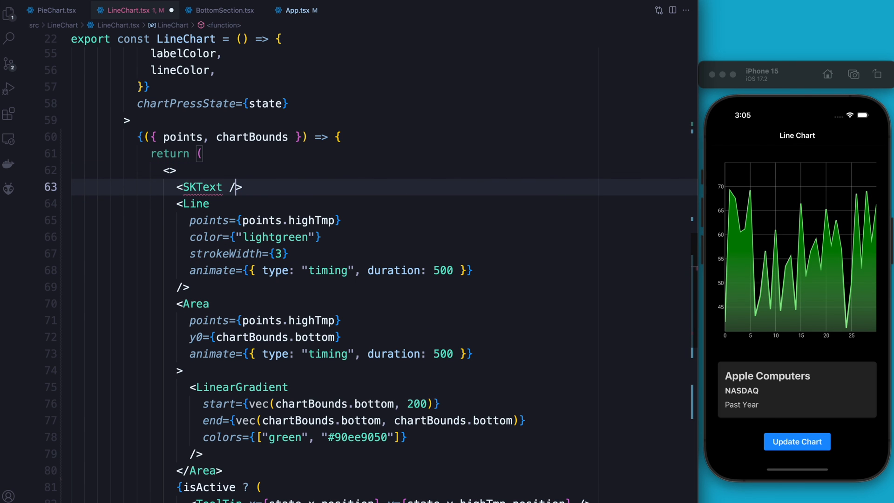
pyautogui.press('Enter')
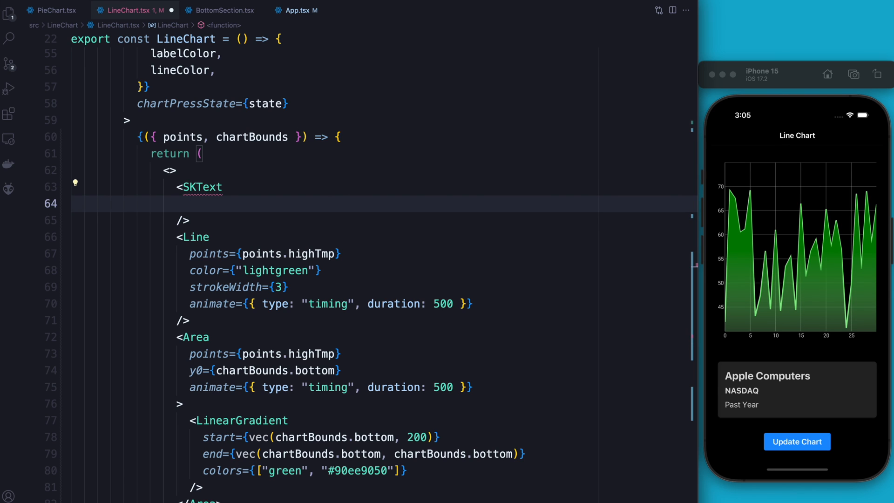
pyautogui.write('x={}')
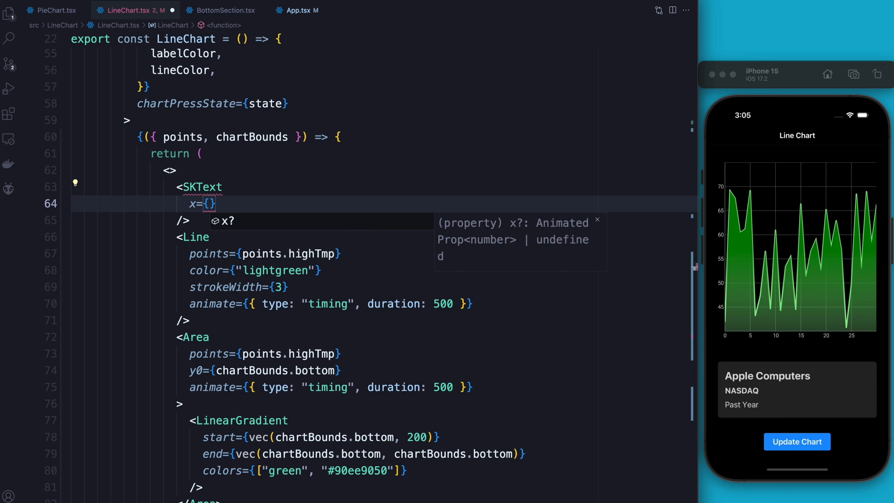
pyautogui.write('chartBounds.left.')
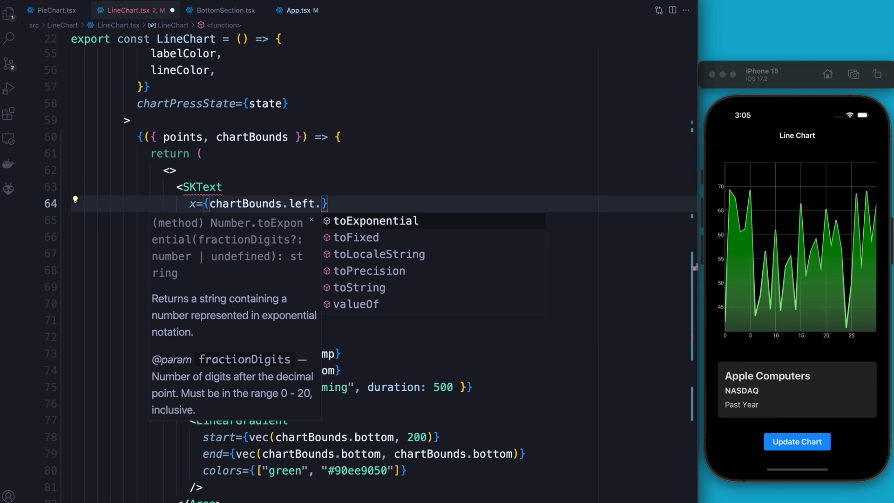
pyautogui.write('+ 10')
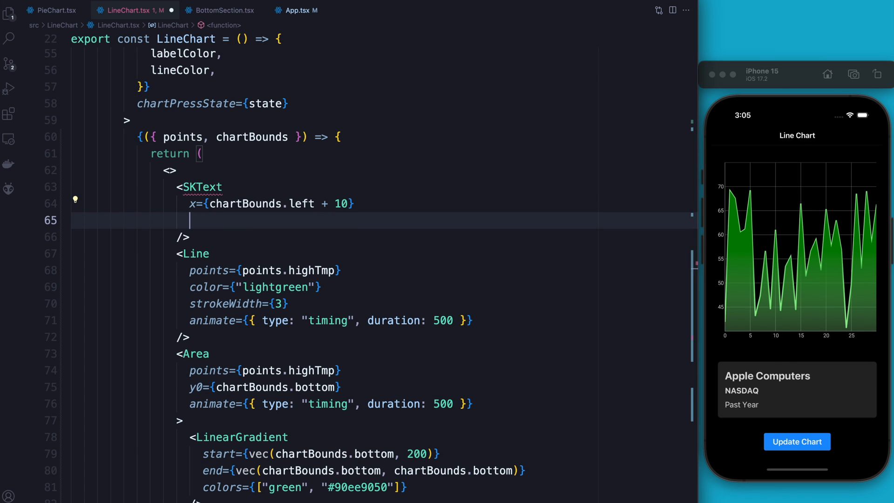
pyautogui.write('y')
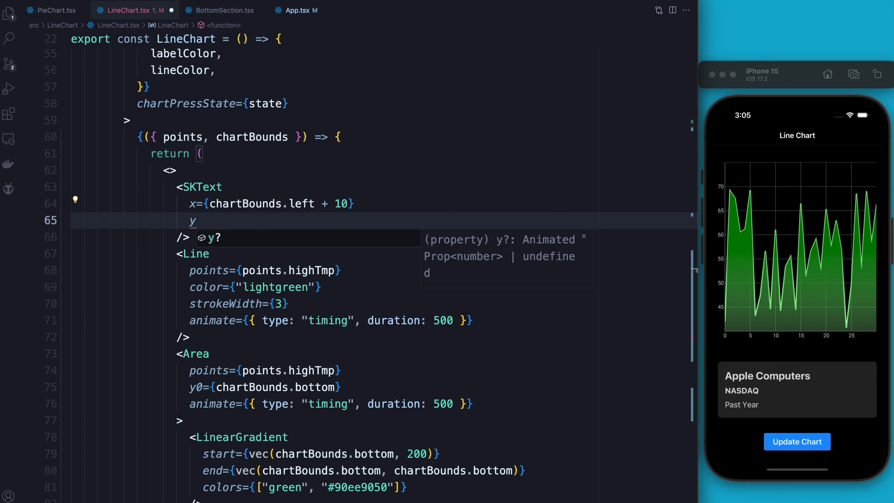
pyautogui.write('={40}')
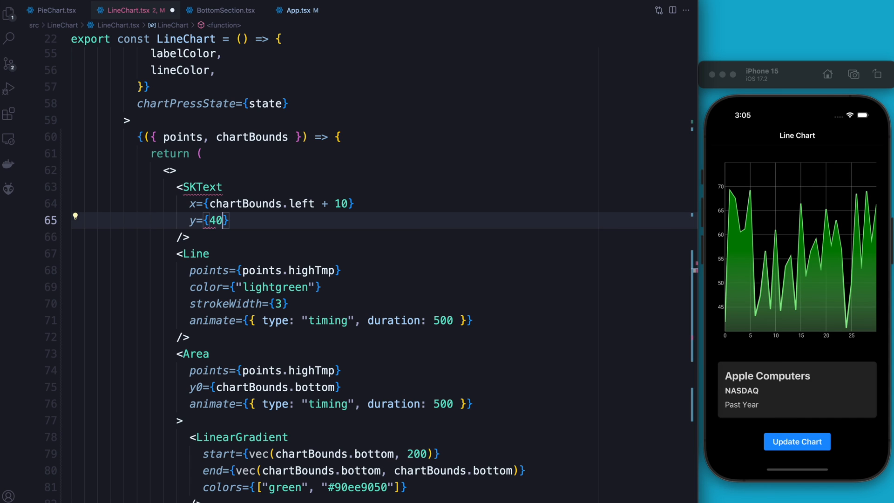
pyautogui.press('Enter')
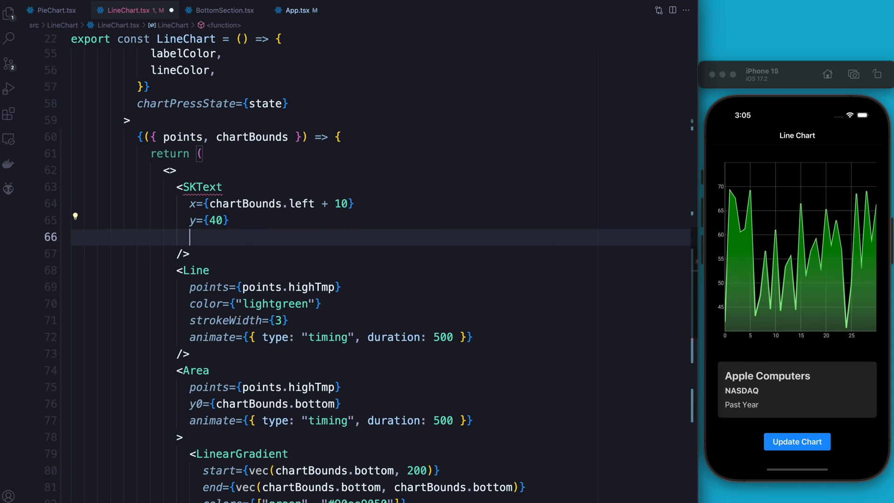
# Step: Give the SKText font={chartFont}, text={value}, color={labelColor} and style="fill"
pyautogui.write('fon')
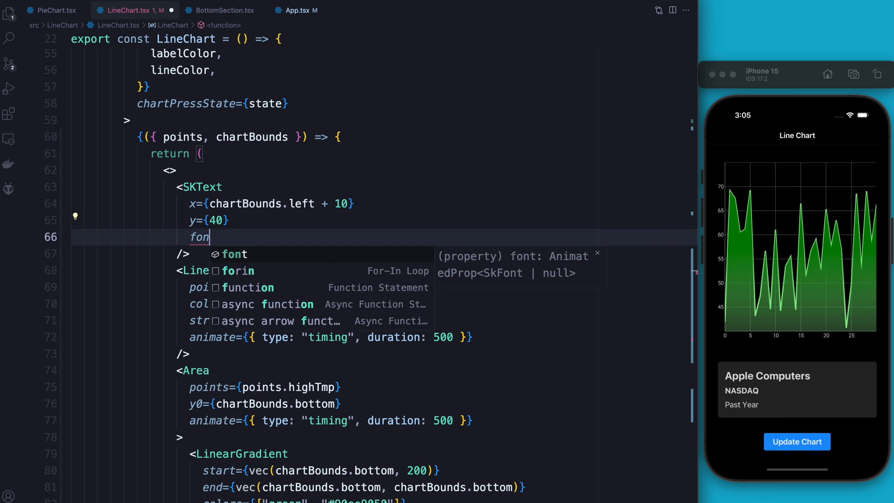
pyautogui.write('={chartFont')
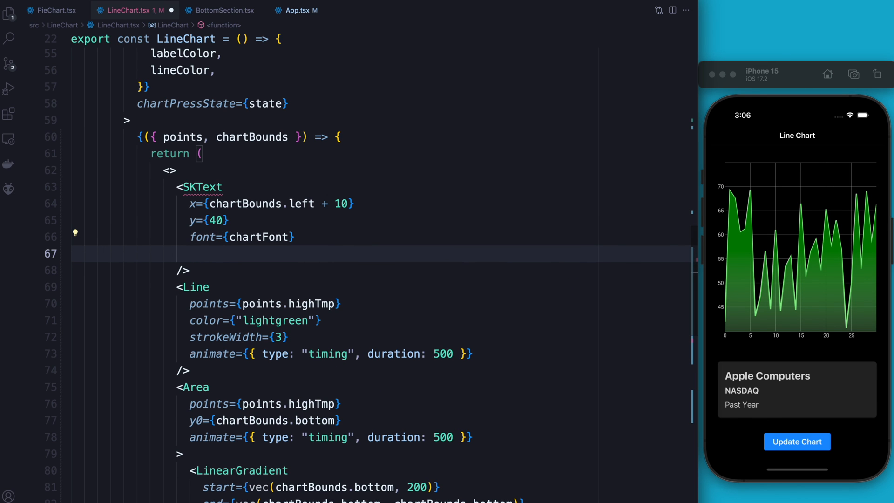
pyautogui.write('text={}')
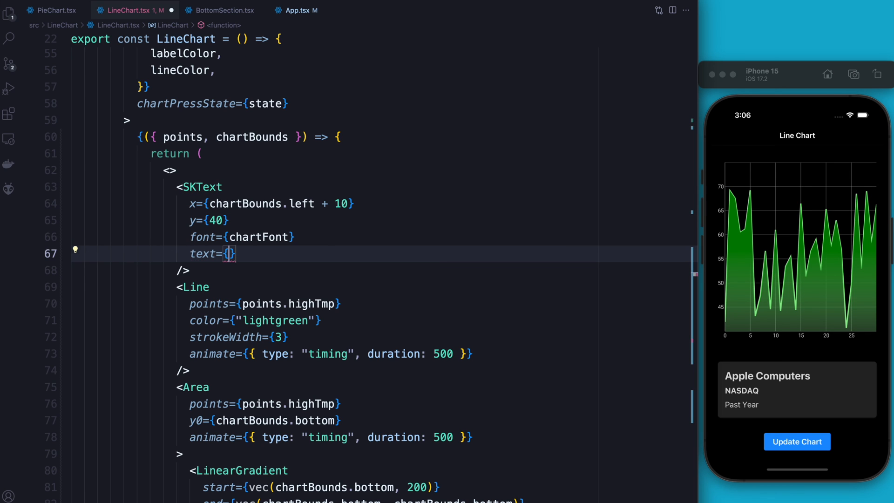
pyautogui.write('value')
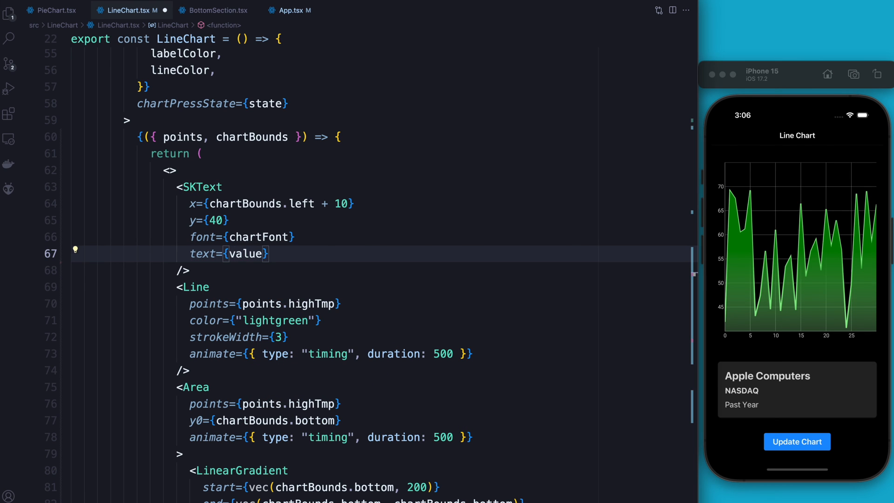
pyautogui.write('color={}')
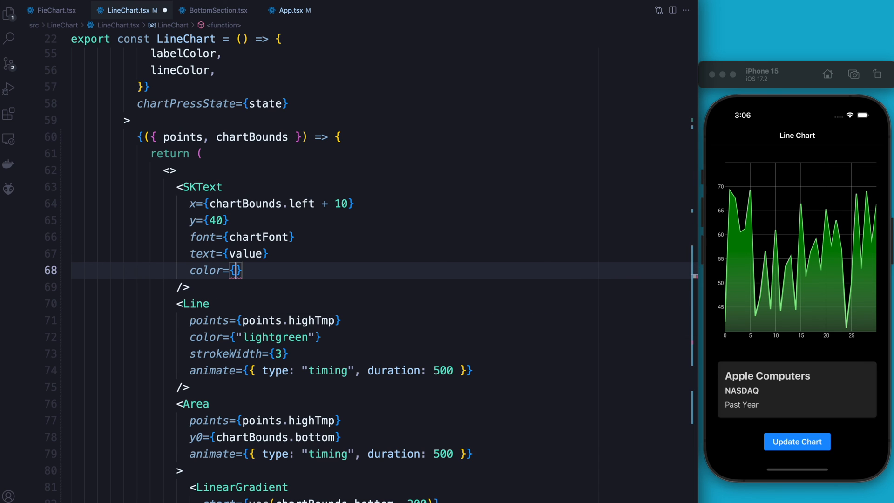
pyautogui.write('labelColor')
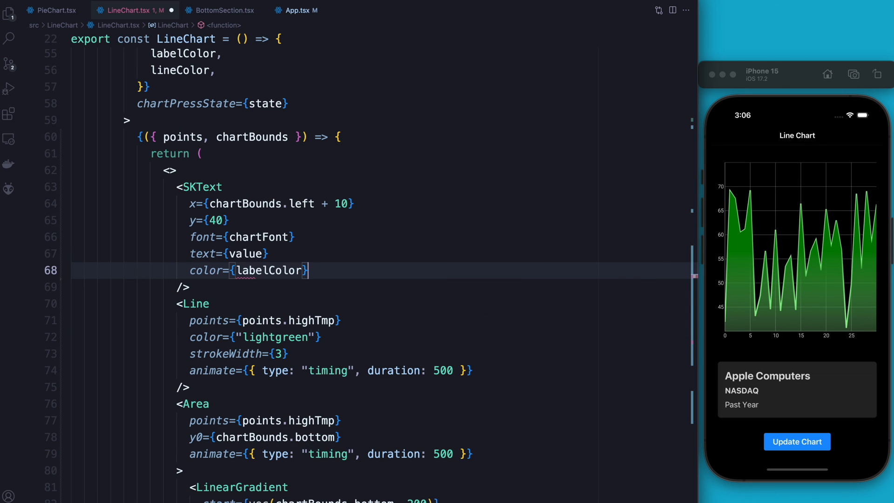
pyautogui.write('style={')
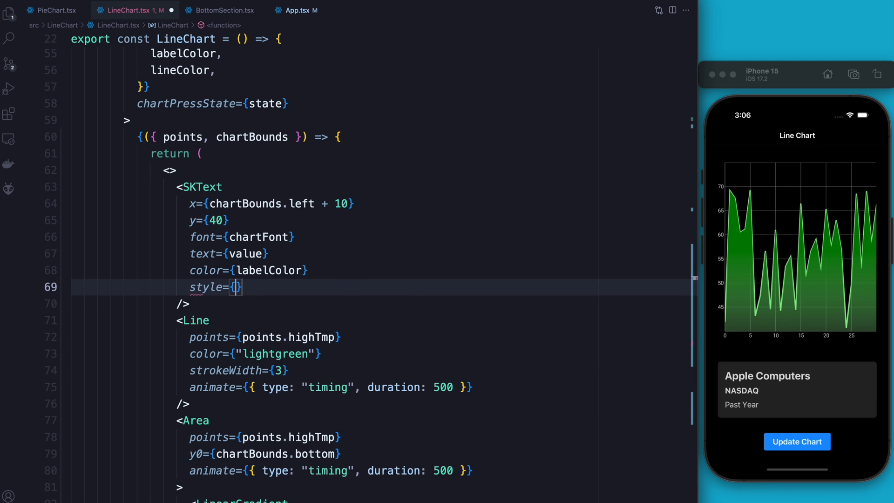
pyautogui.write('"fill"')
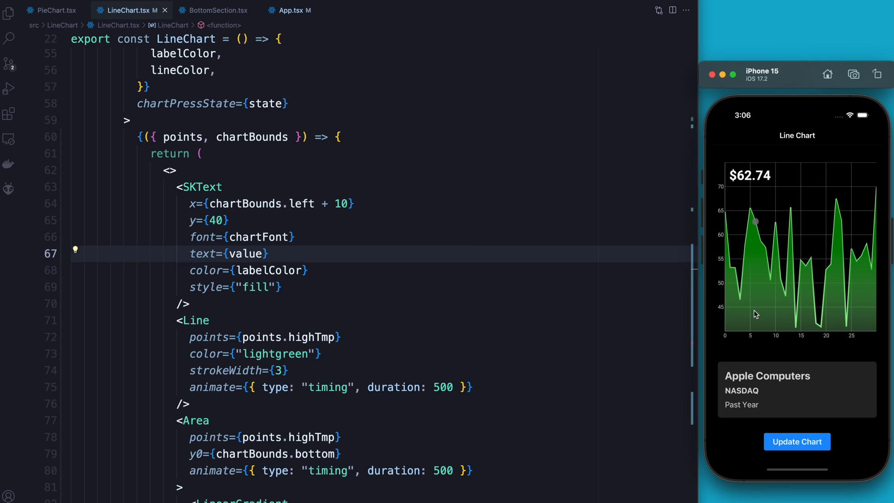
# Step: Tap Update Chart three times to swap datasets and confirm the $62.74 label returns
pyautogui.click(797, 441)
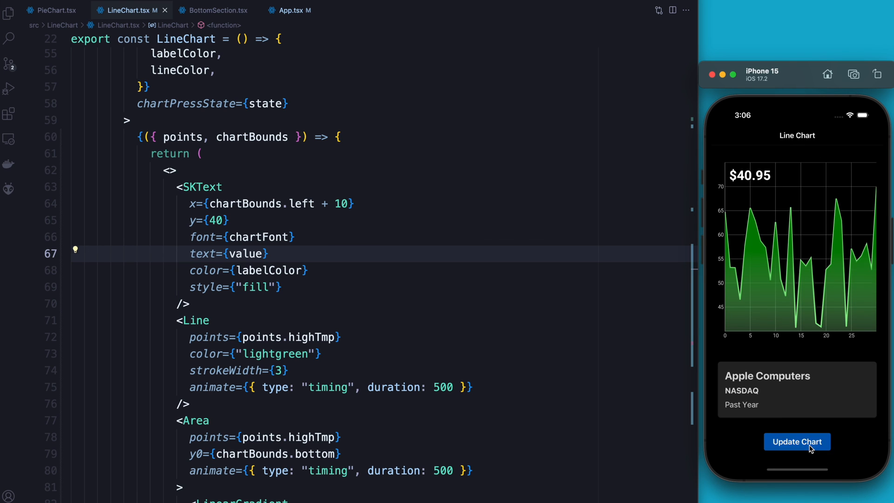
pyautogui.click(797, 442)
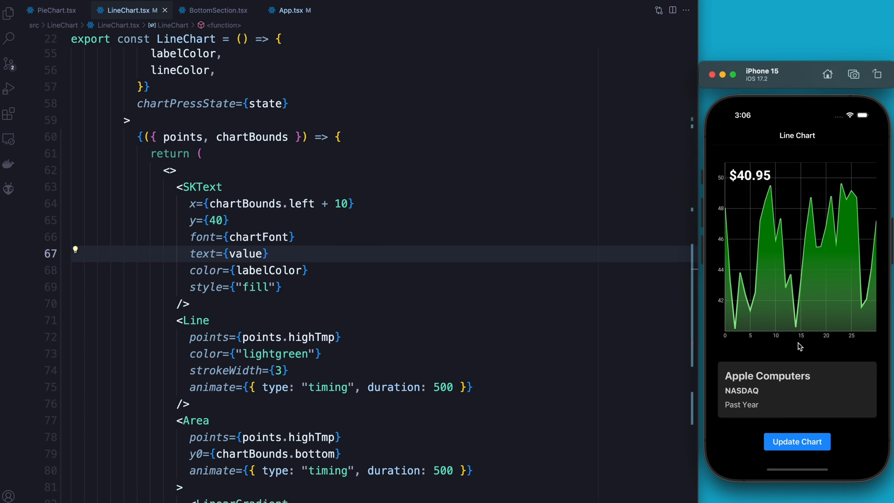
pyautogui.click(797, 442)
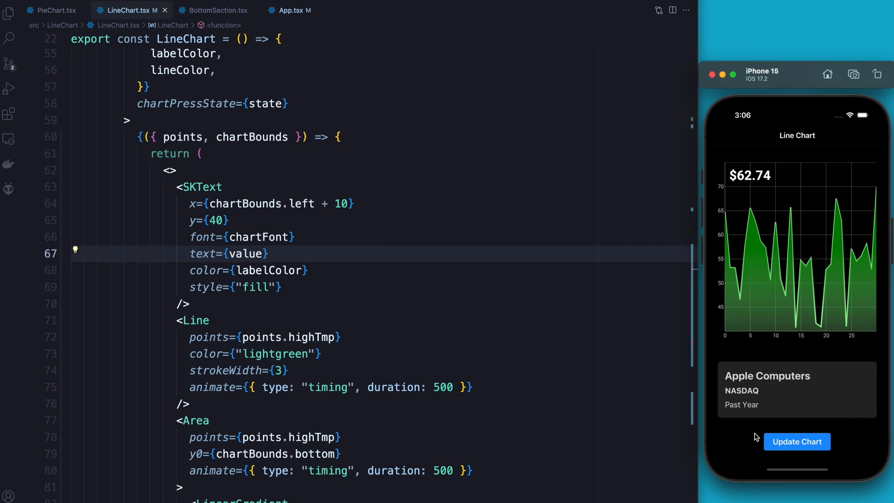
pyautogui.moveTo(758, 436)
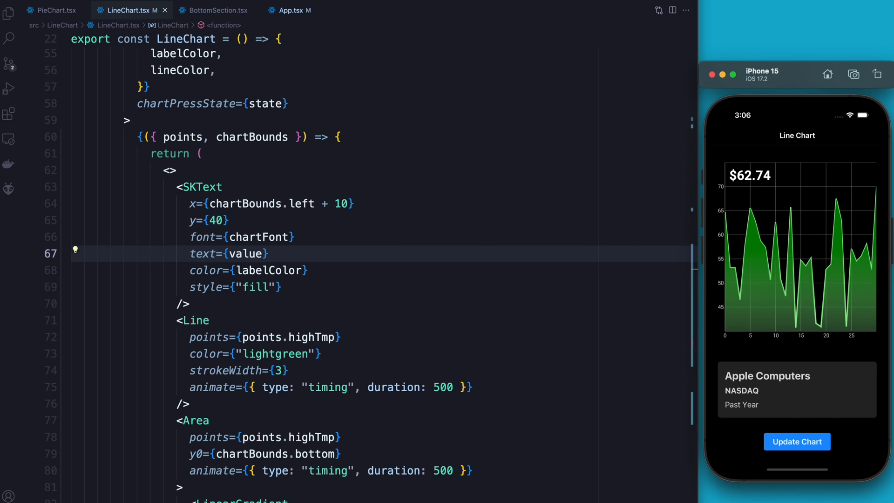